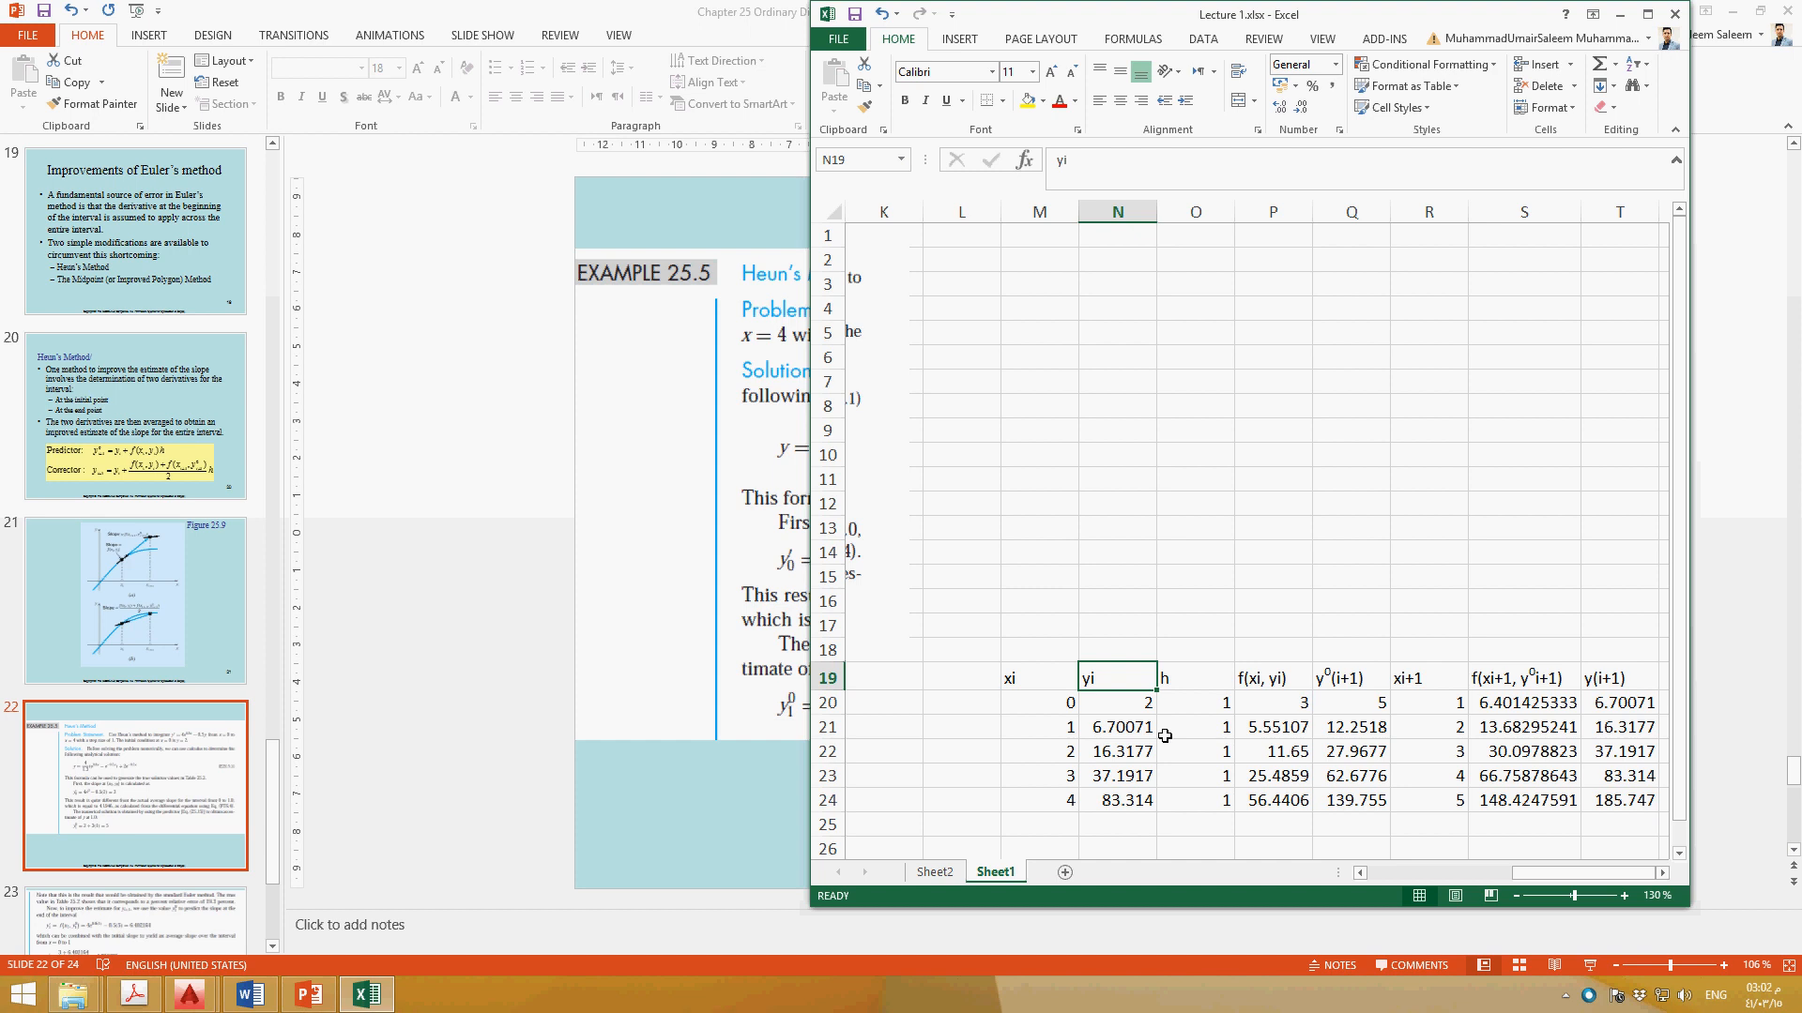
{"action": "mouse_move", "coordinate": [1058, 684]}
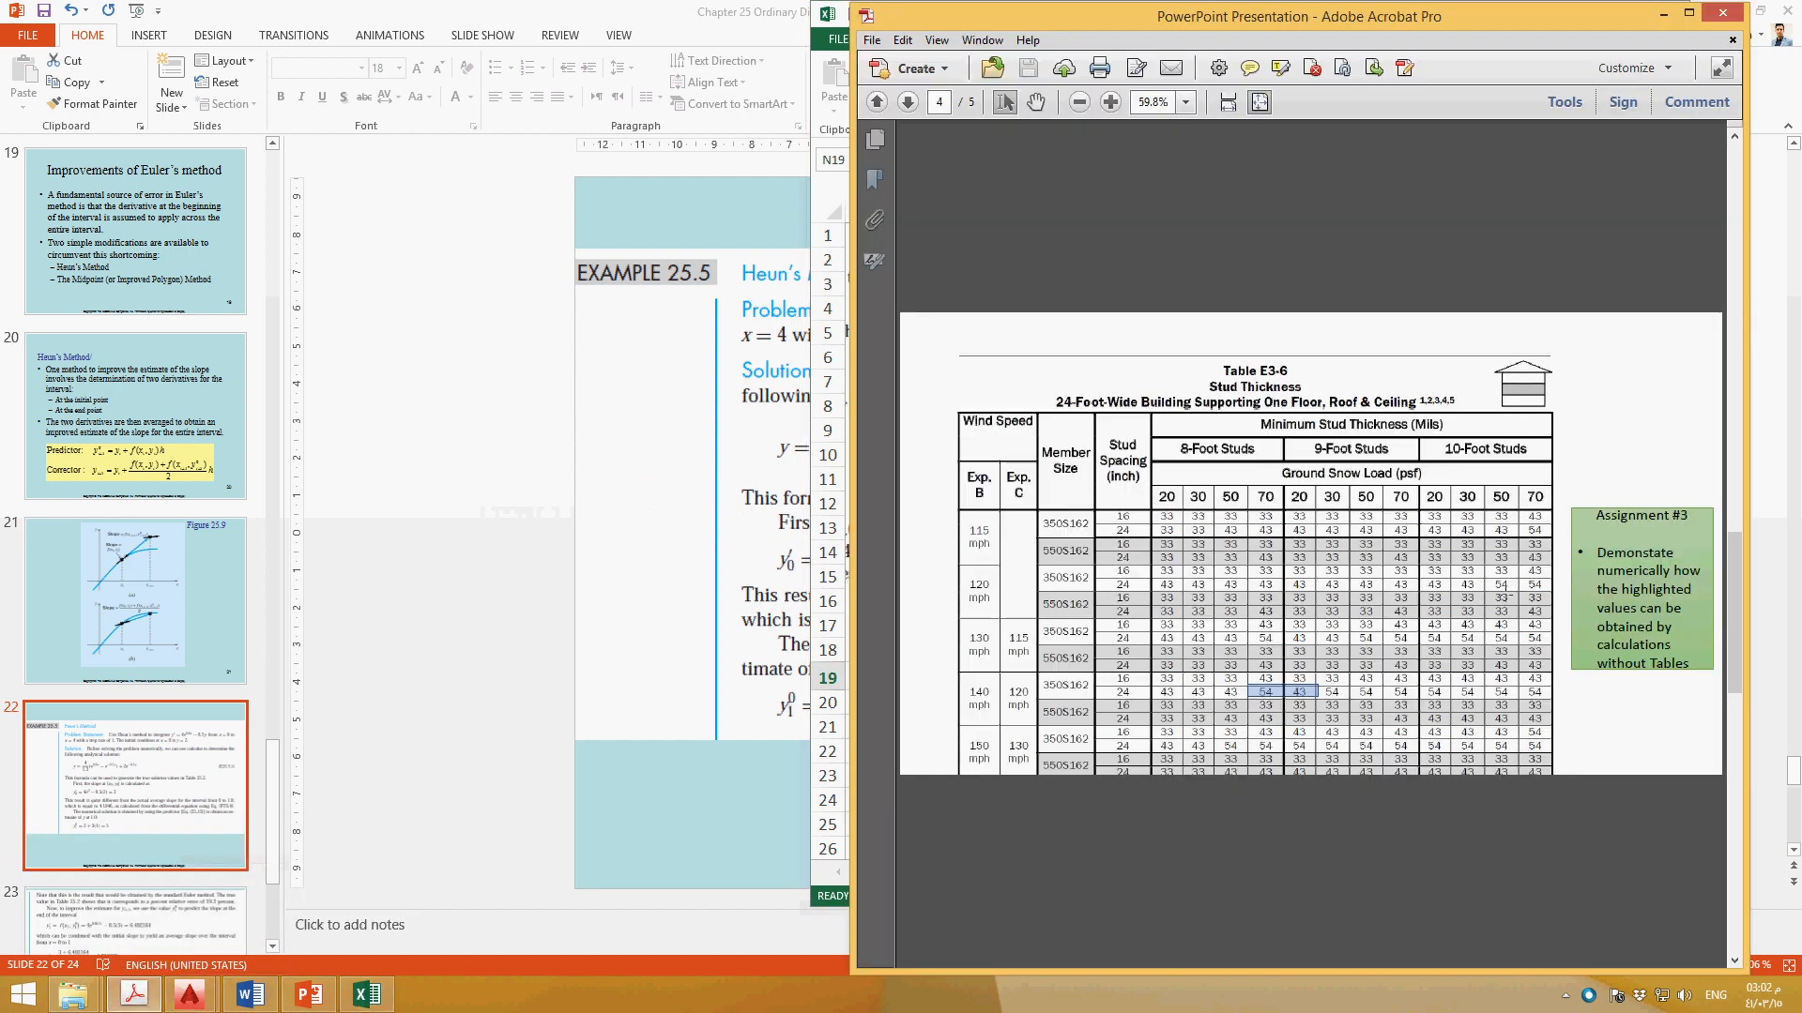
Bring up the textbook PDF and scroll to Example 25.5 on Heun's method
{"action": "left_click", "coordinate": [370, 994]}
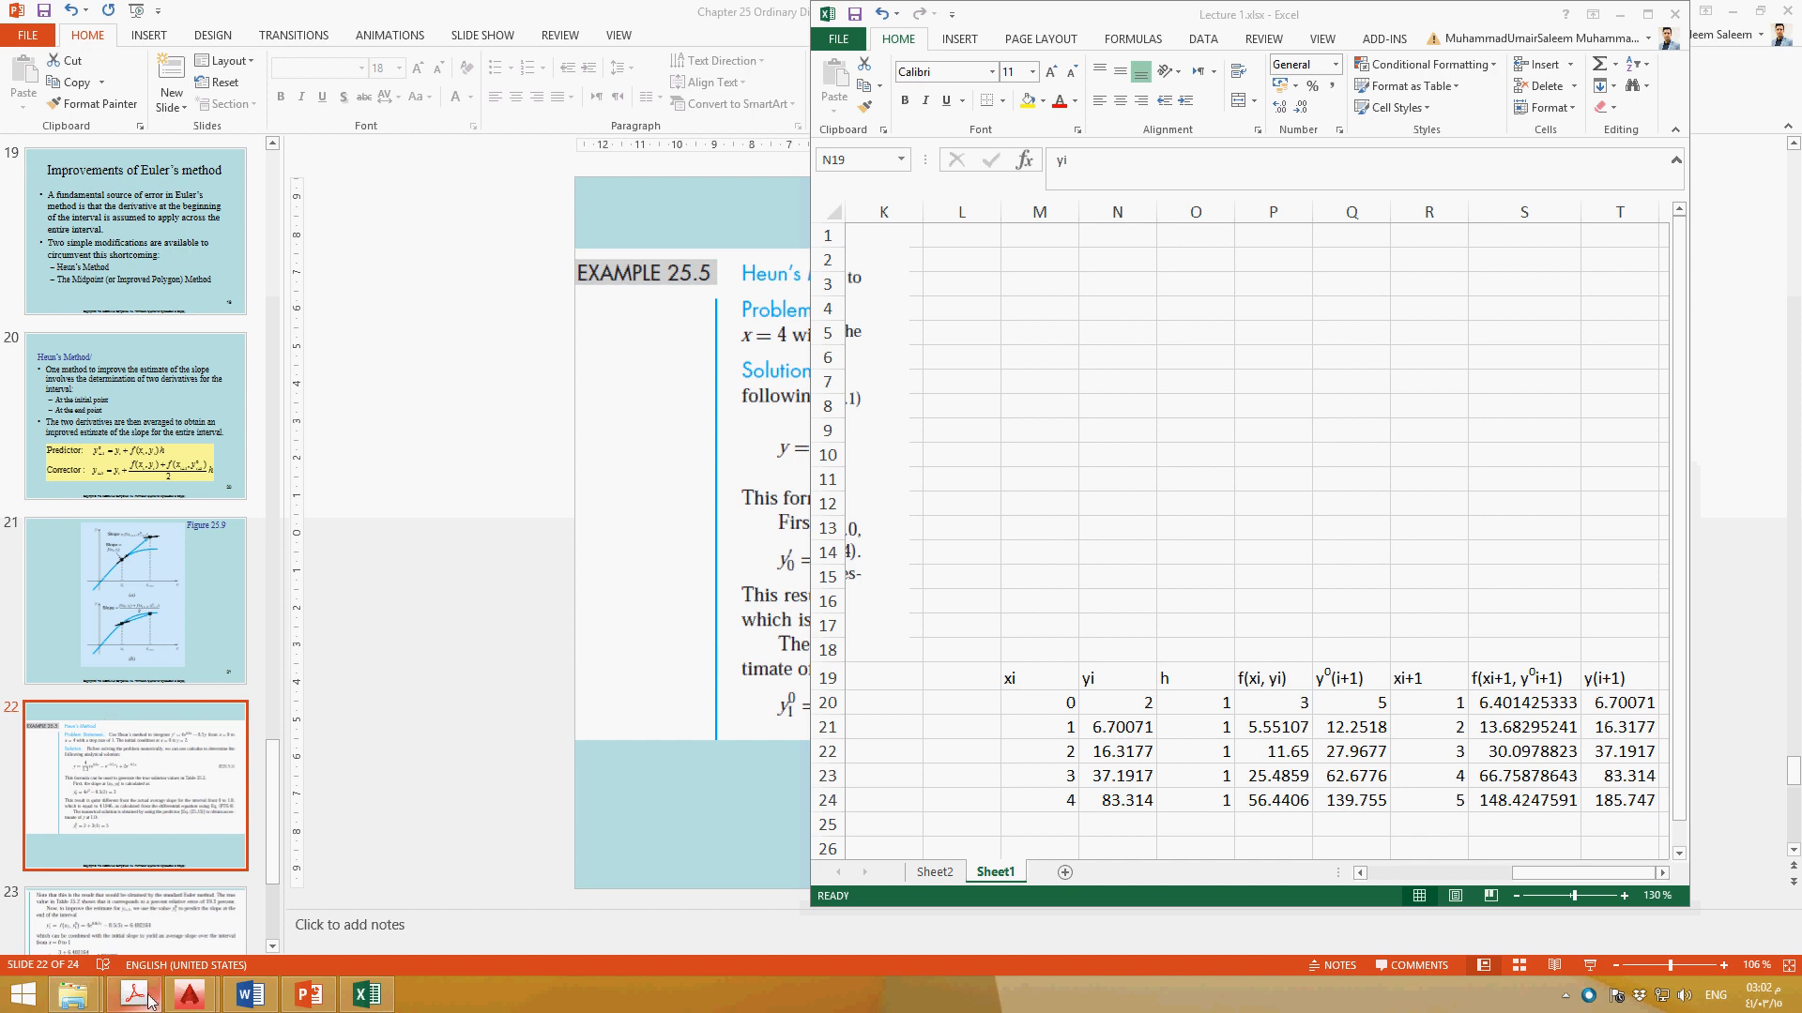
{"action": "mouse_move", "coordinate": [158, 998]}
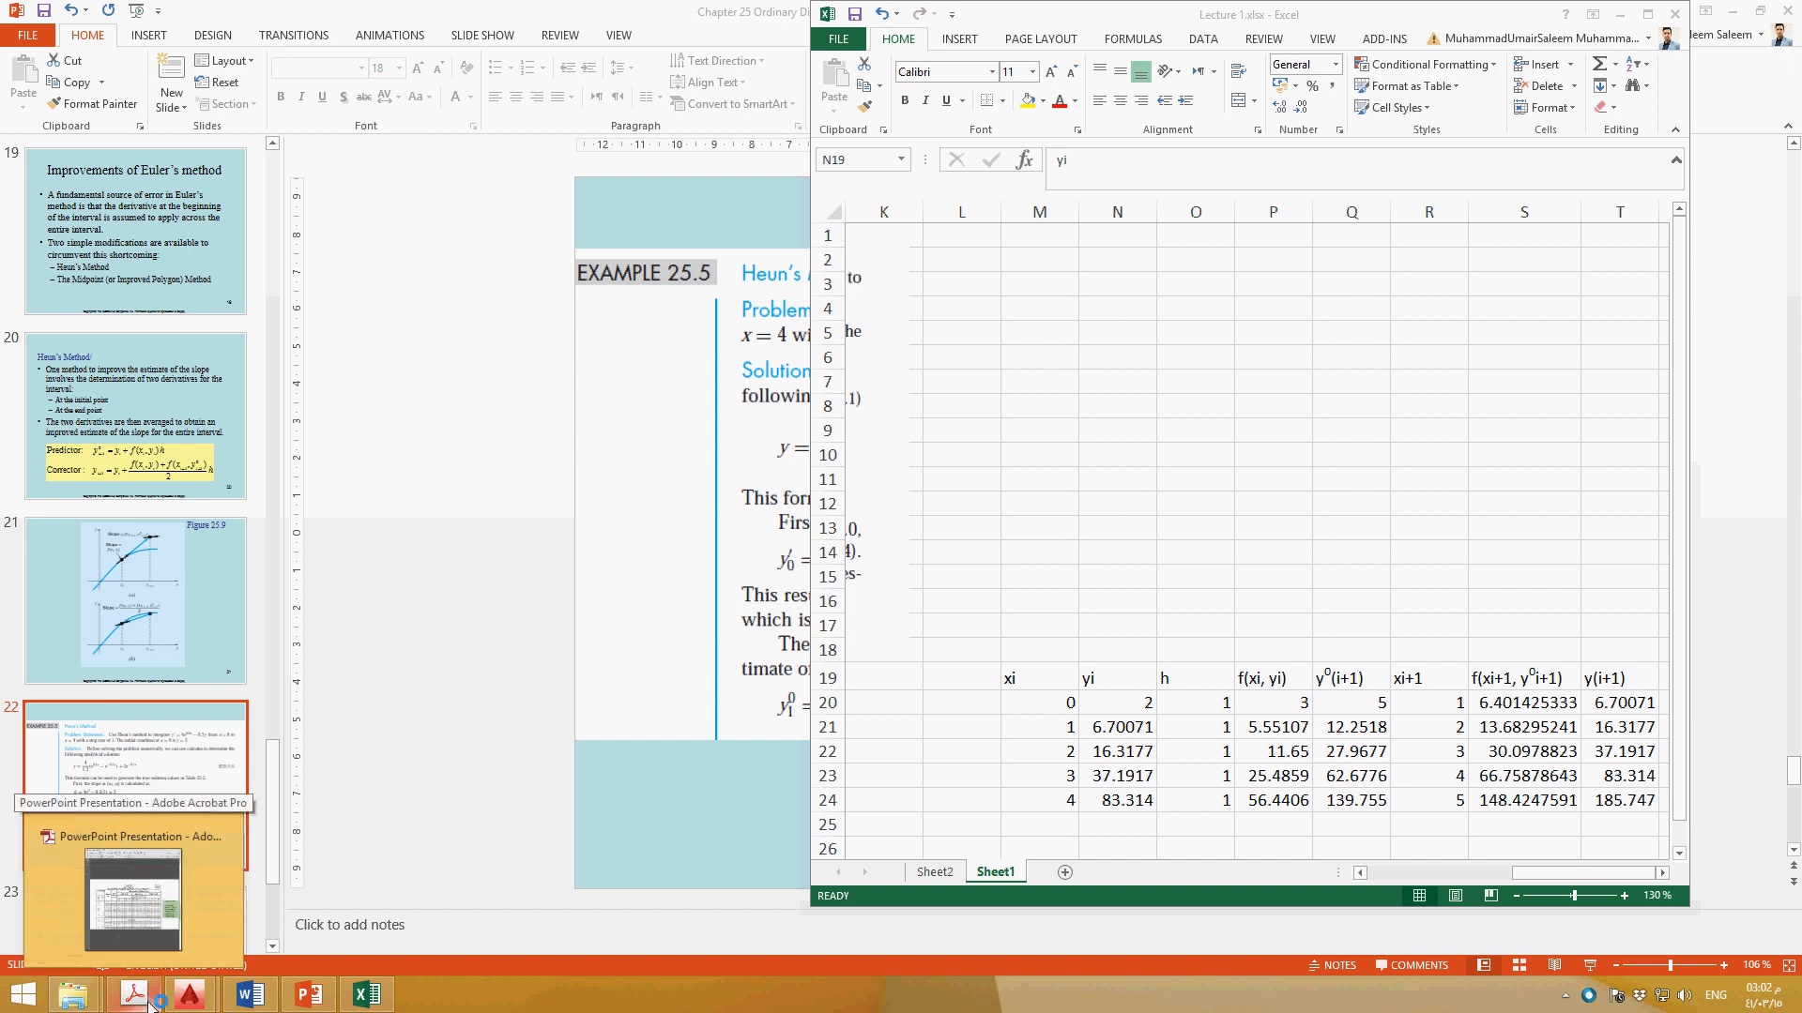
{"action": "left_click", "coordinate": [132, 994]}
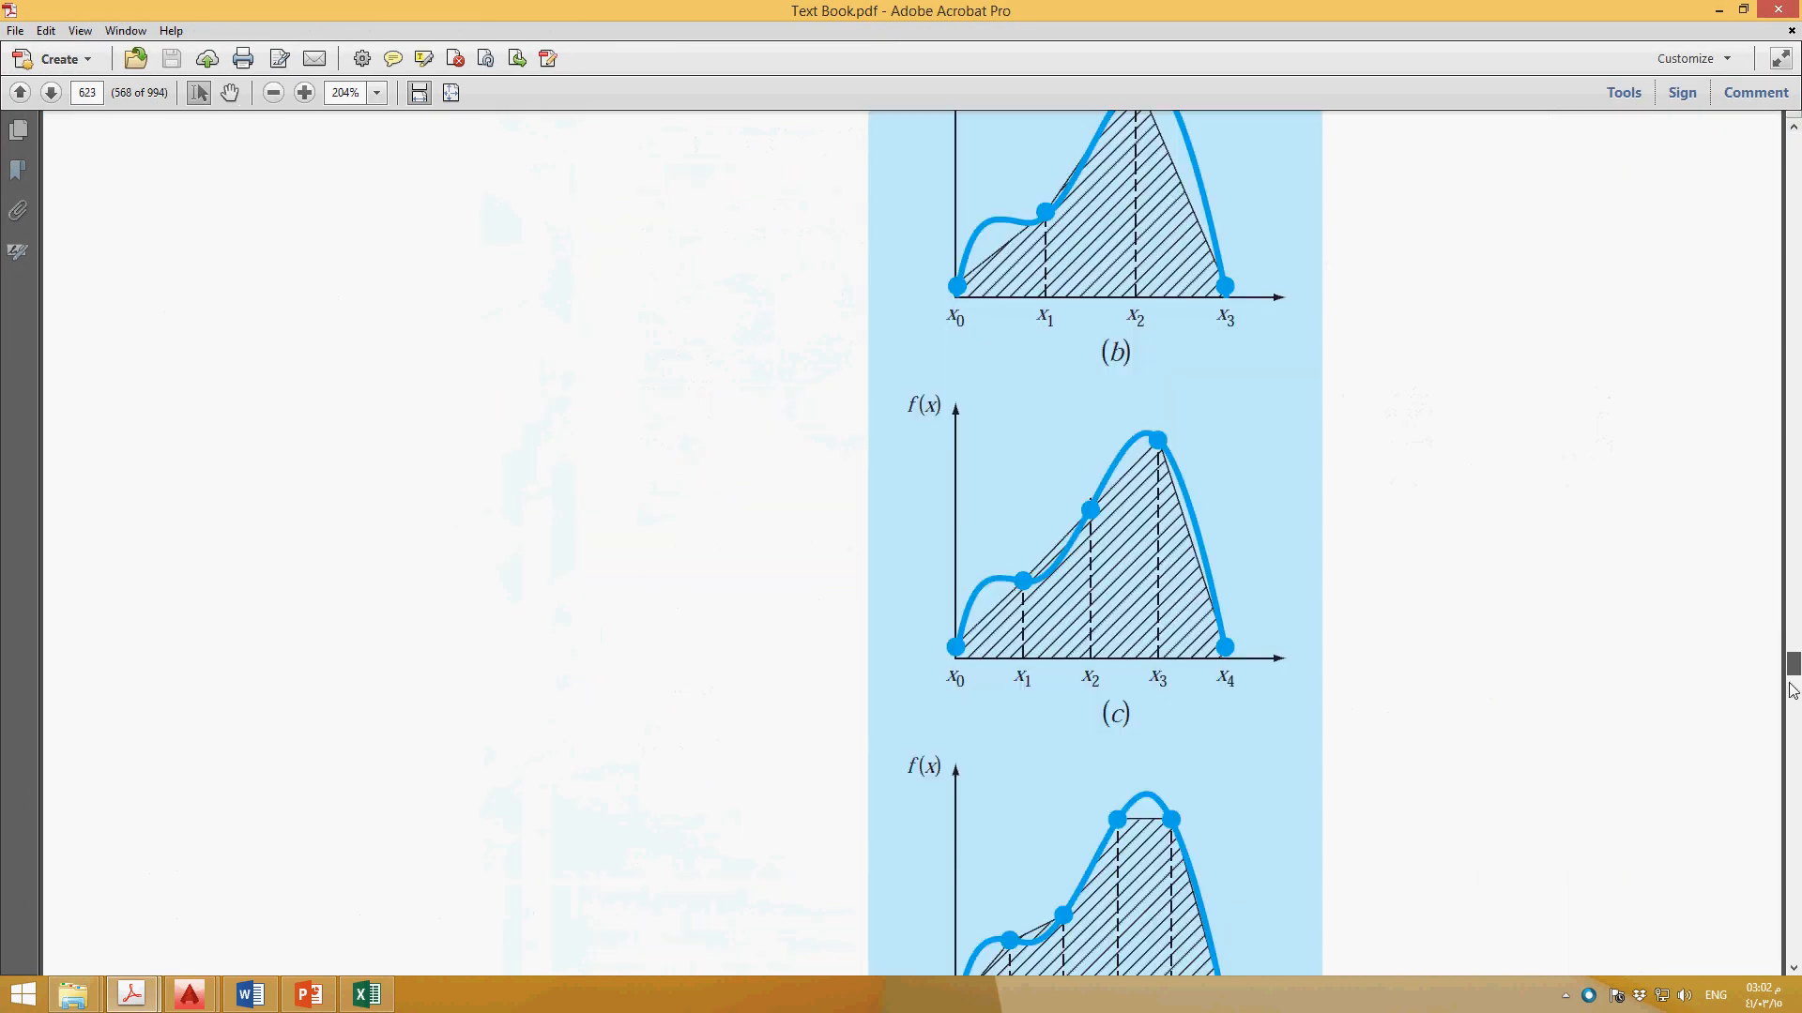
{"action": "scroll", "scroll_direction": "down", "scroll_amount": 3}
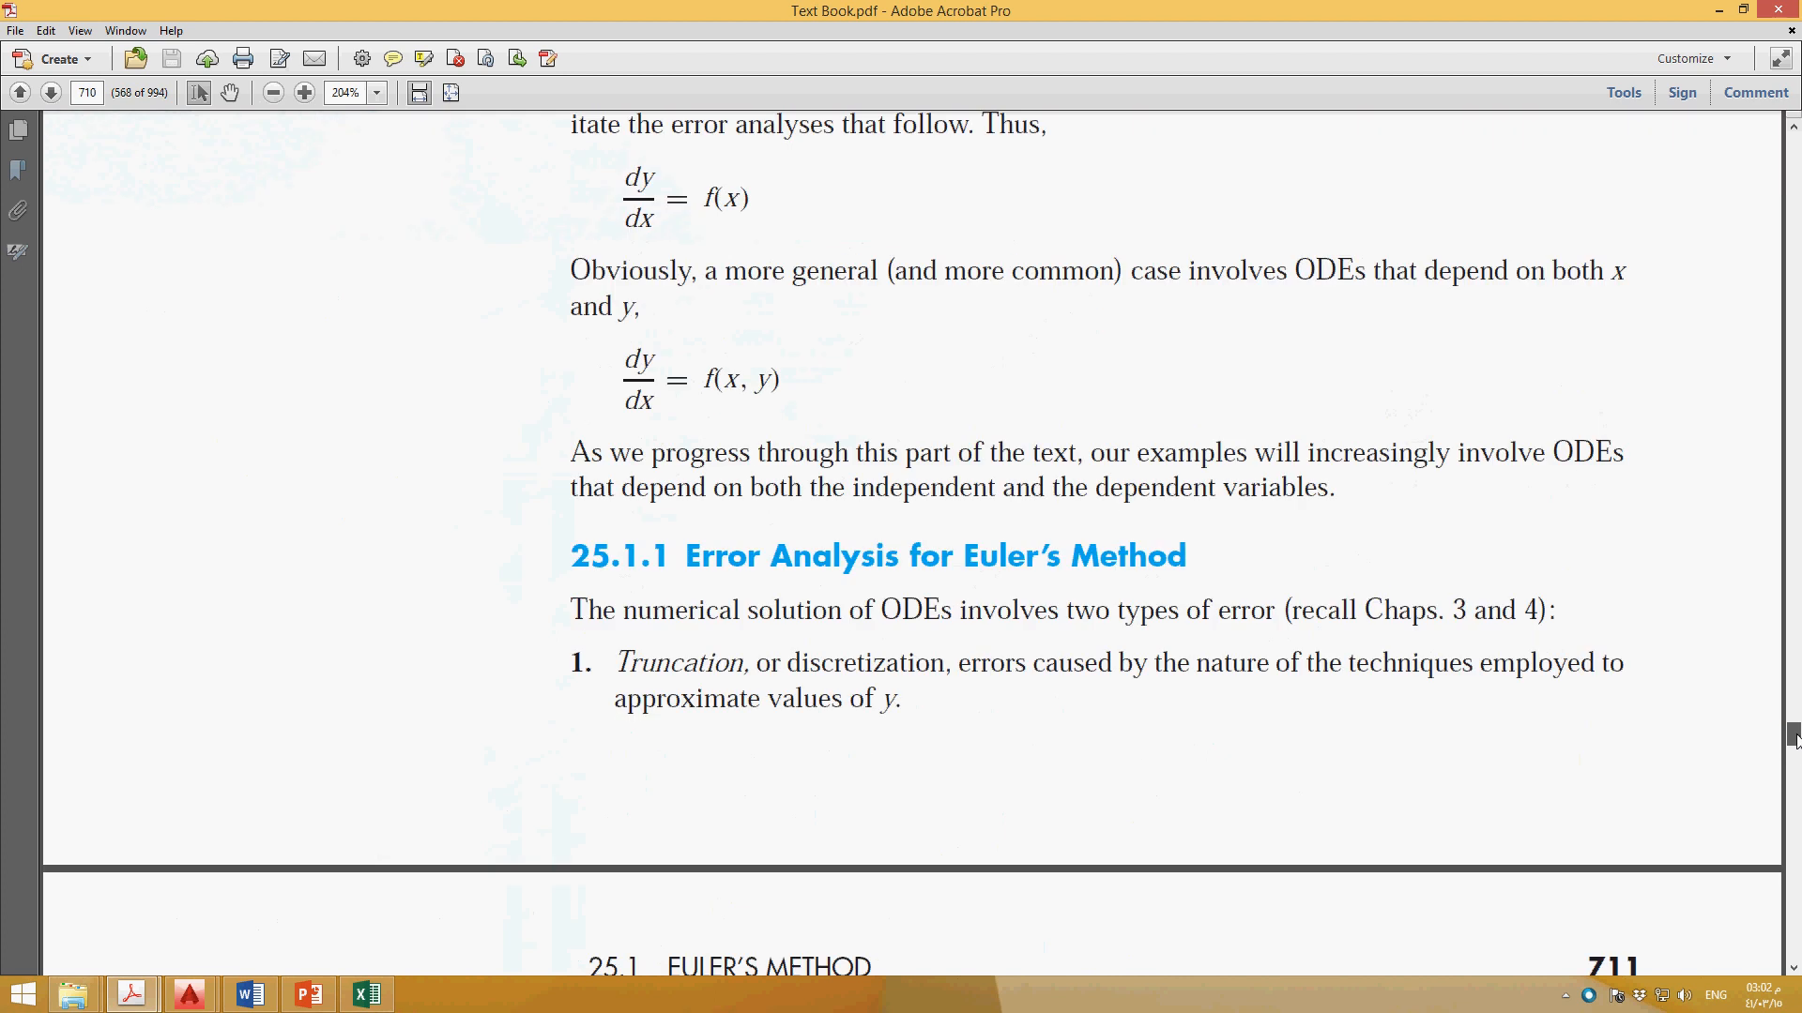
{"action": "scroll", "scroll_direction": "down", "scroll_amount": 3}
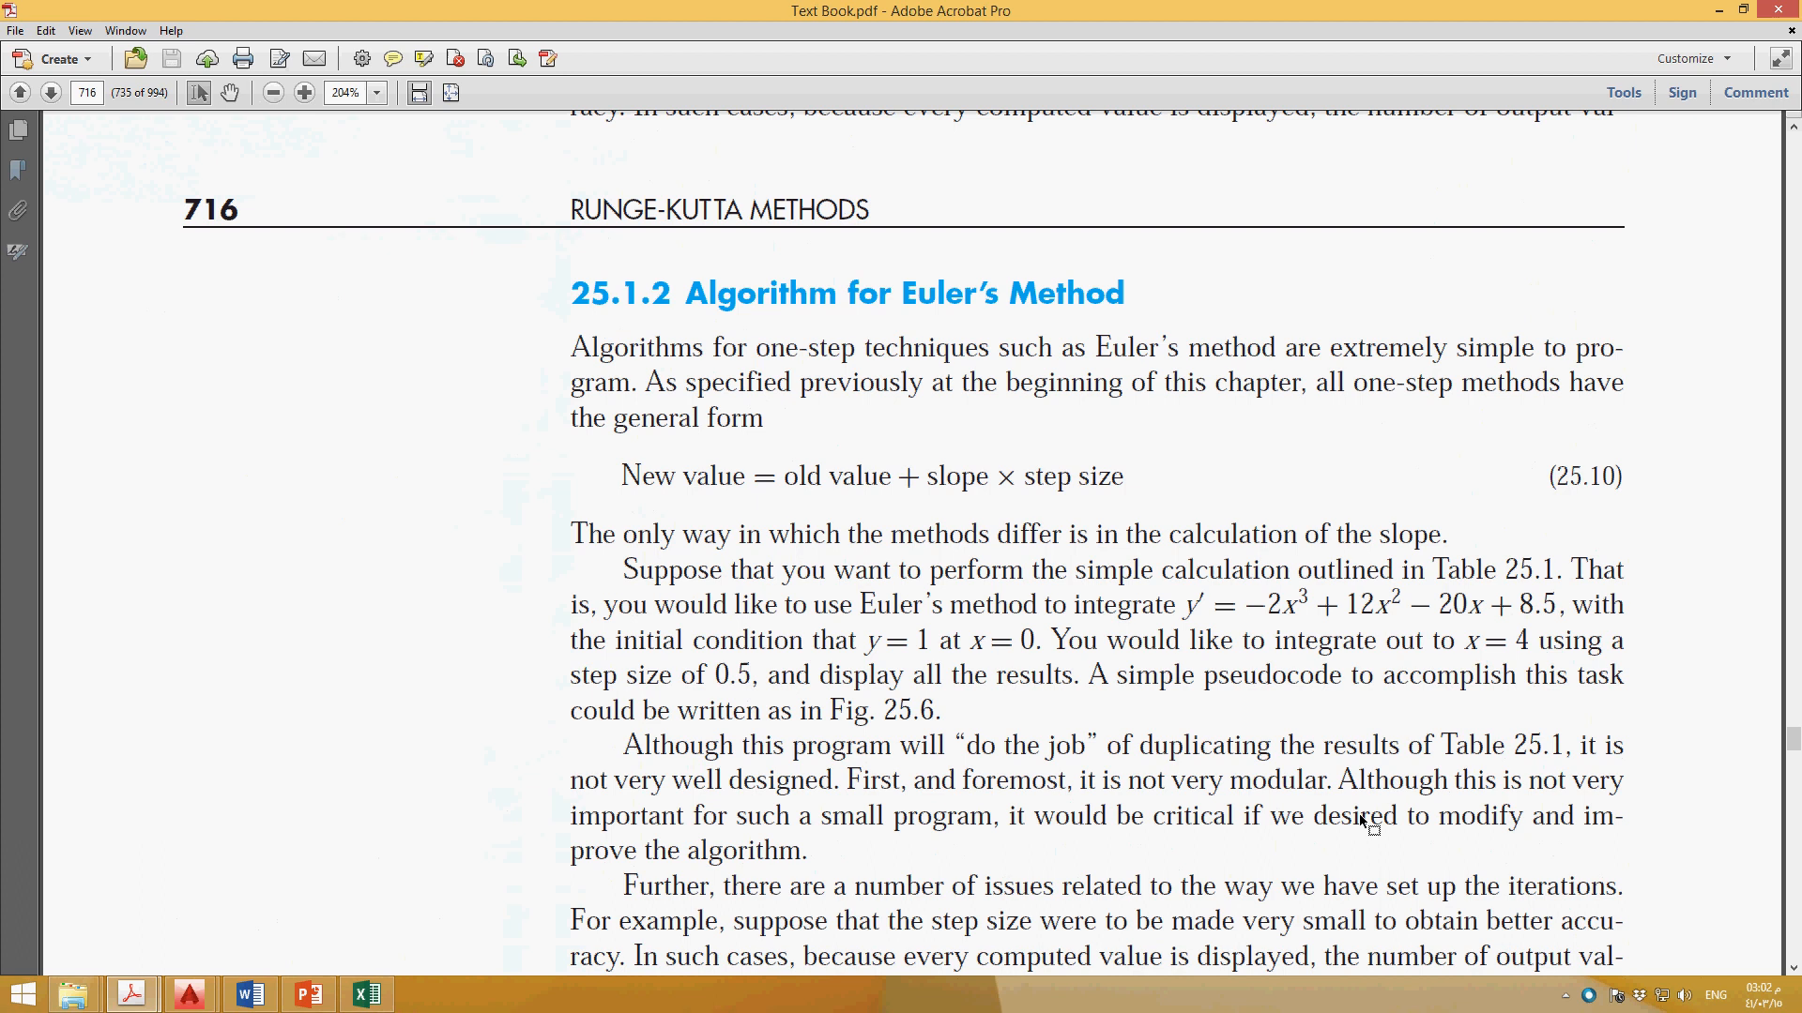
{"action": "scroll", "scroll_direction": "down", "scroll_amount": 3}
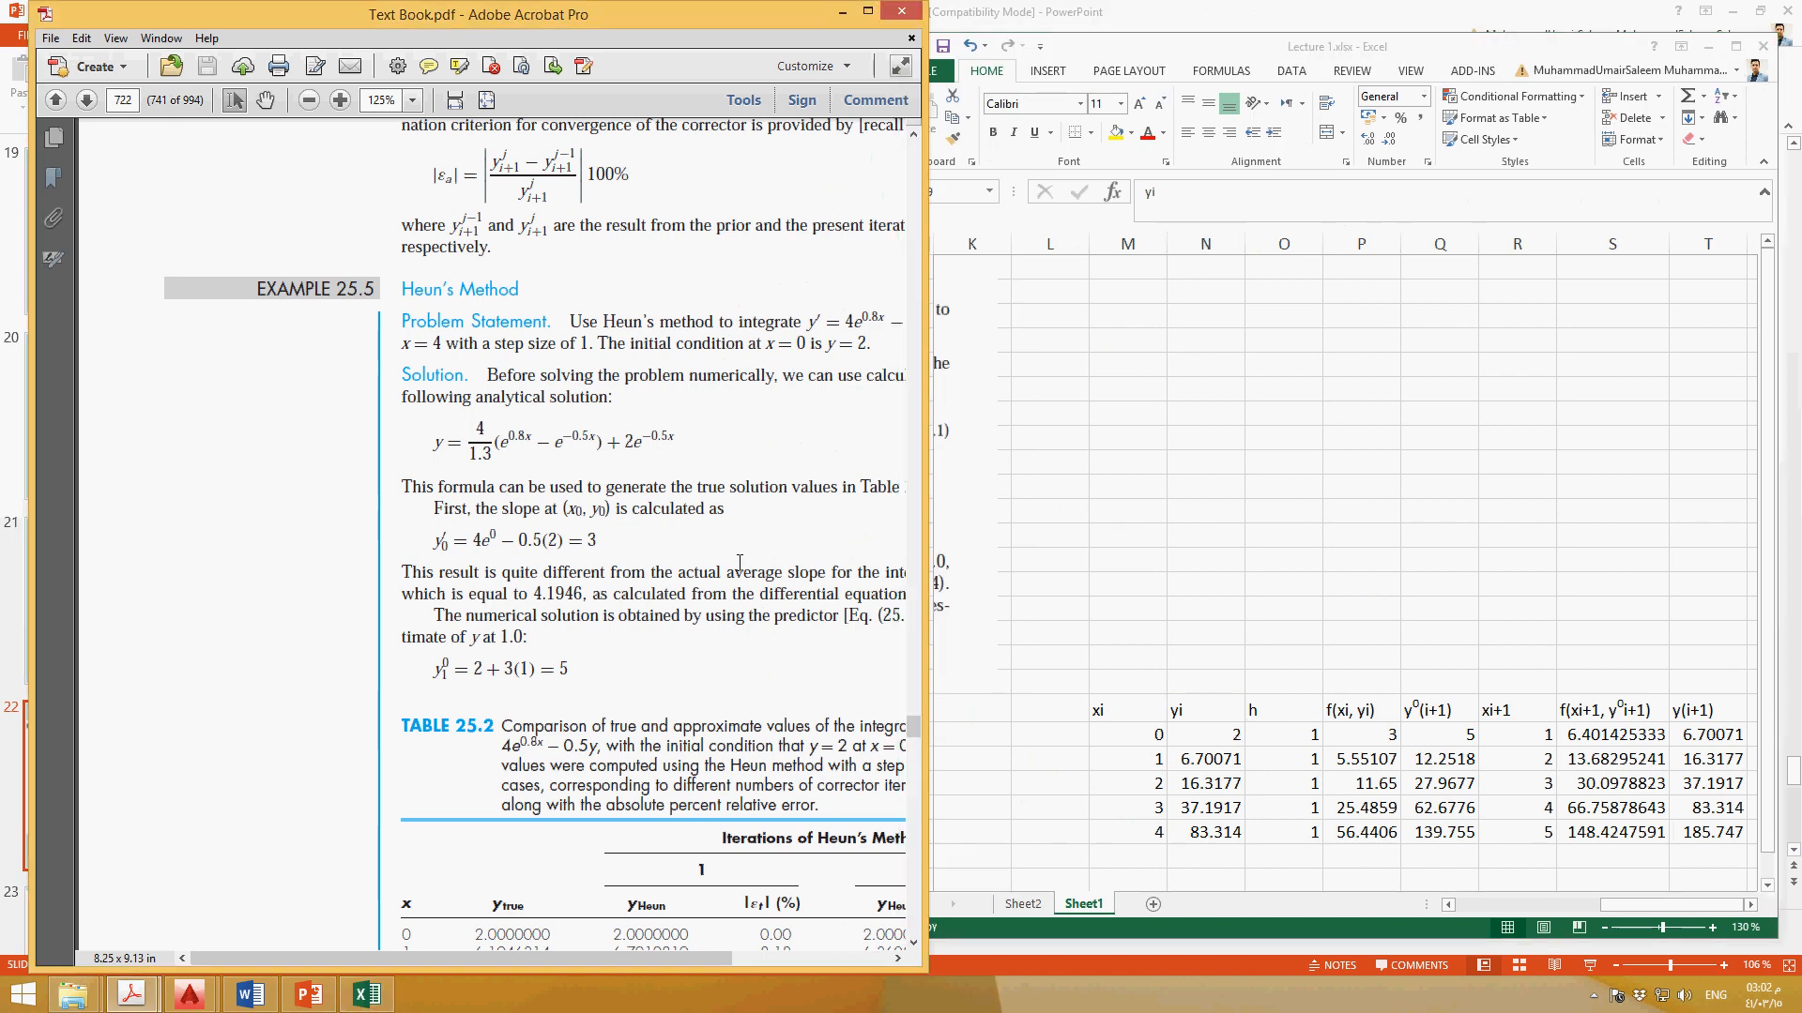
Scroll the textbook down to Table 25.2 of true and Heun y values
{"action": "scroll", "scroll_direction": "down", "scroll_amount": 3}
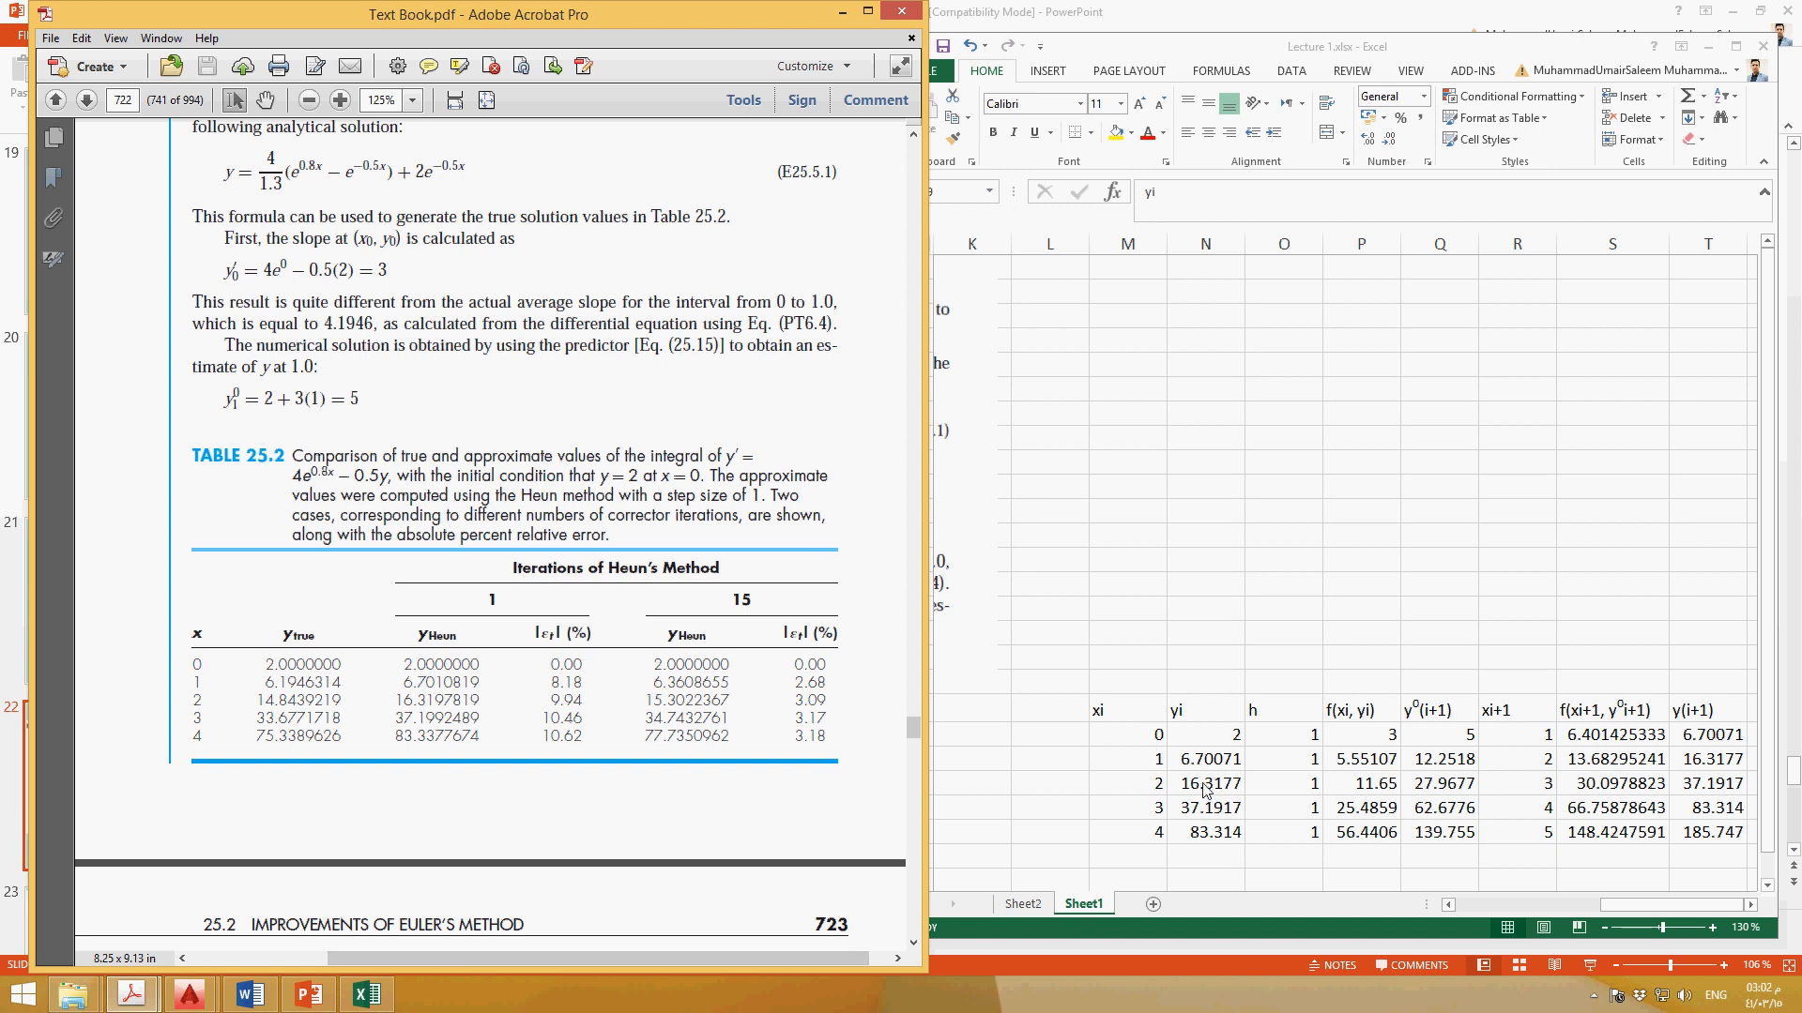
{"action": "mouse_move", "coordinate": [1230, 848]}
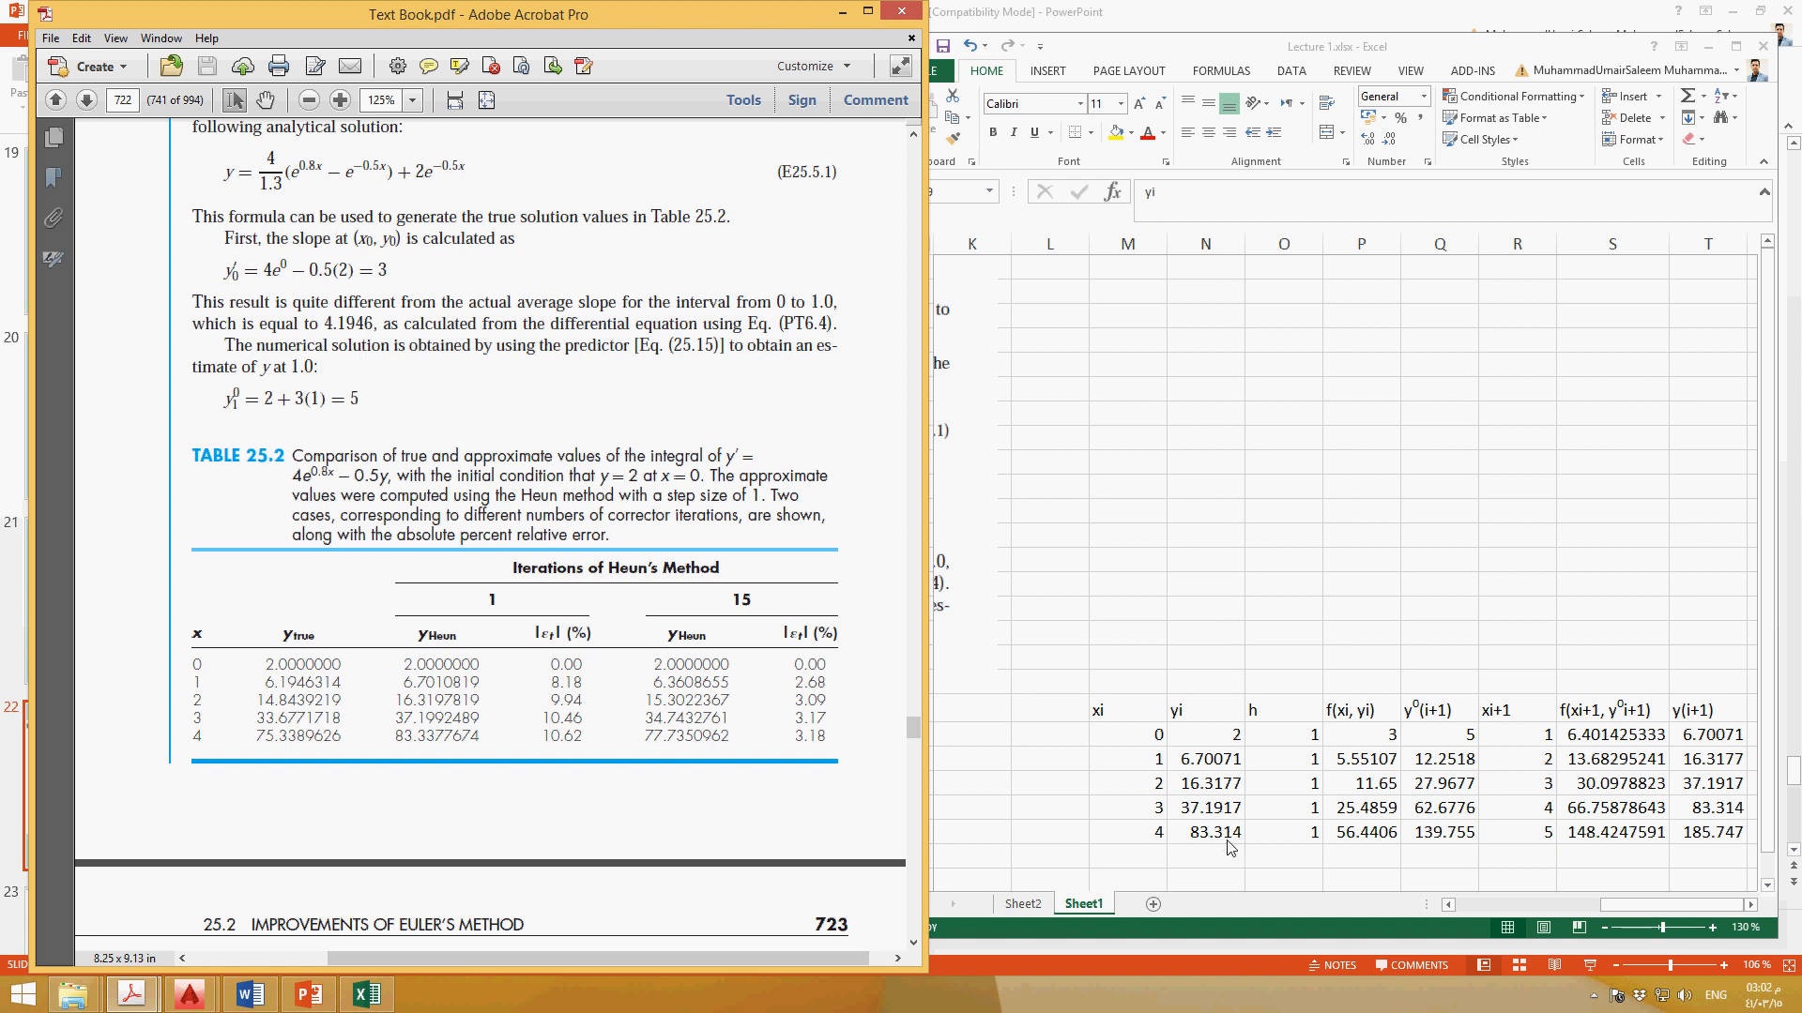
{"action": "mouse_move", "coordinate": [1235, 848]}
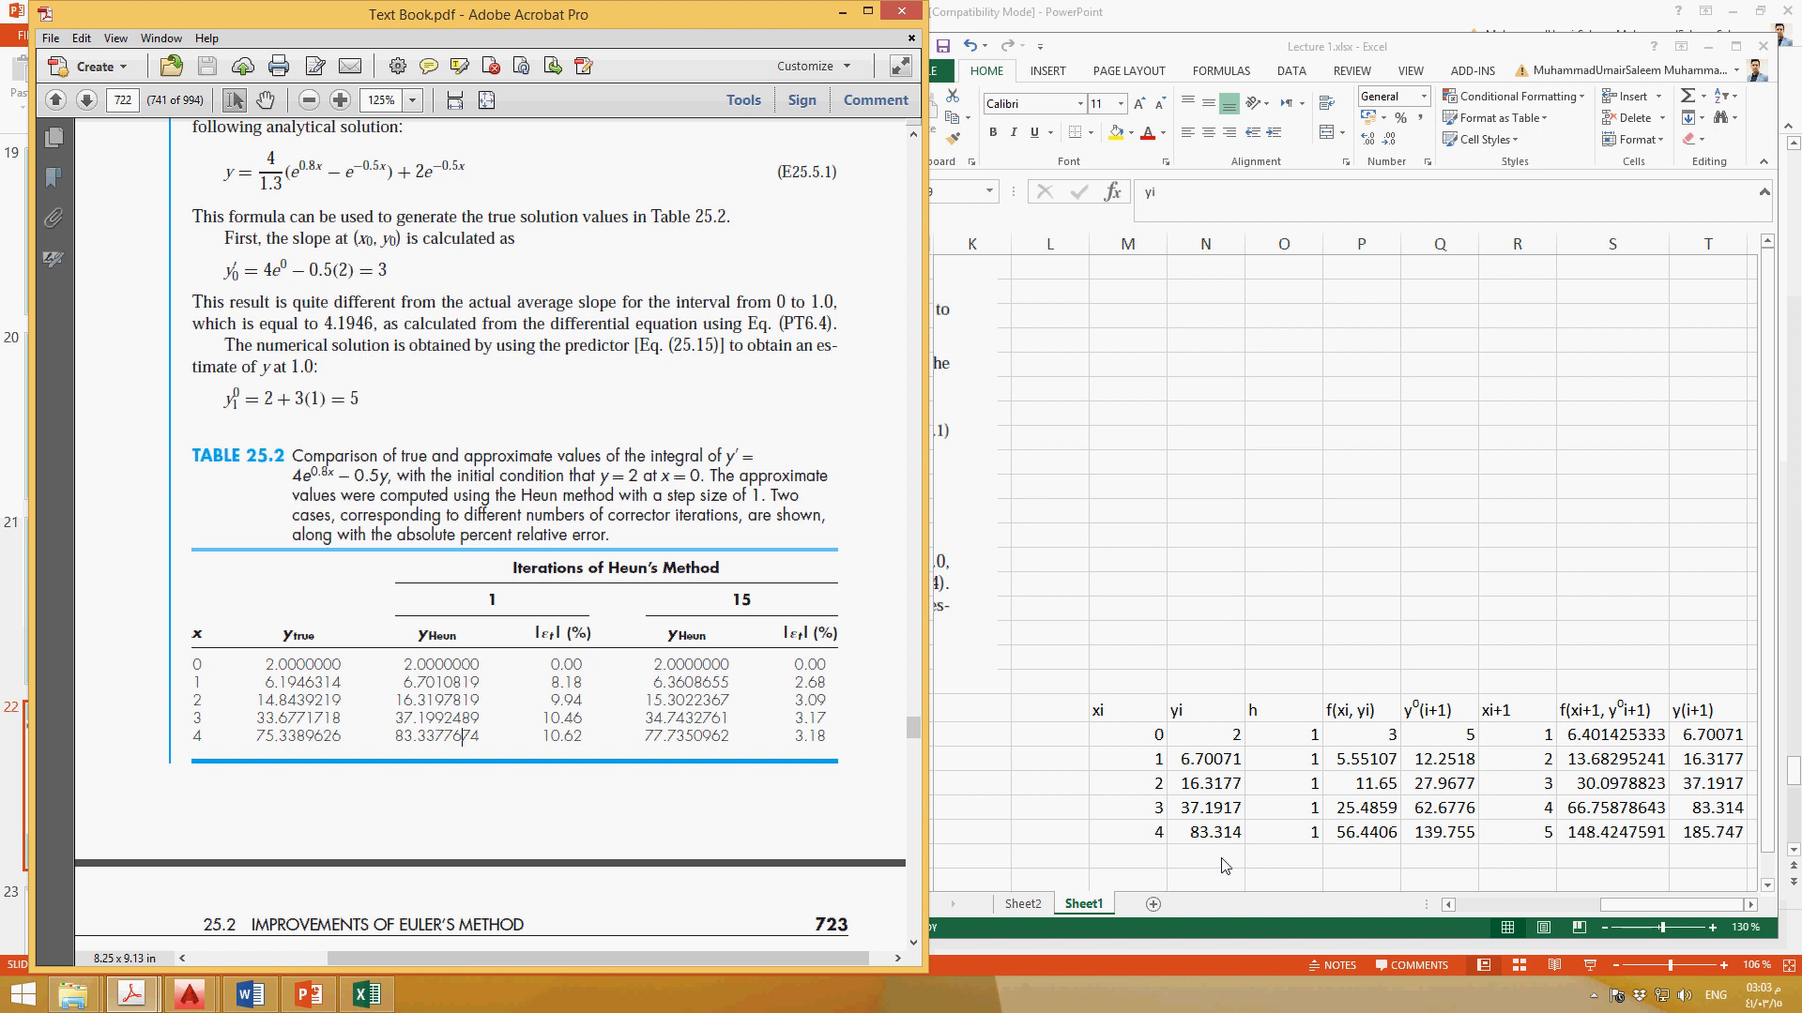
{"action": "mouse_move", "coordinate": [1331, 882]}
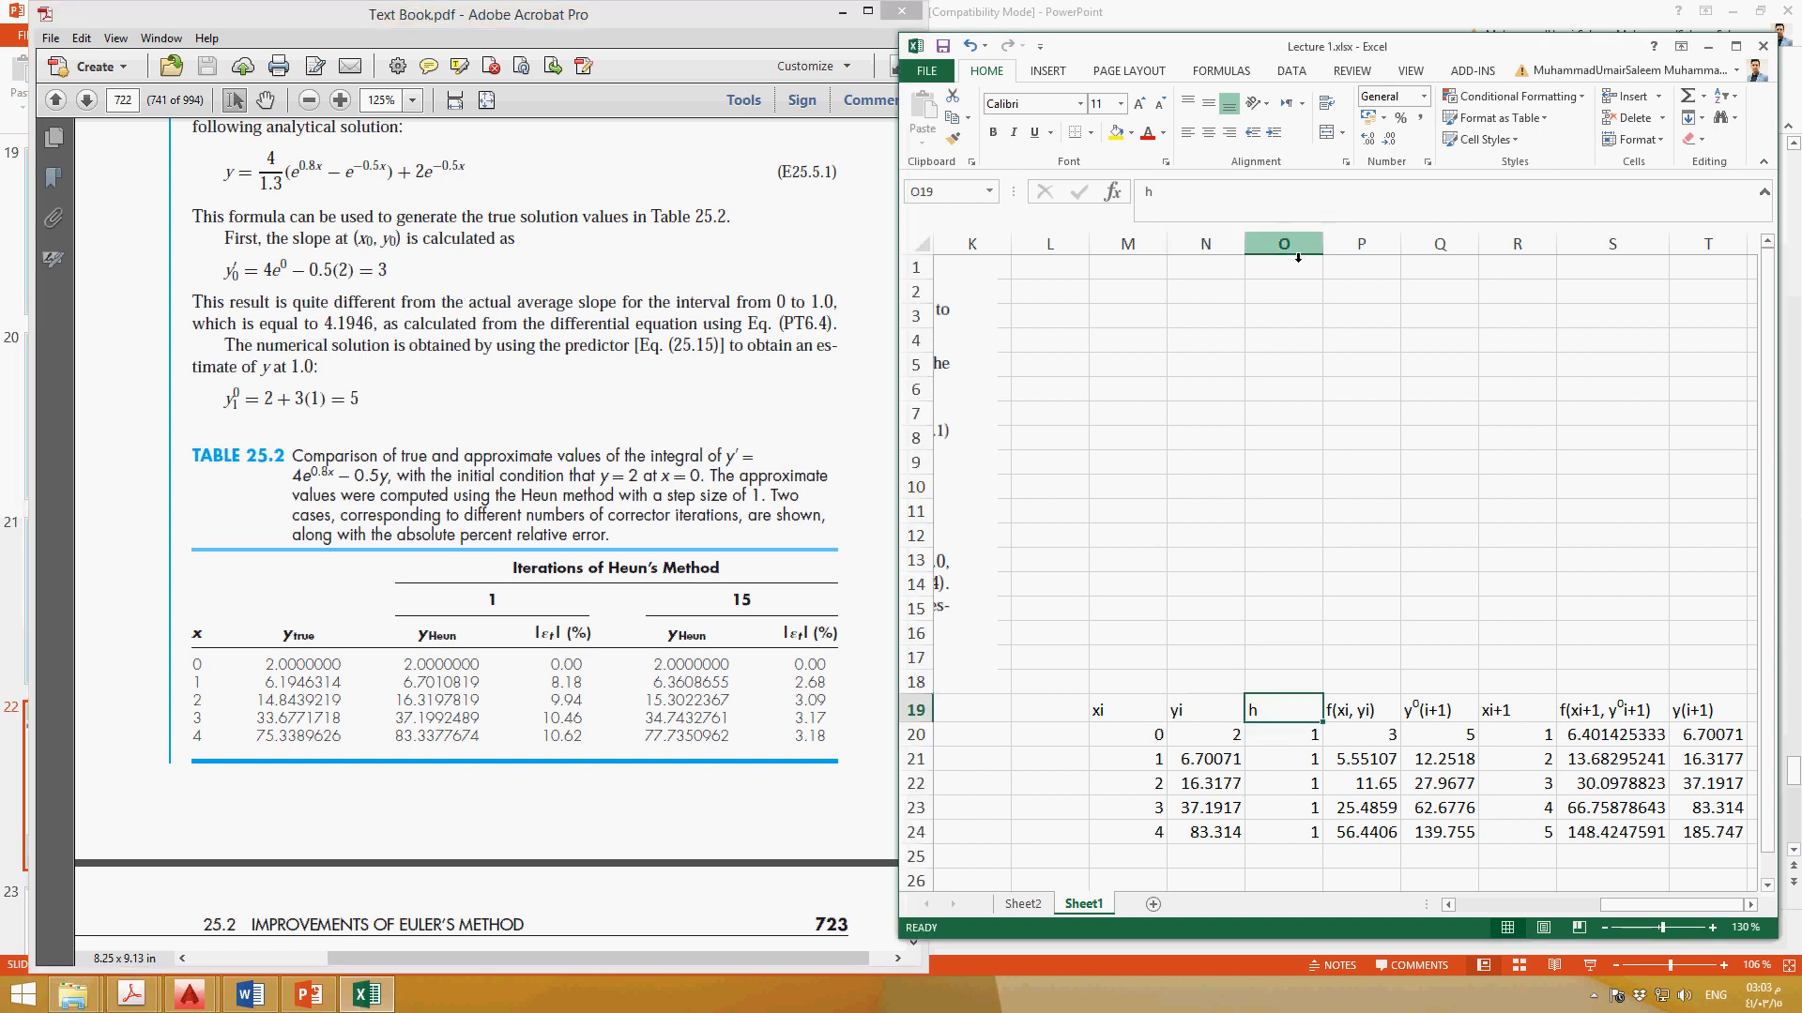
Insert a blank column before column h, reset the PDF zoom, and edit heading N19
{"action": "right_click", "coordinate": [1284, 242]}
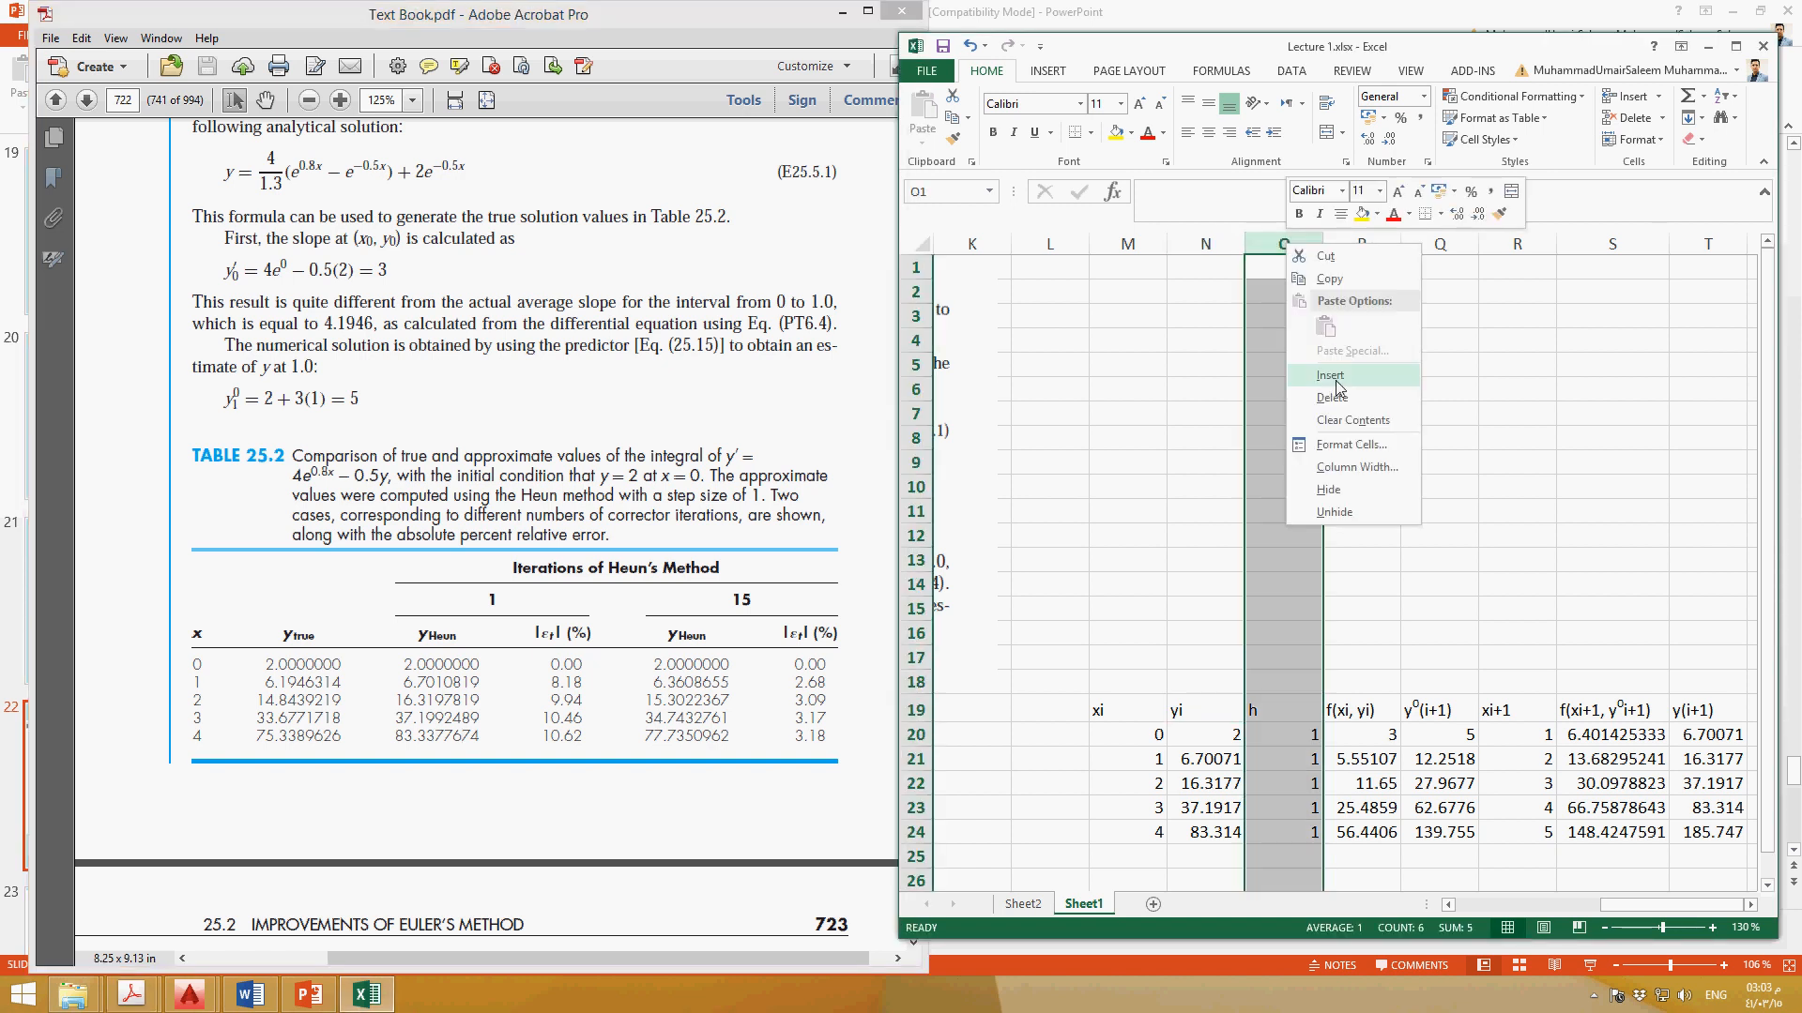
{"action": "left_click", "coordinate": [1330, 376]}
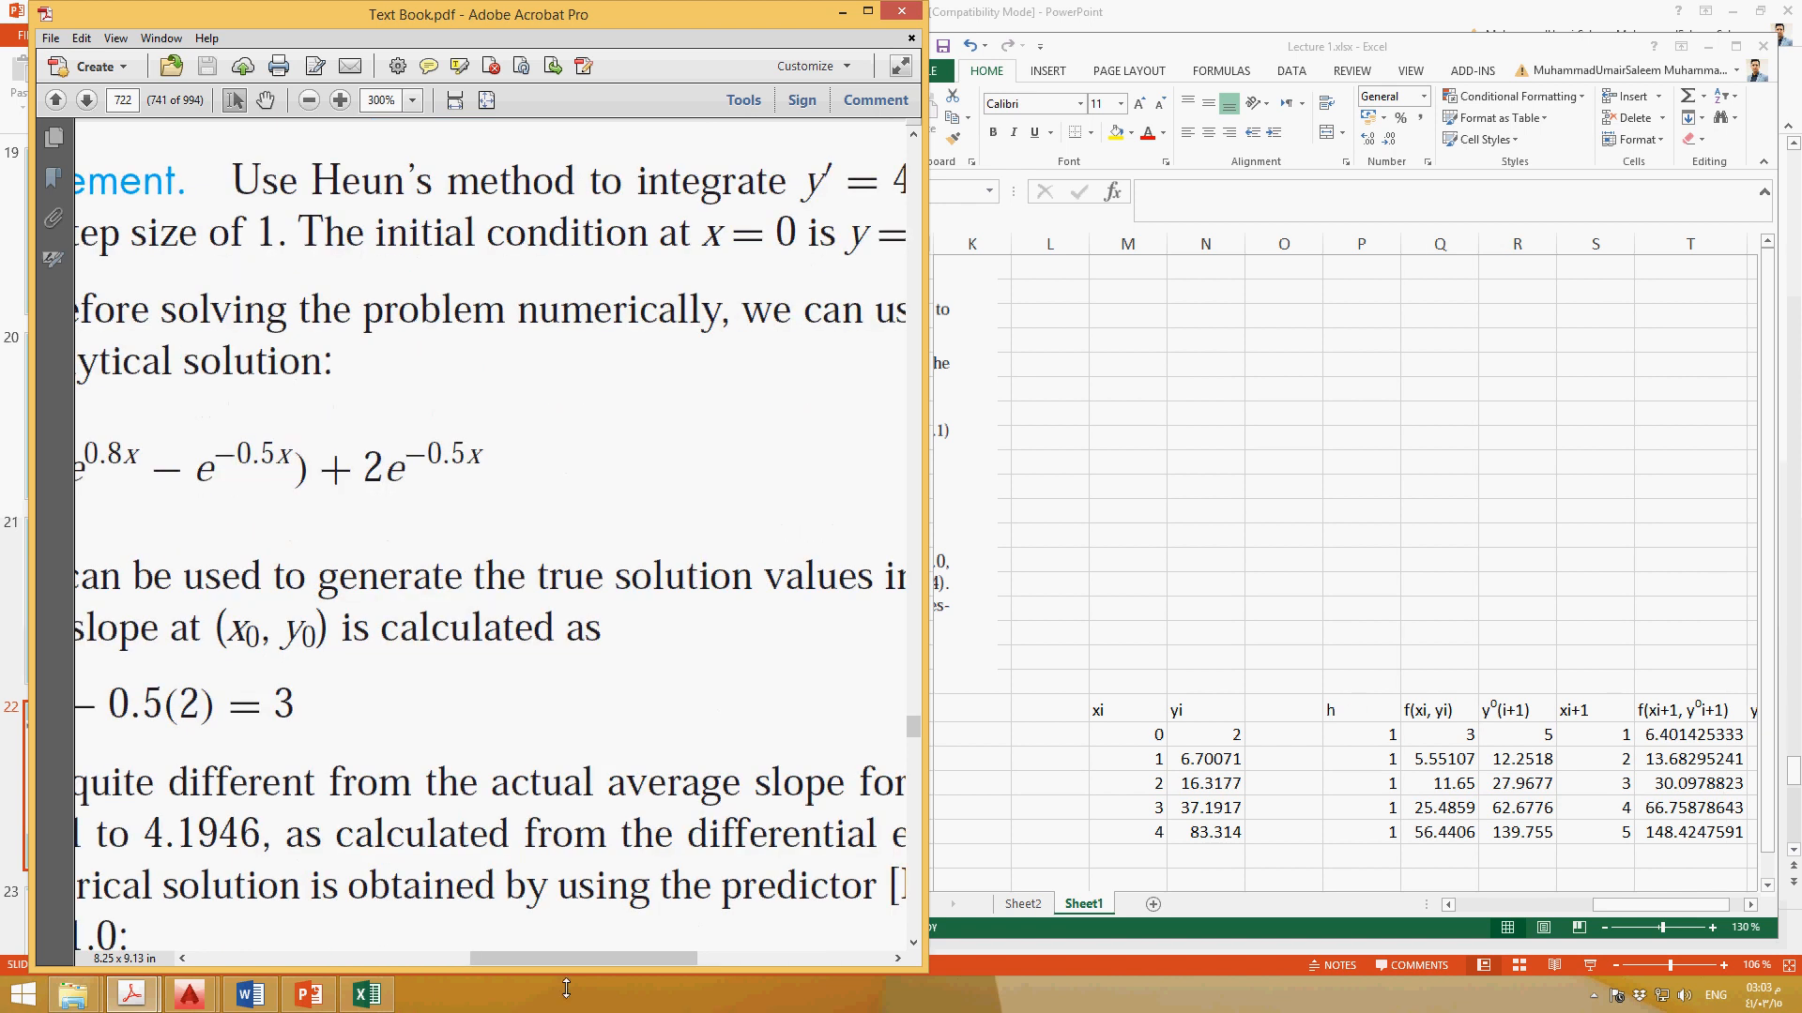
{"action": "left_click", "coordinate": [307, 100]}
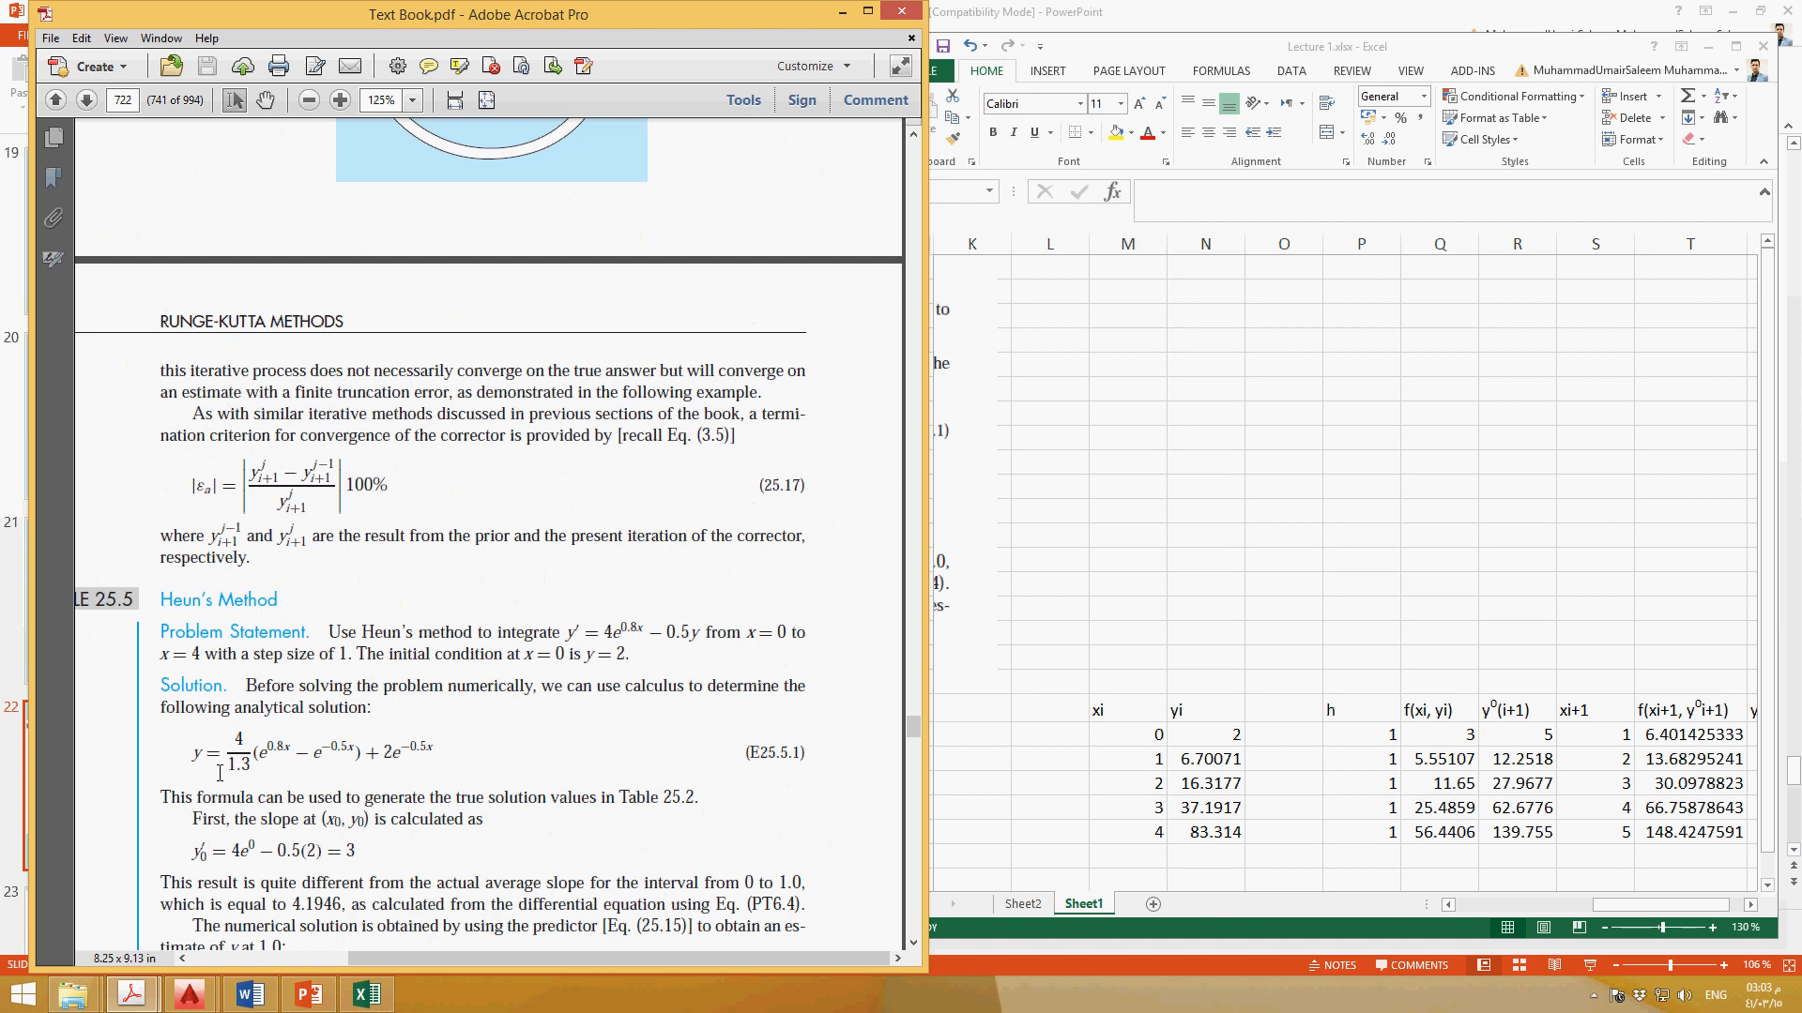
{"action": "left_click", "coordinate": [1284, 734]}
{"action": "type", "text": " He"}
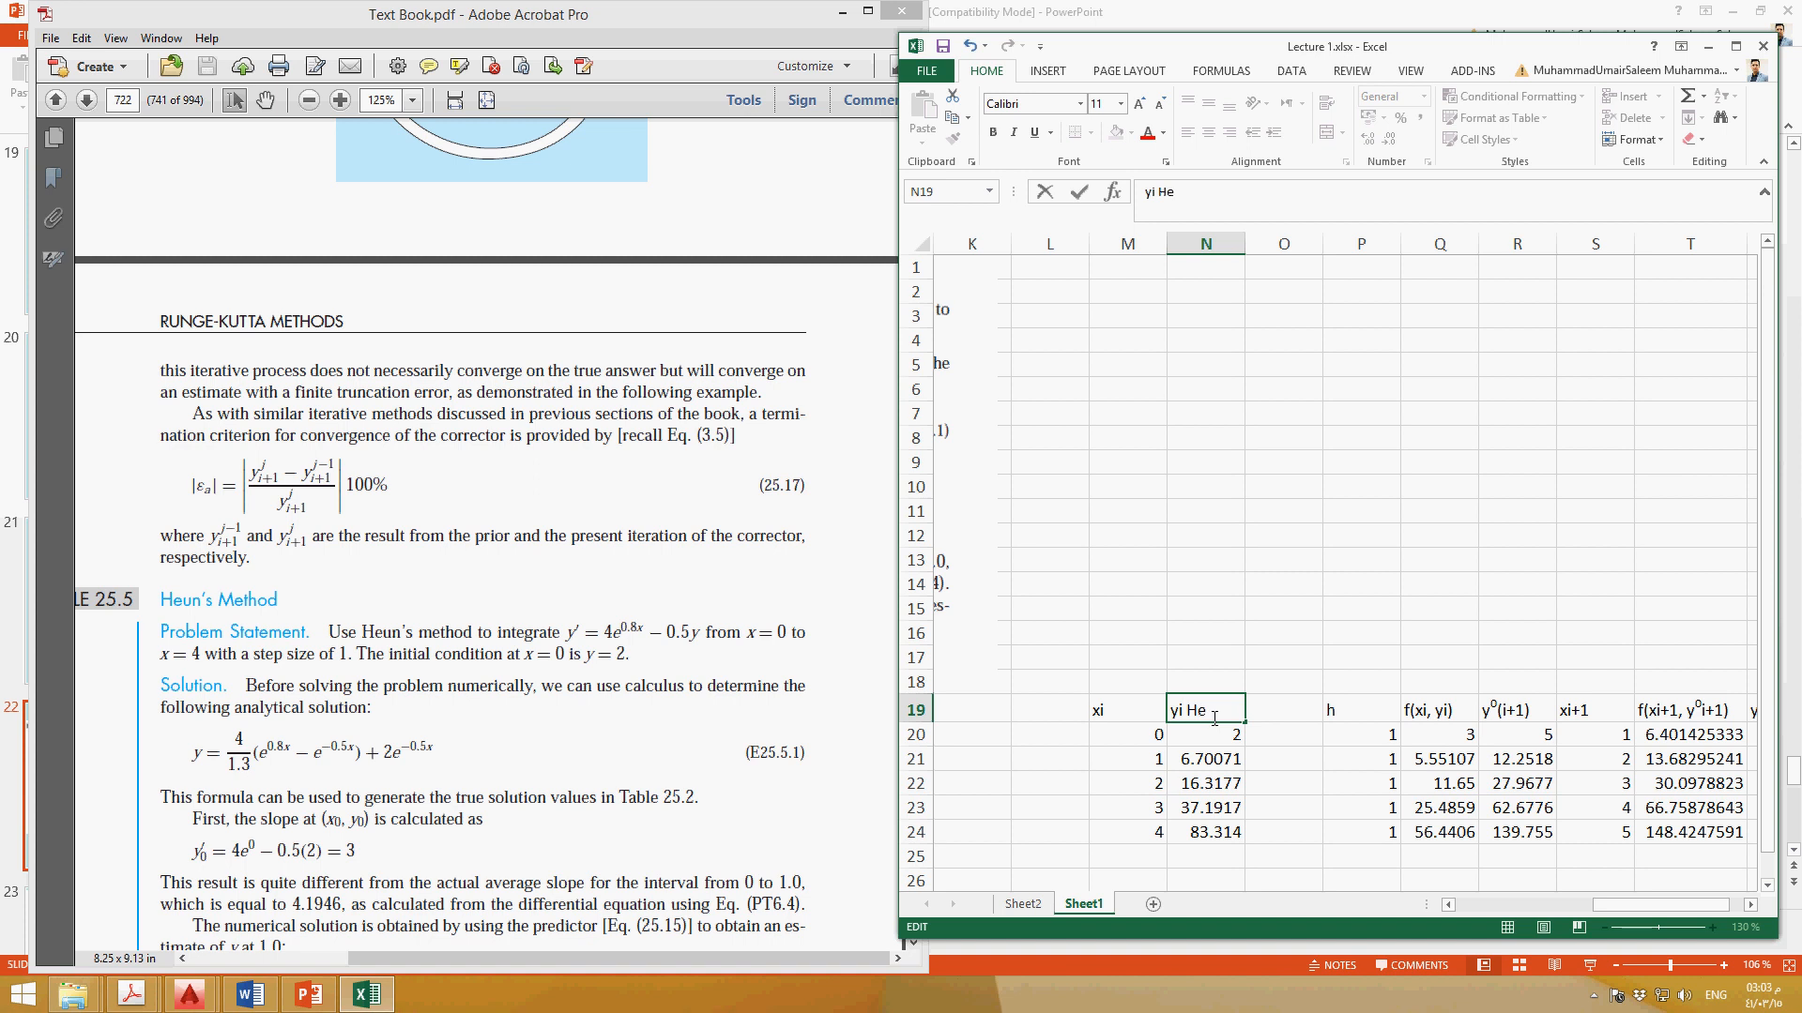
Set headings N19 to 'yi Heun' and O19 to 'yi true', and begin a formula in O20
{"action": "type", "text": "un"}
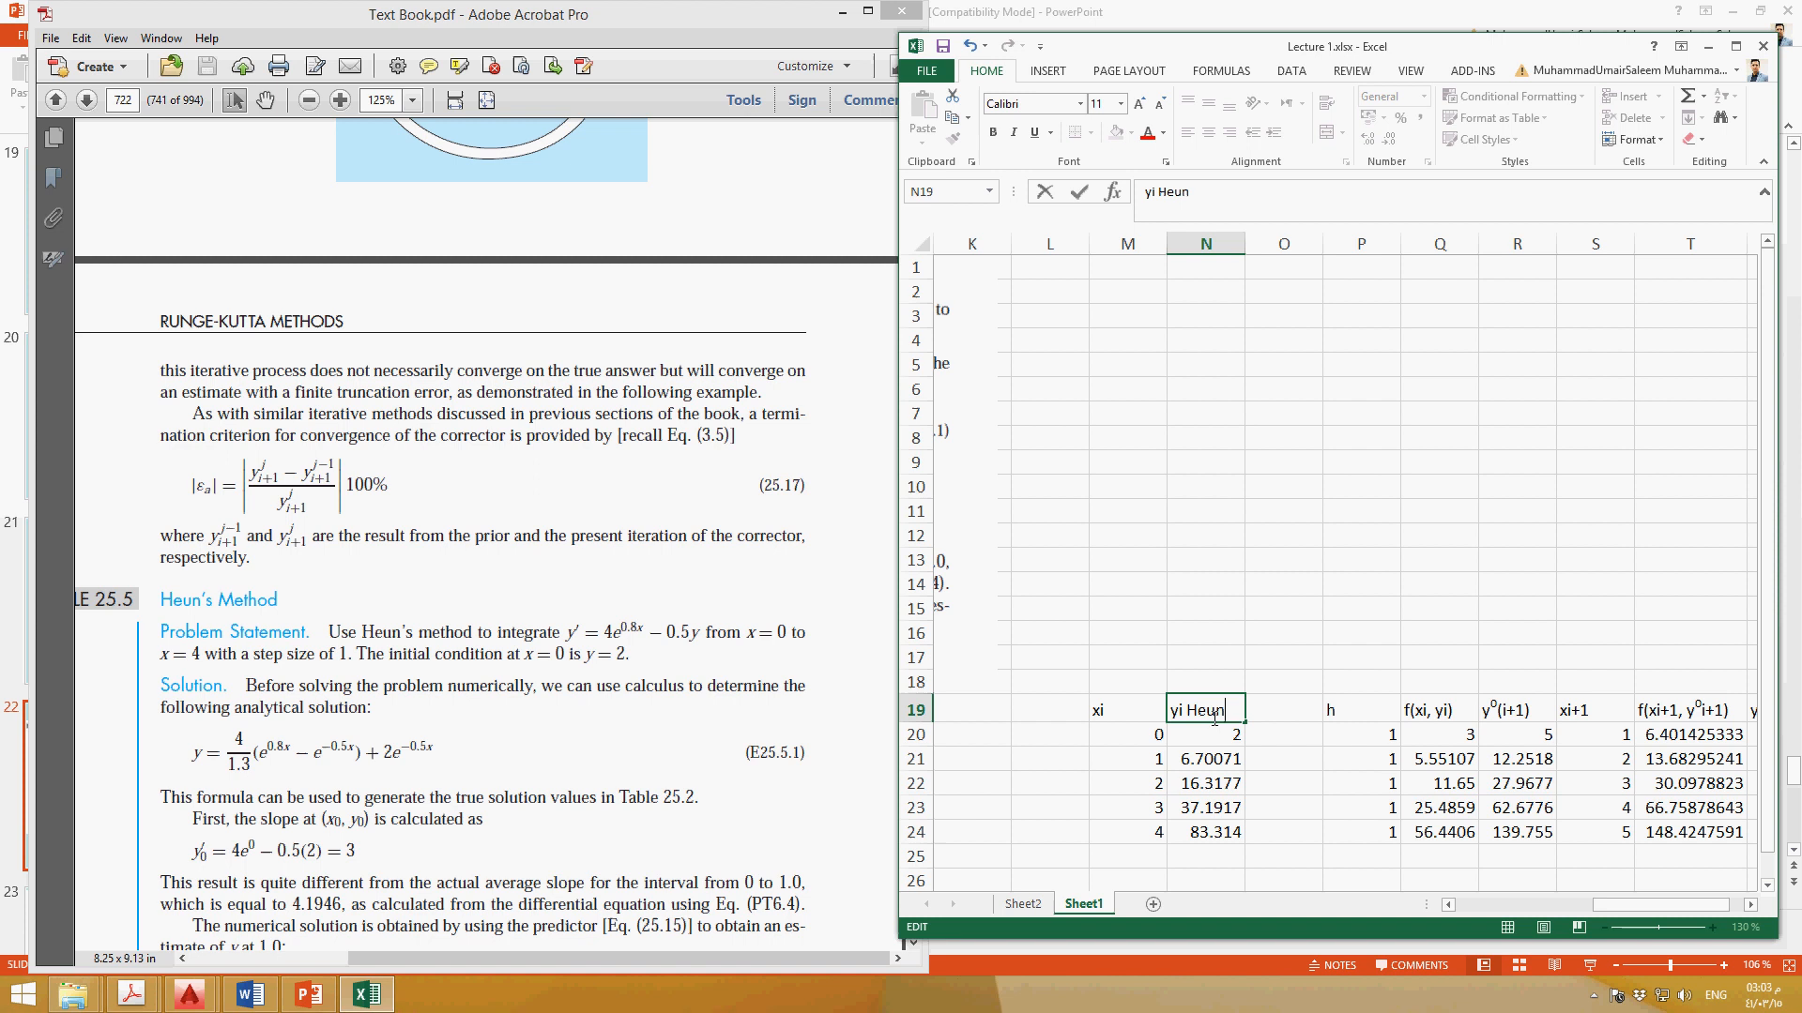
{"action": "type", "text": "Me"}
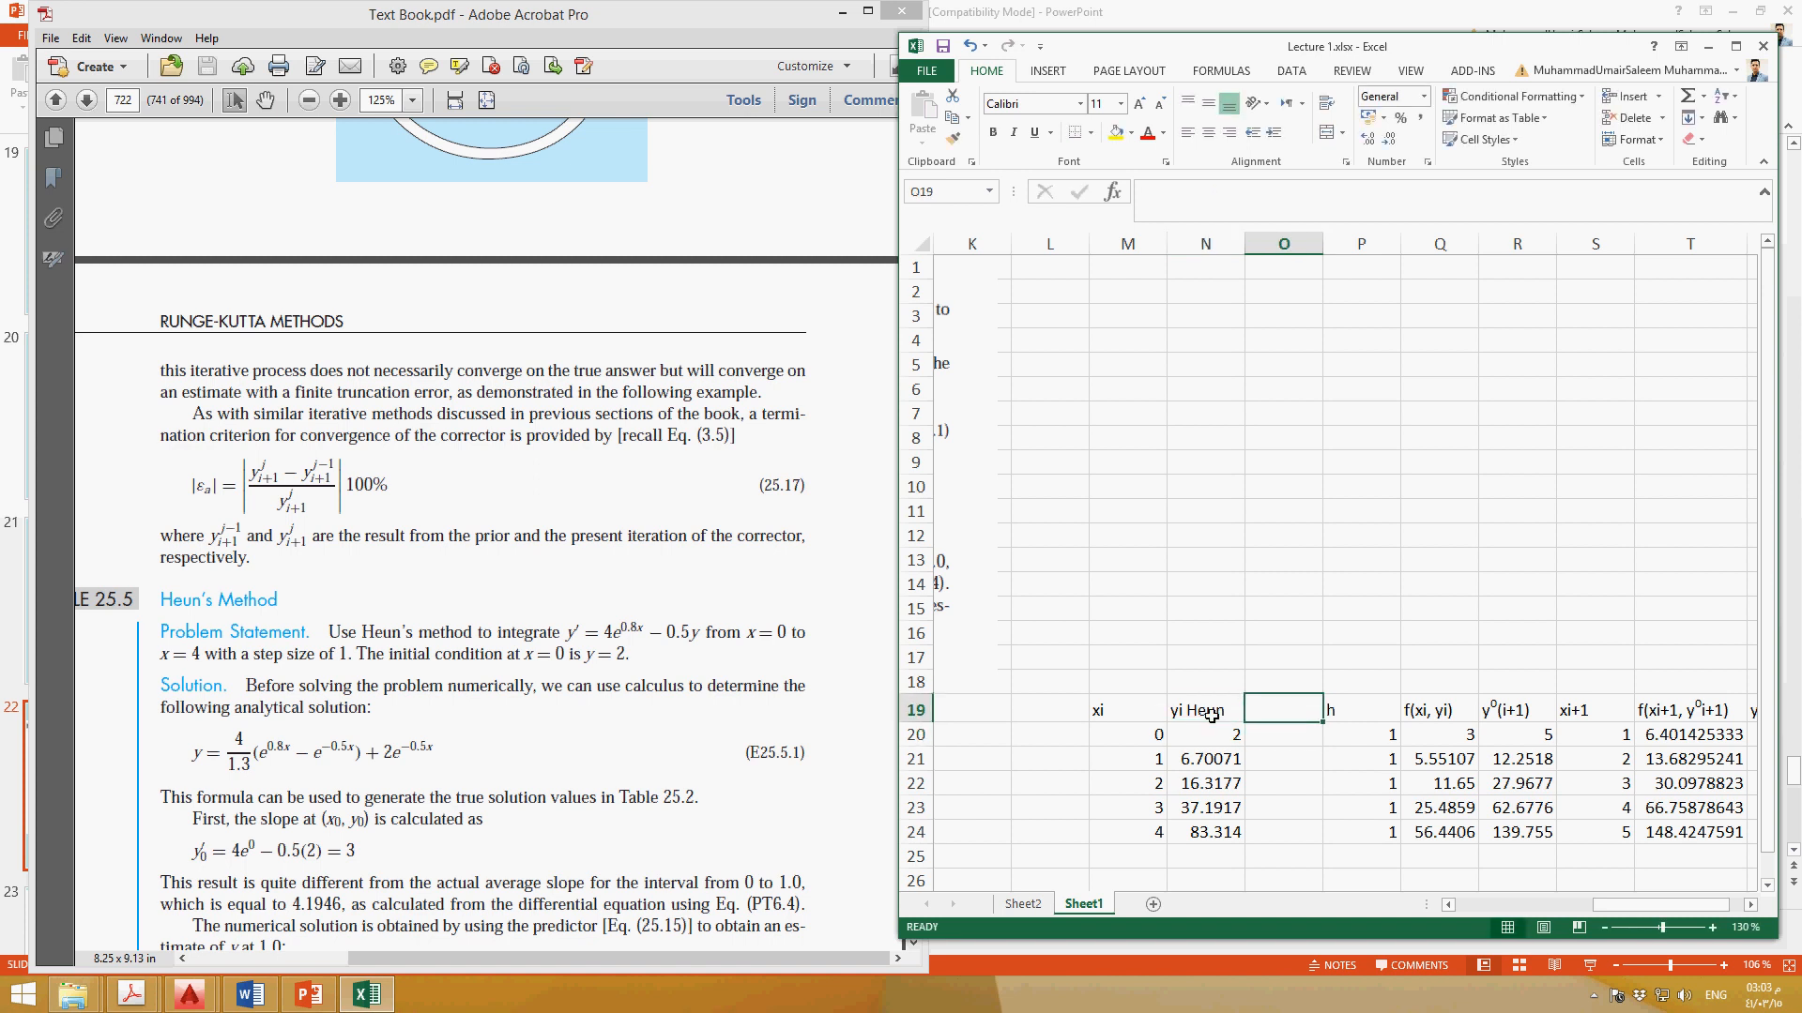
{"action": "type", "text": "yi true"}
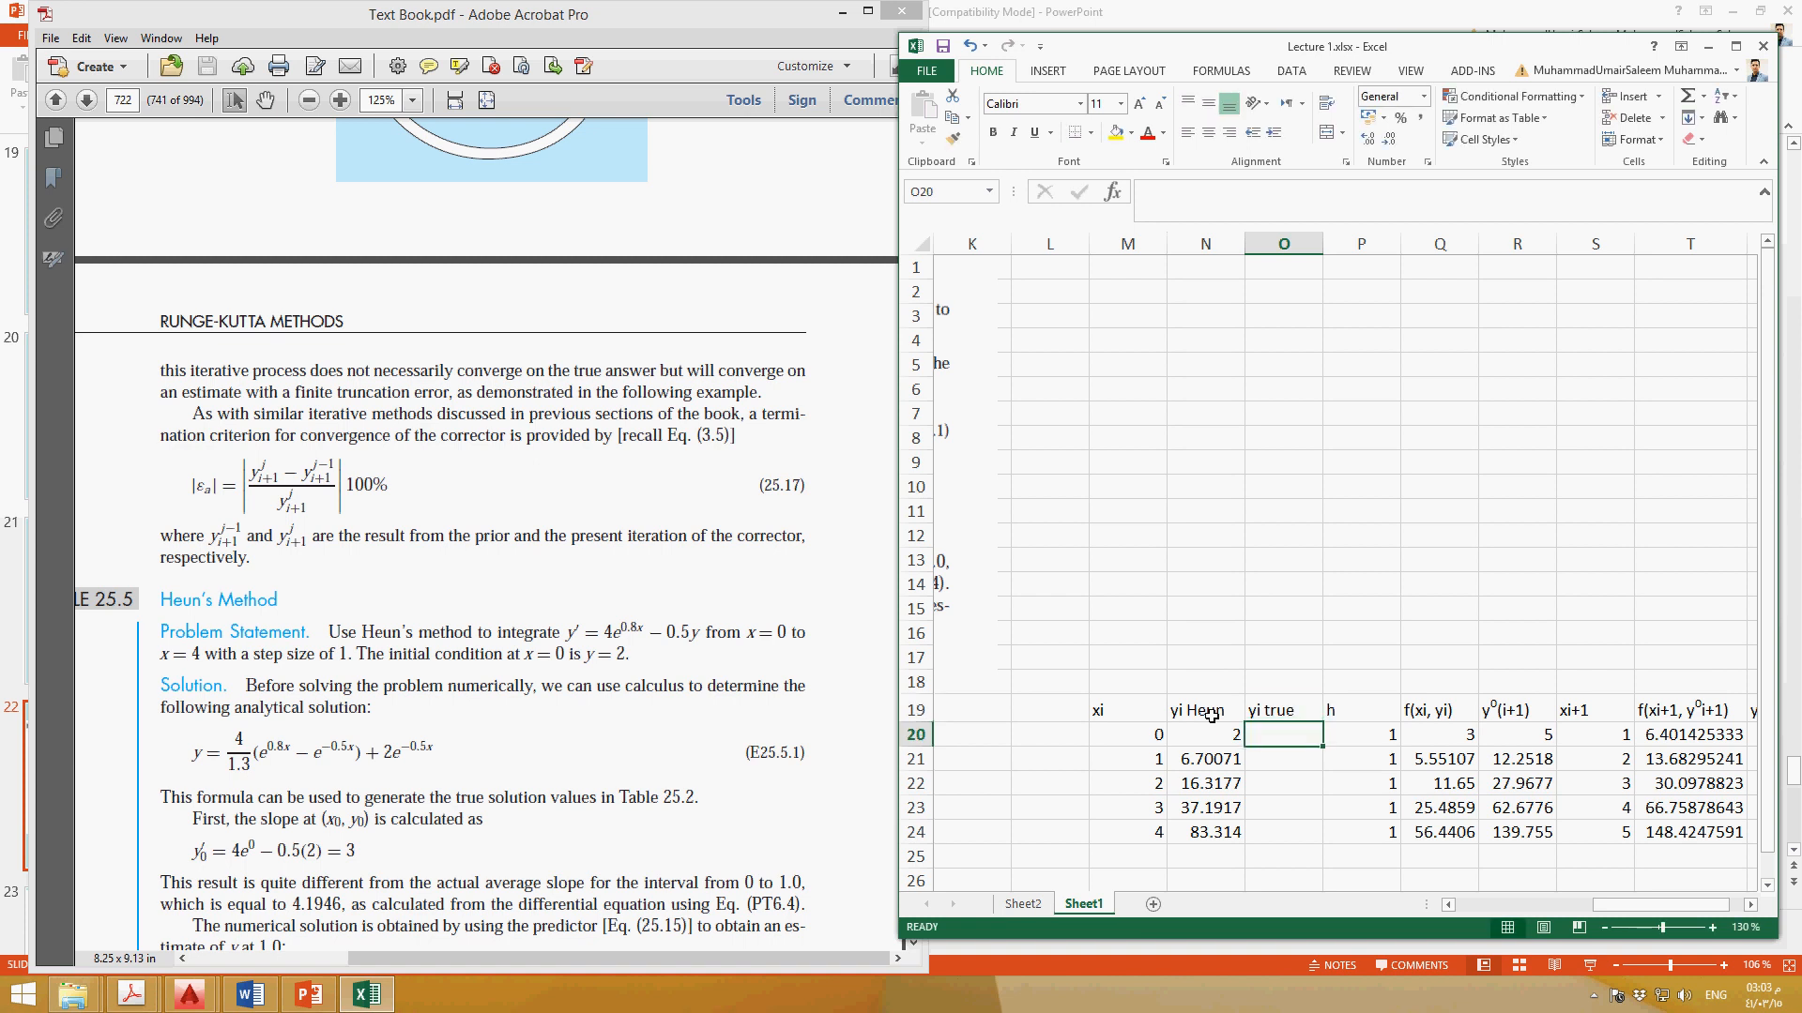
{"action": "type", "text": "="}
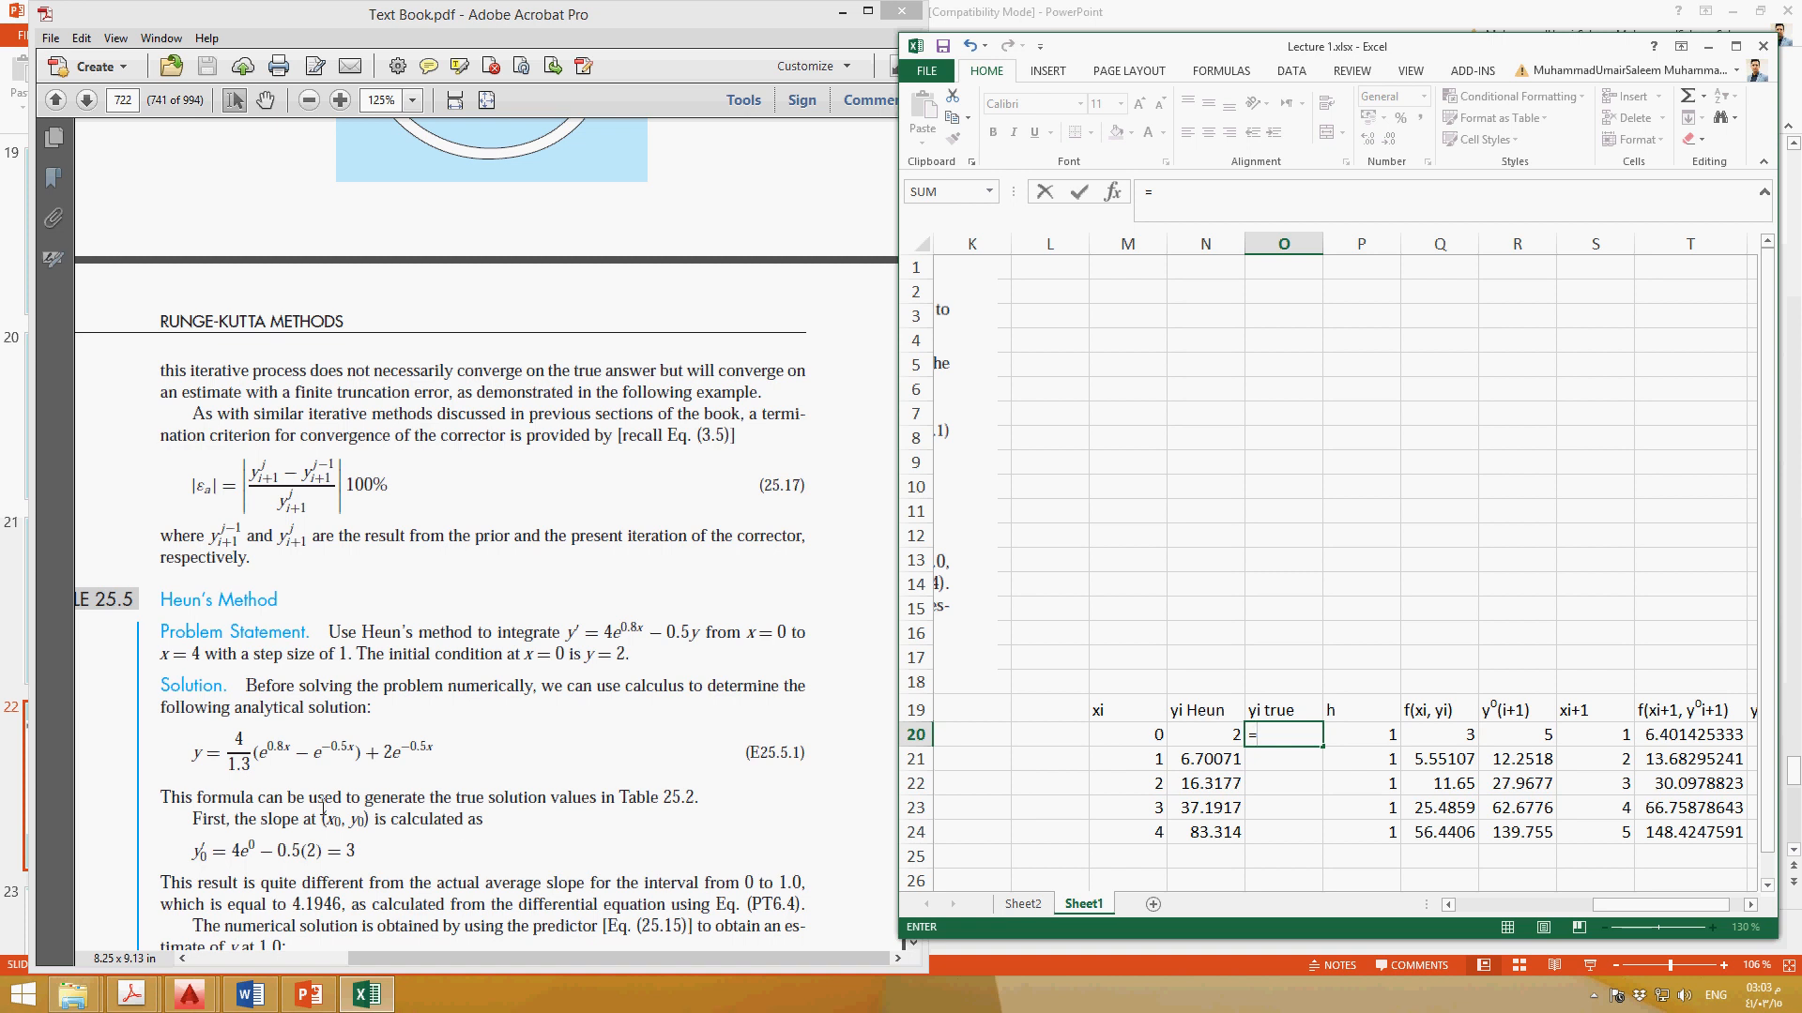
Start the O20 true-solution formula with =(4/1.3)*(2.718^(0.8*M20)
{"action": "type", "text": "=(4/"}
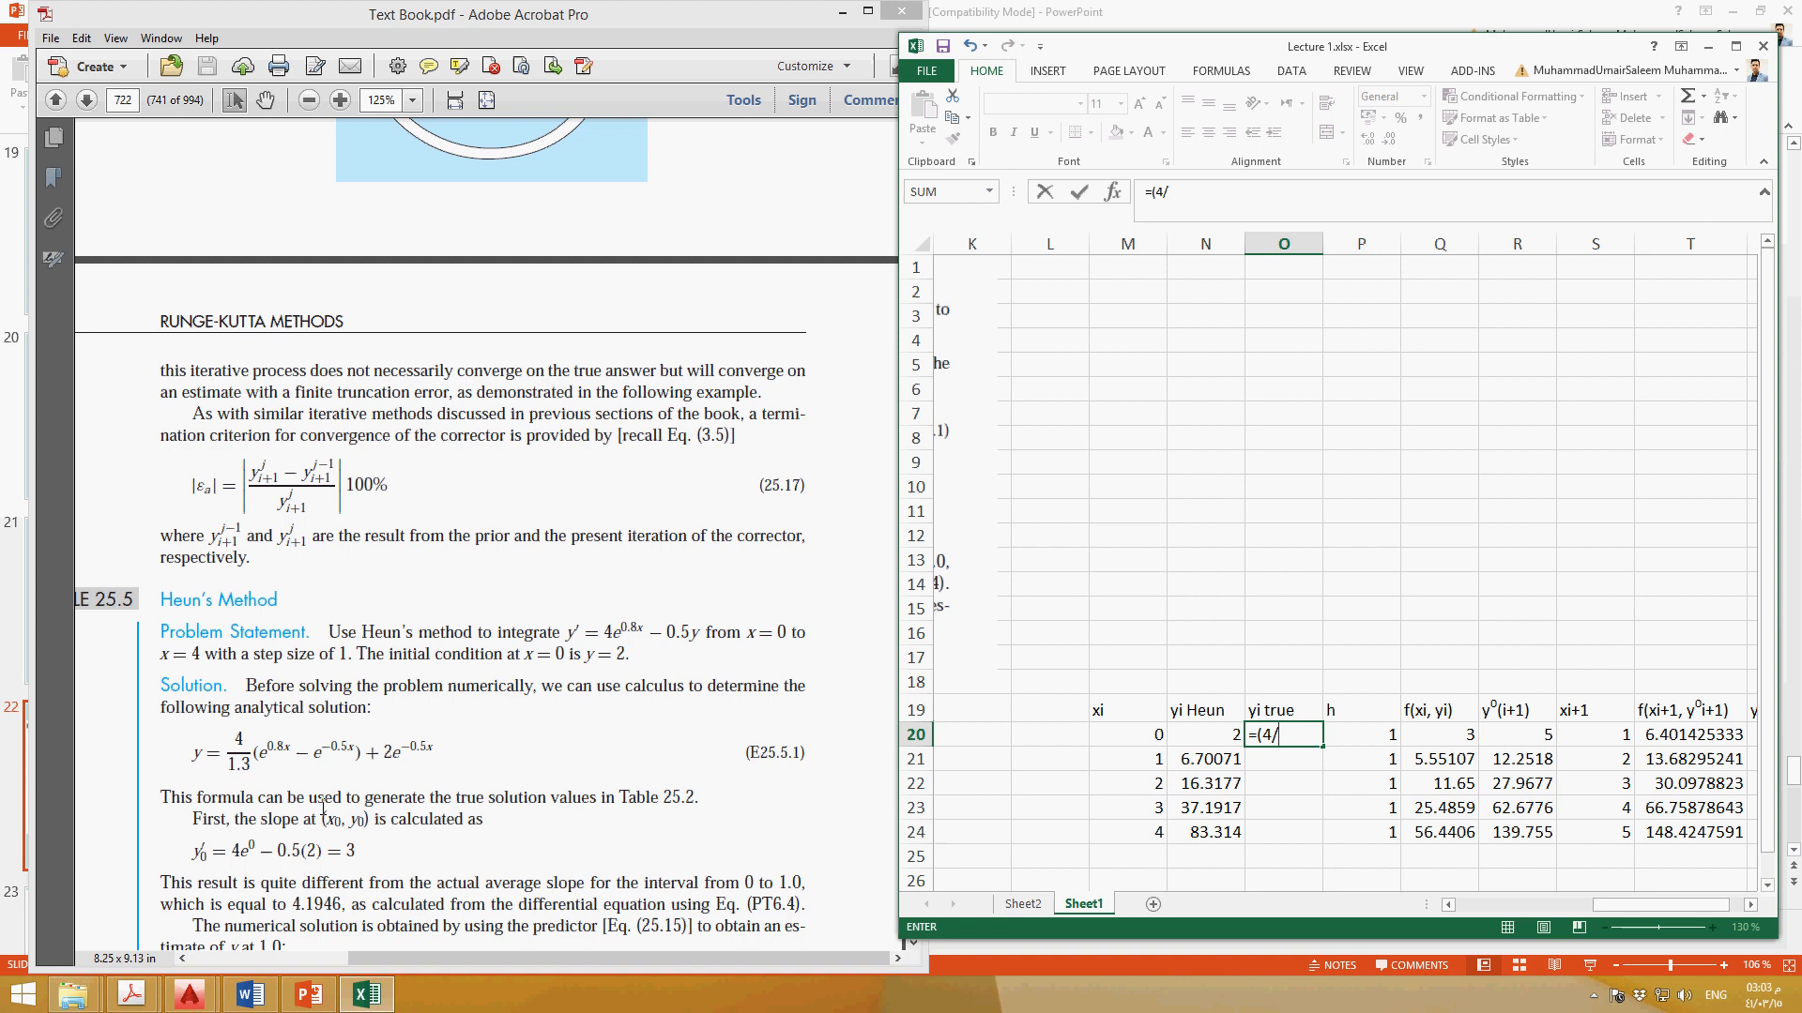
{"action": "type", "text": "1.3)"}
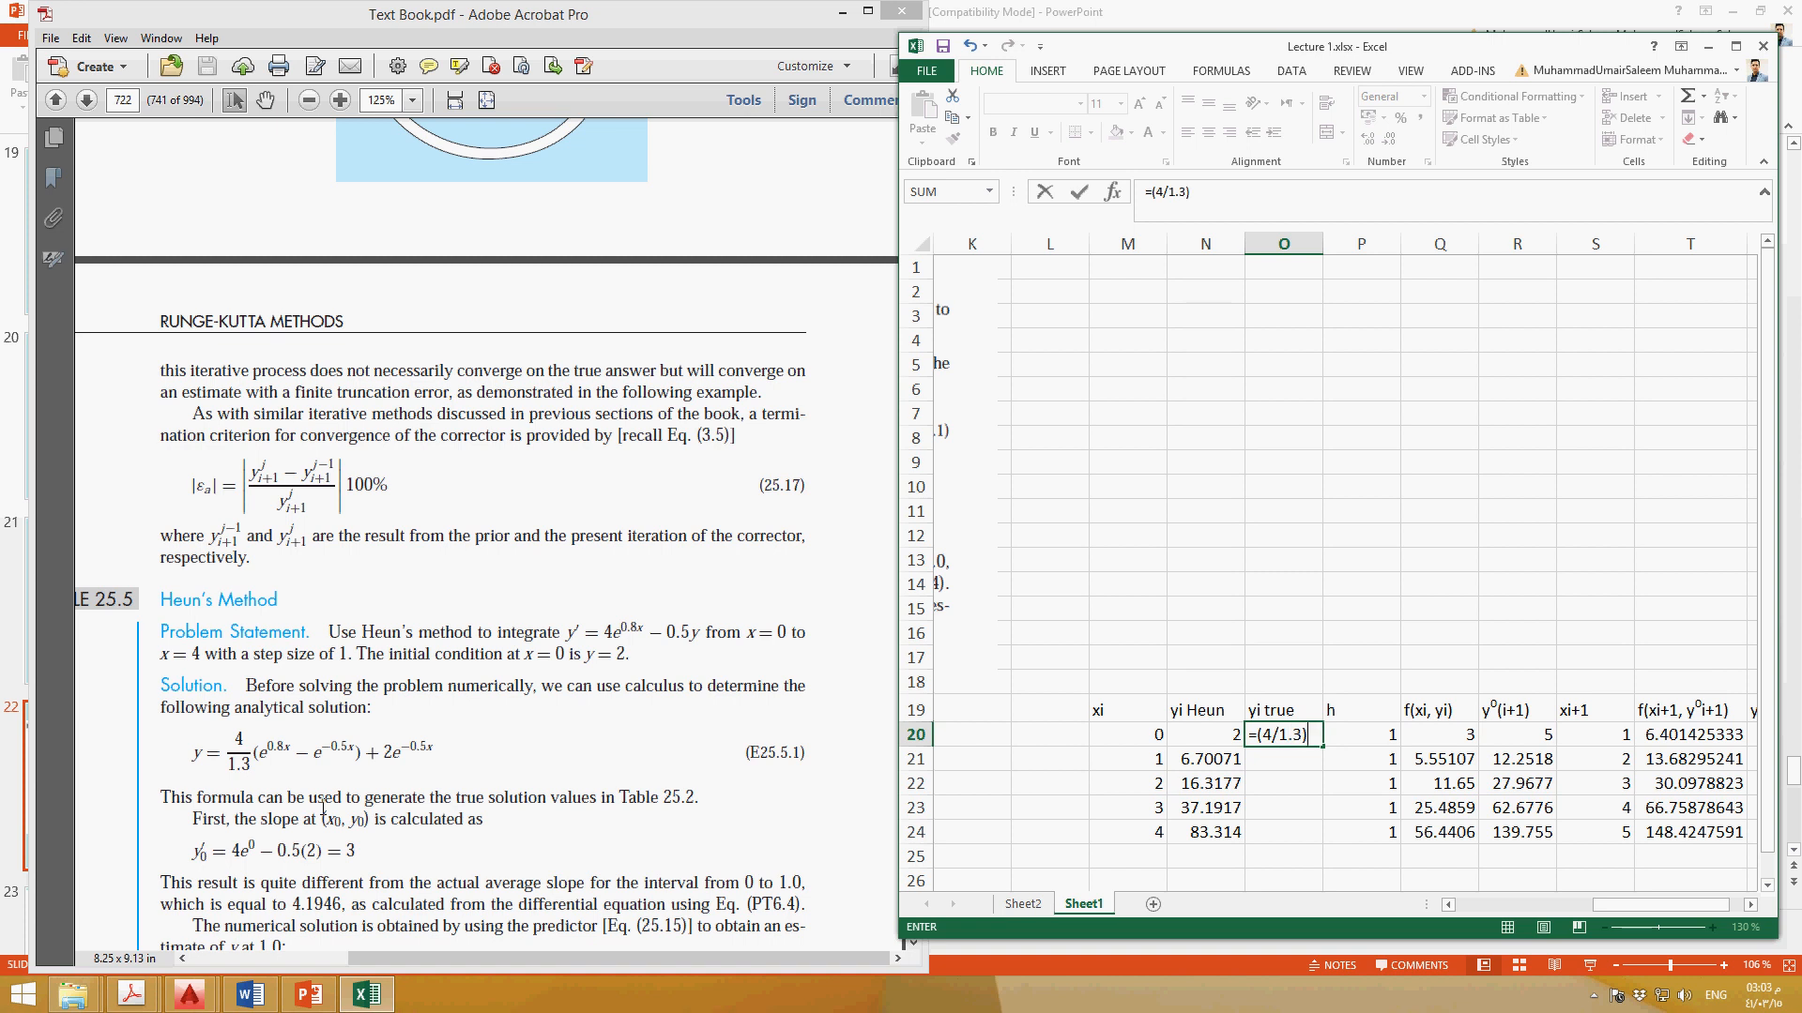
{"action": "type", "text": "*("}
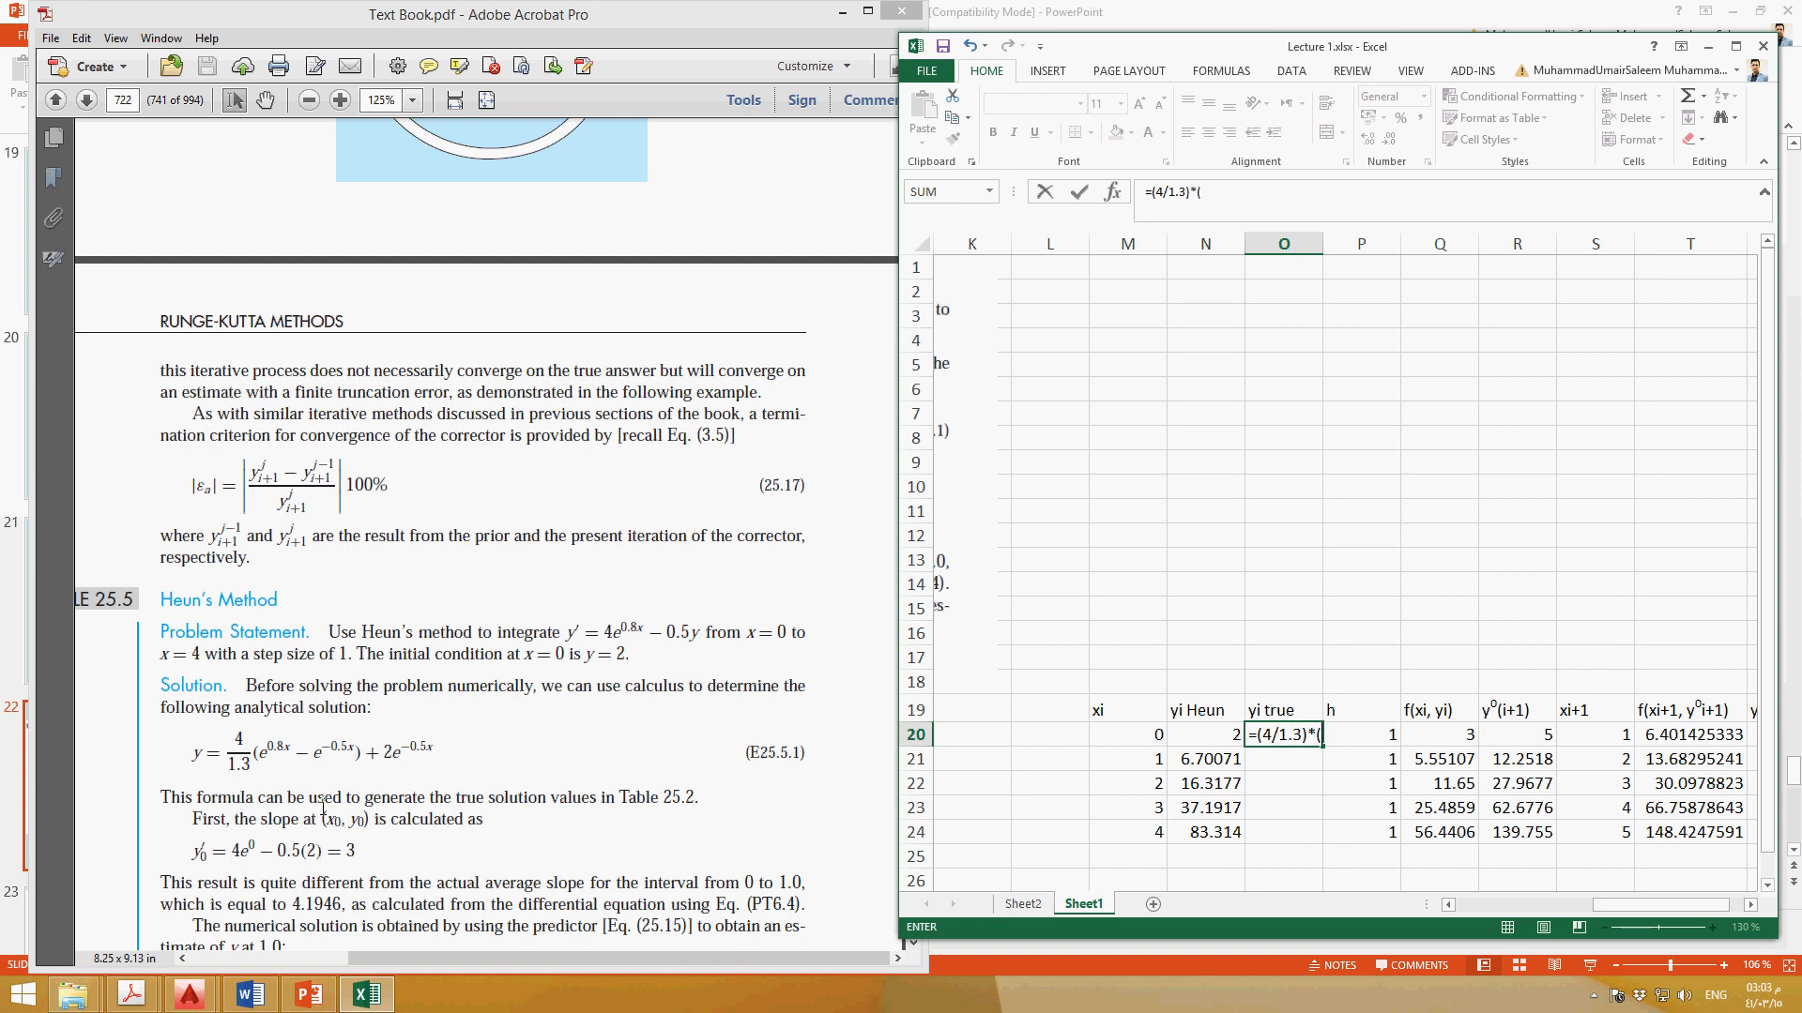
{"action": "type", "text": "2.718"}
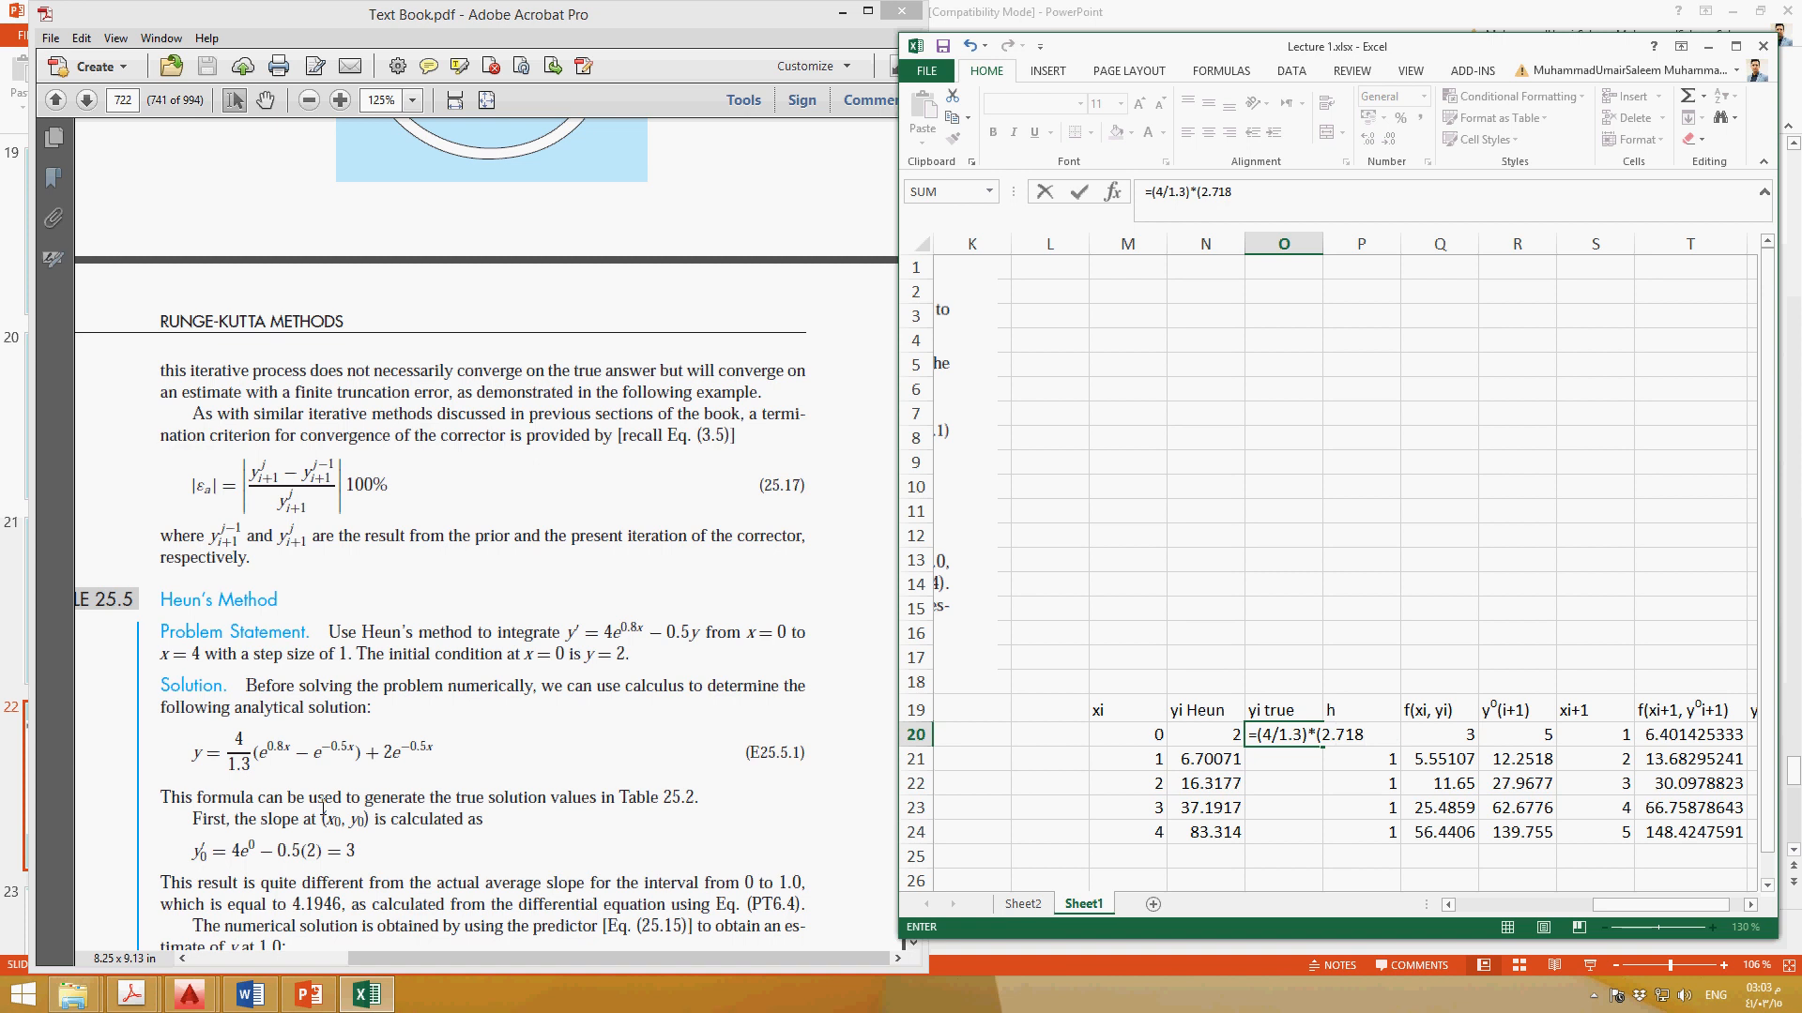
{"action": "type", "text": "^"}
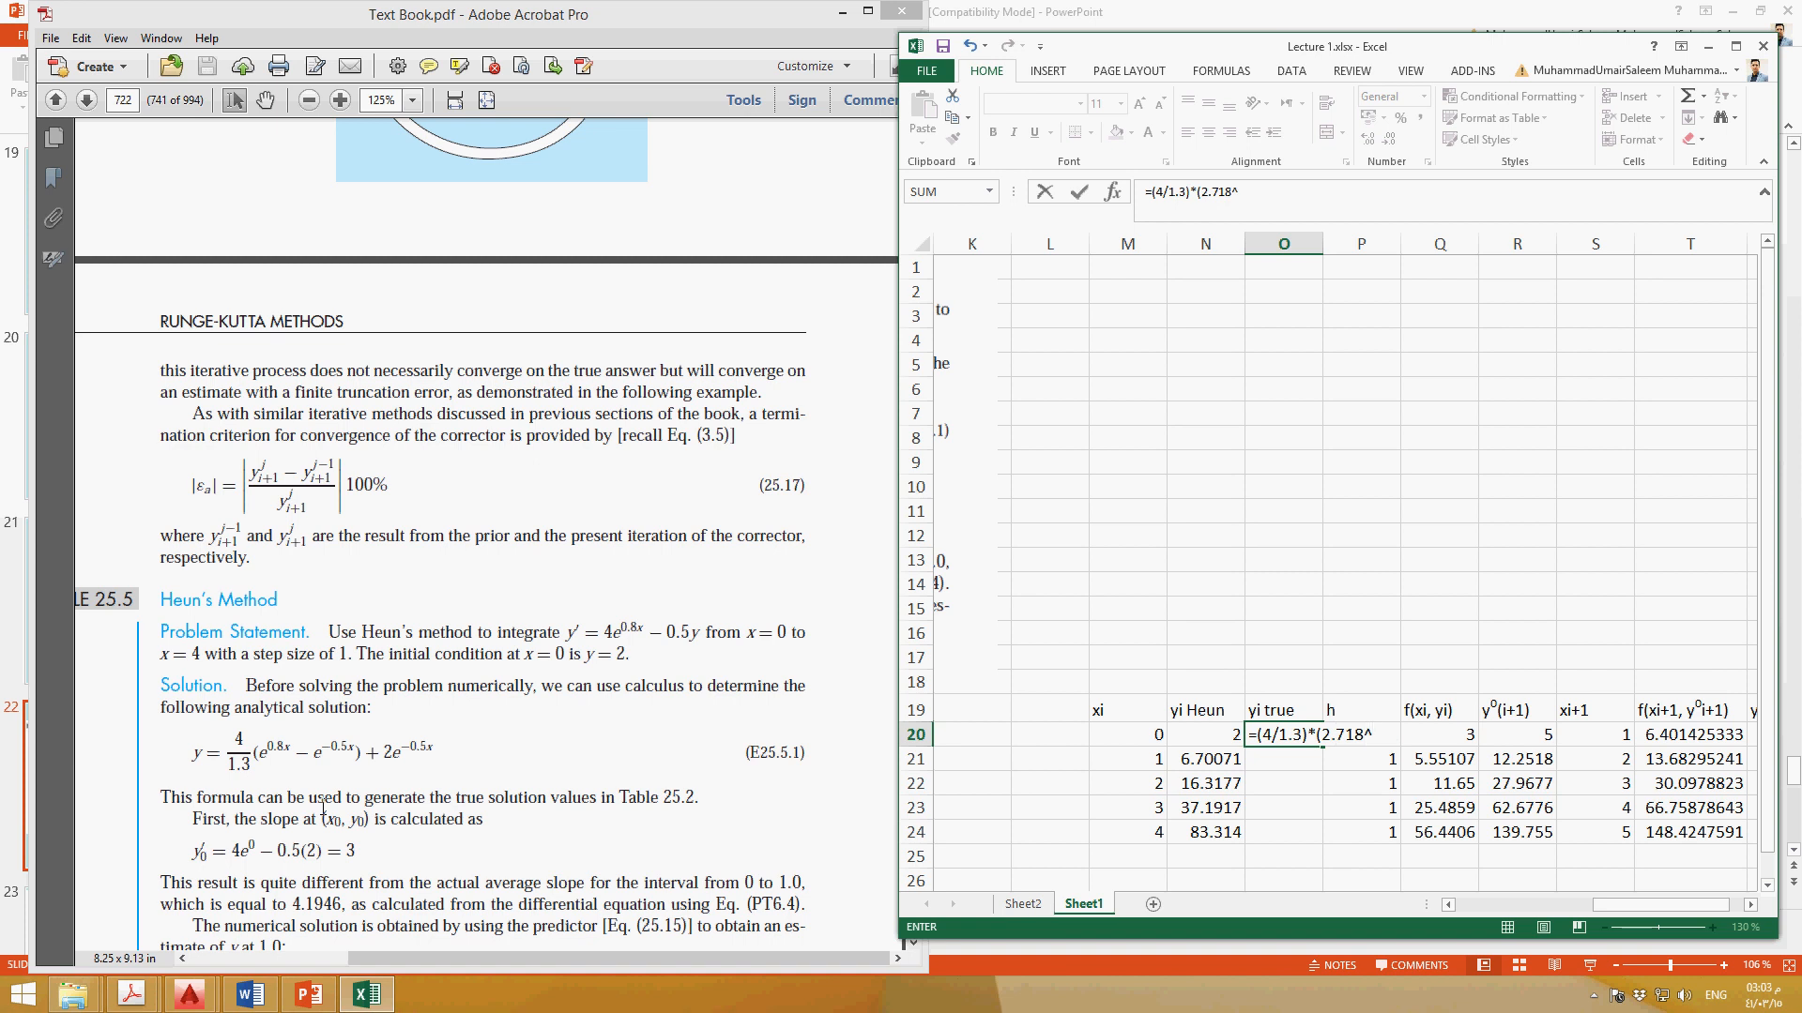
{"action": "type", "text": "(0.8"}
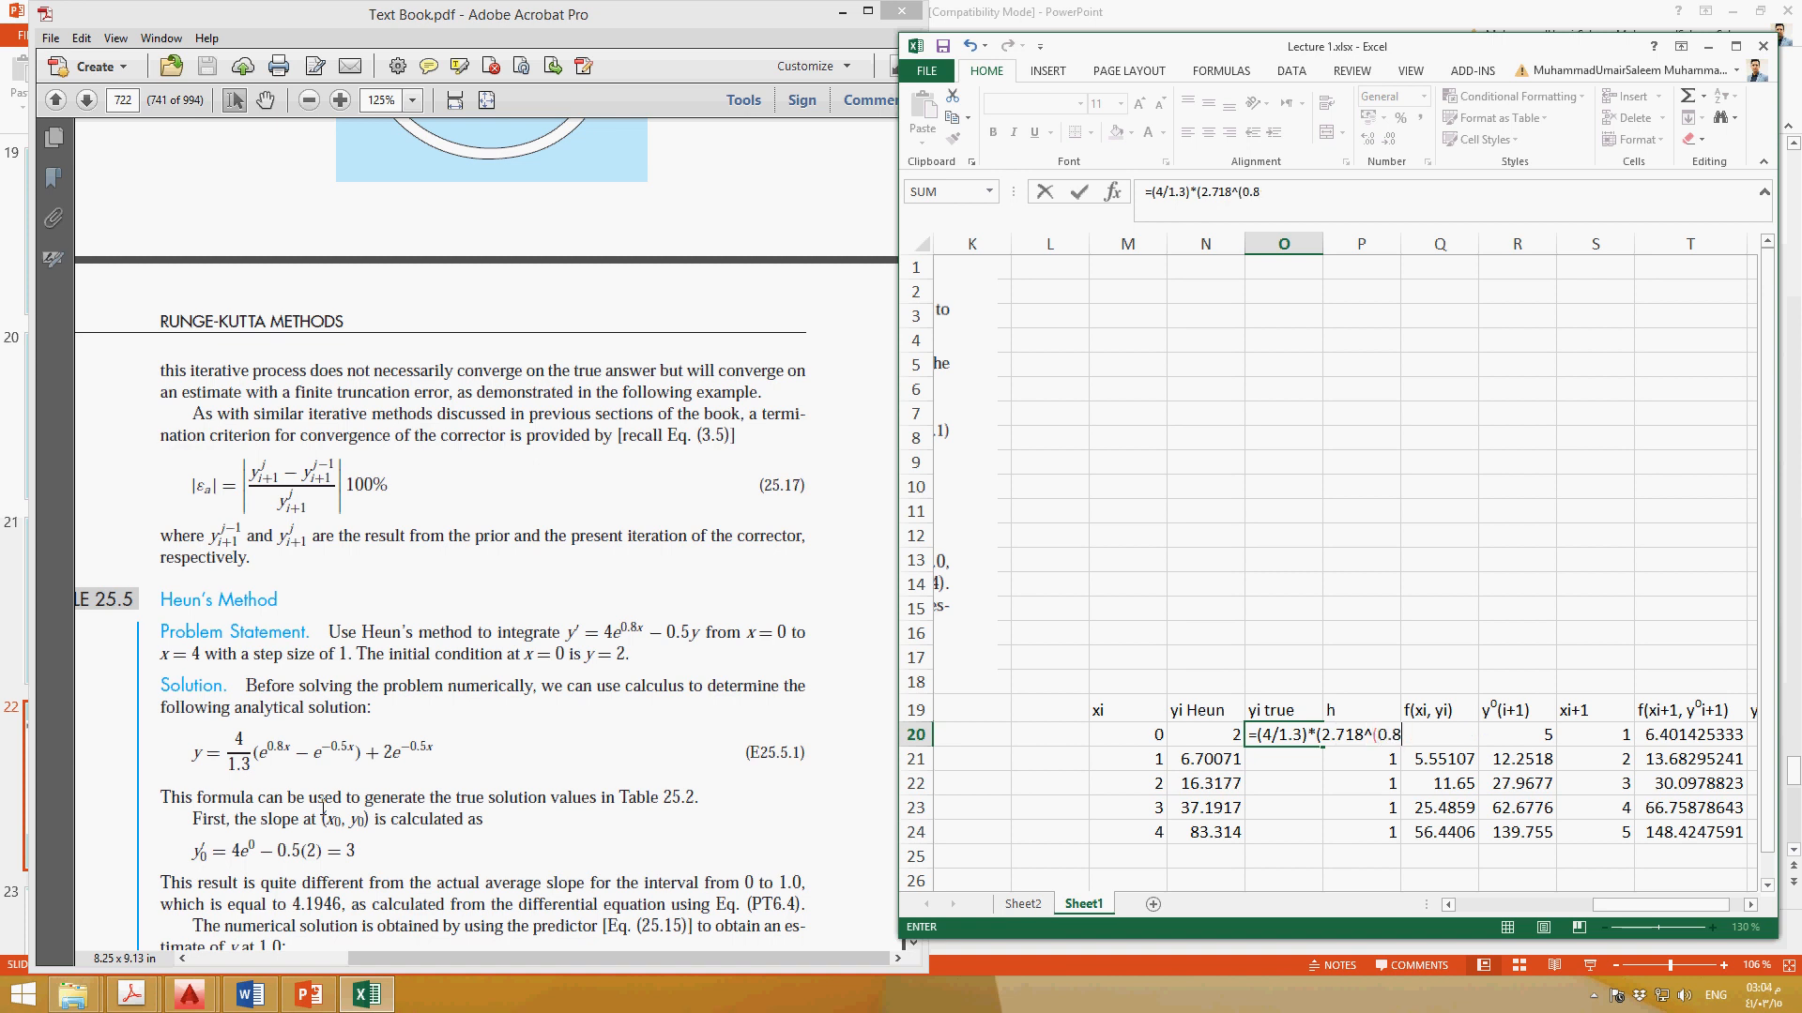
{"action": "type", "text": "*"}
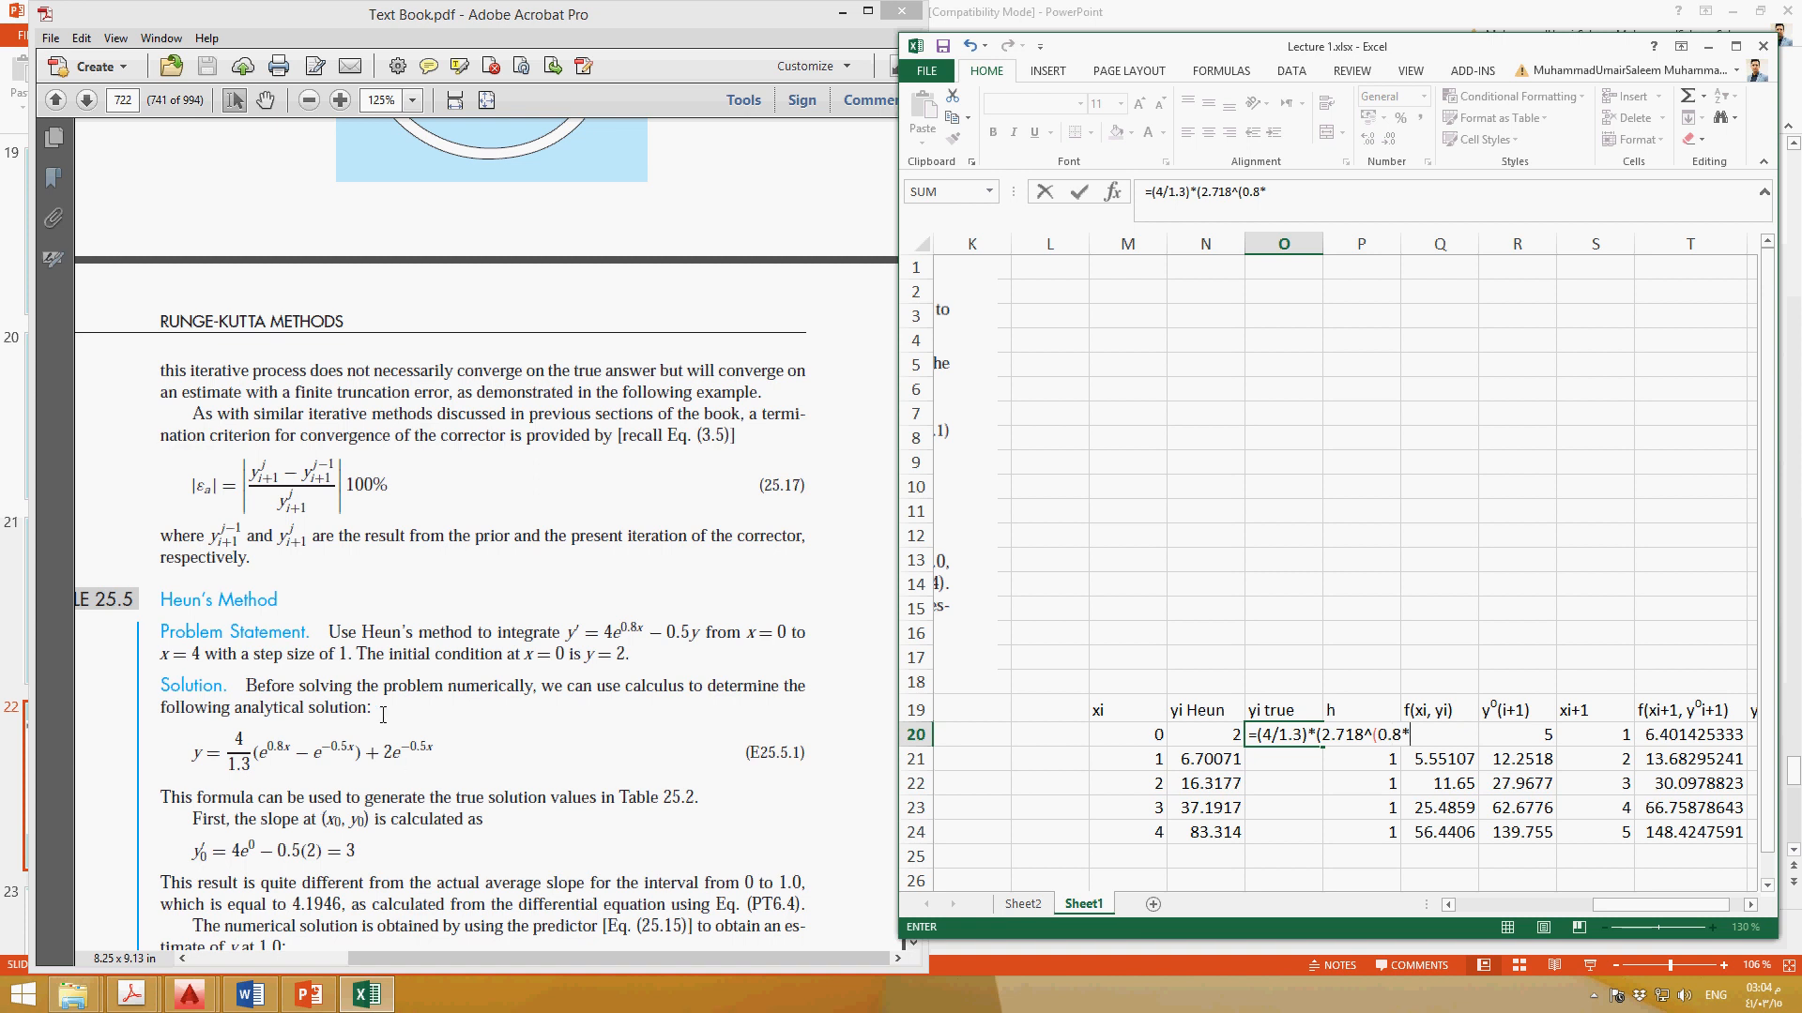
{"action": "left_click", "coordinate": [1126, 734]}
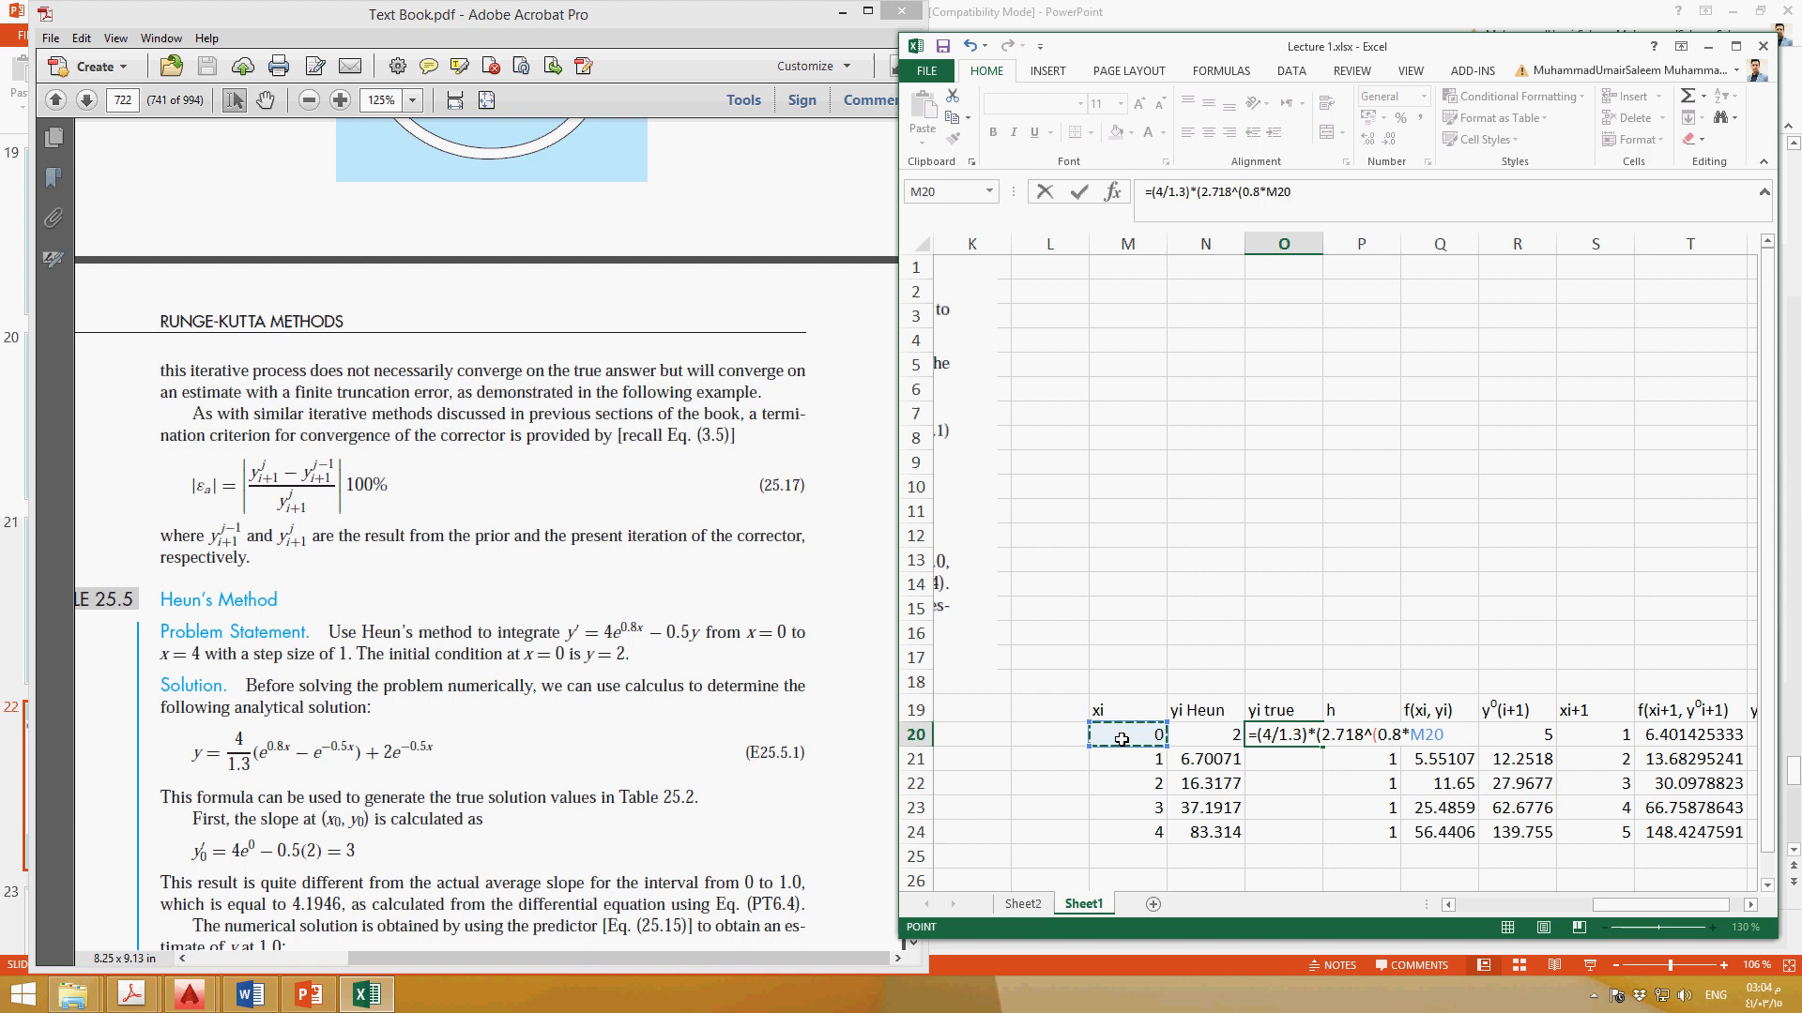
Complete the formula with -2.718^(-0.5*M20))+2*2.718^(-0.5*M20), giving 2 at x = 0
{"action": "type", "text": "-2"}
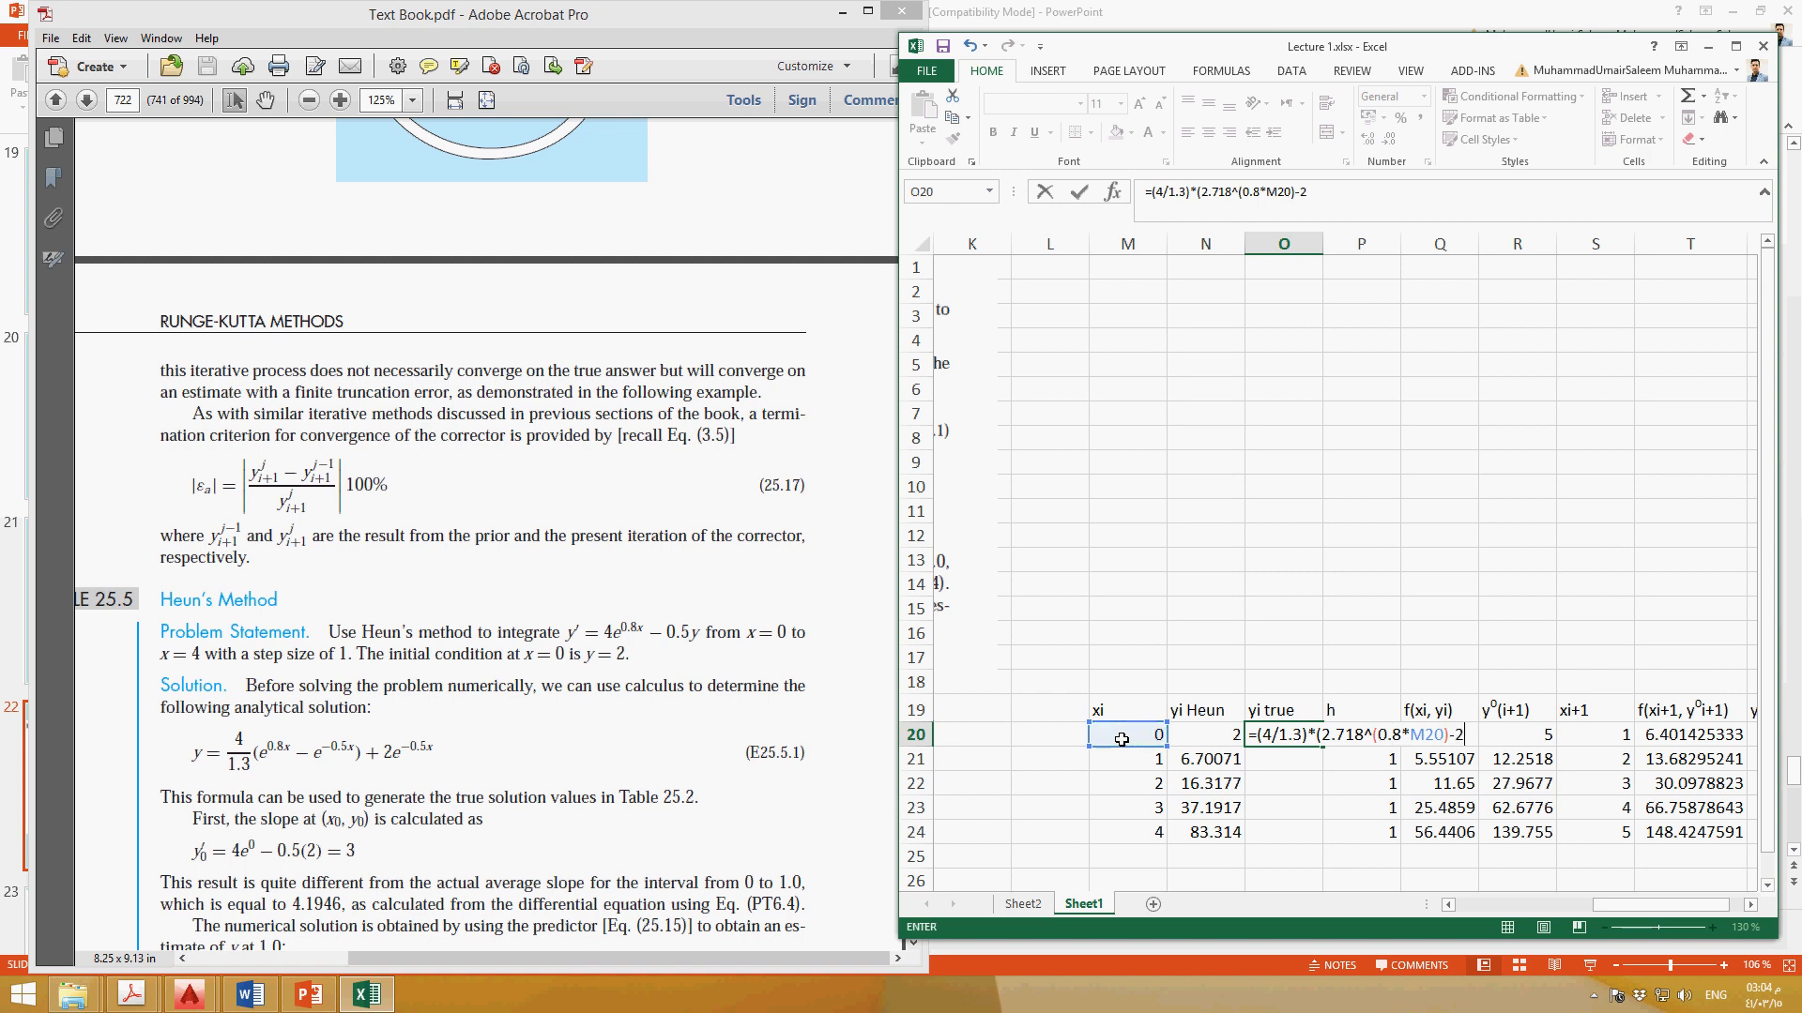
{"action": "type", "text": "0"}
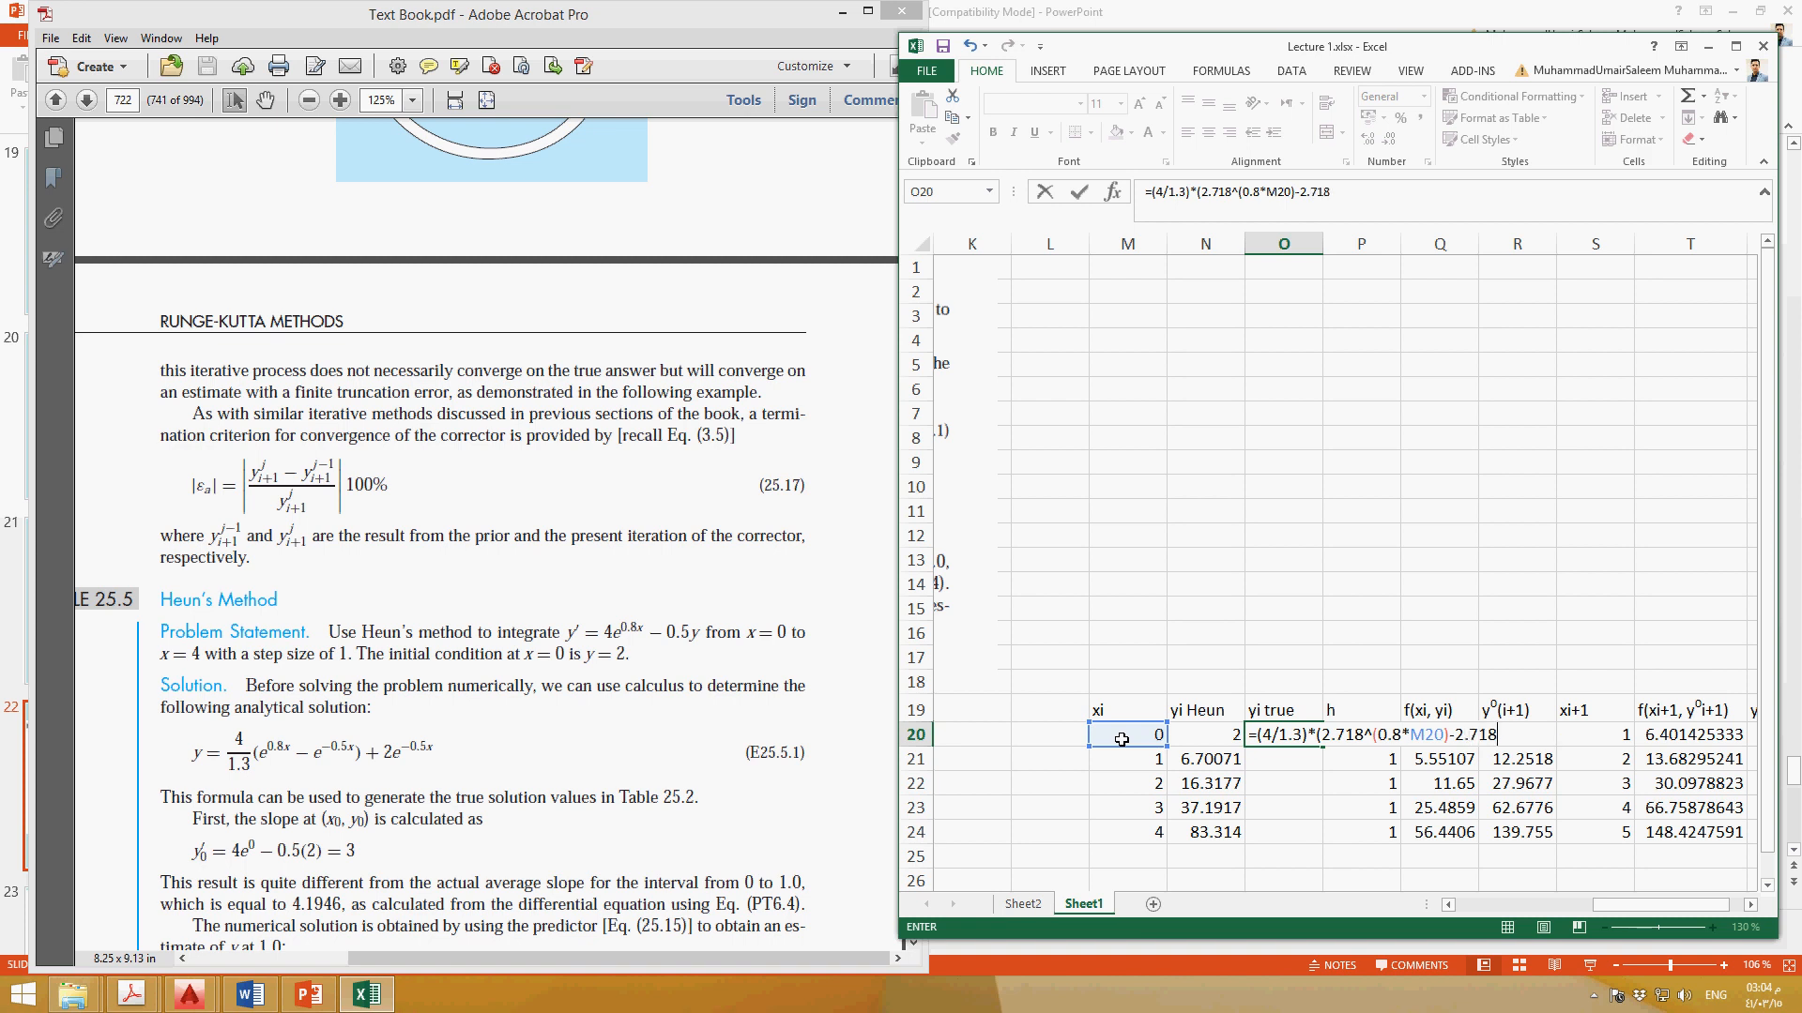
{"action": "type", "text": "^("}
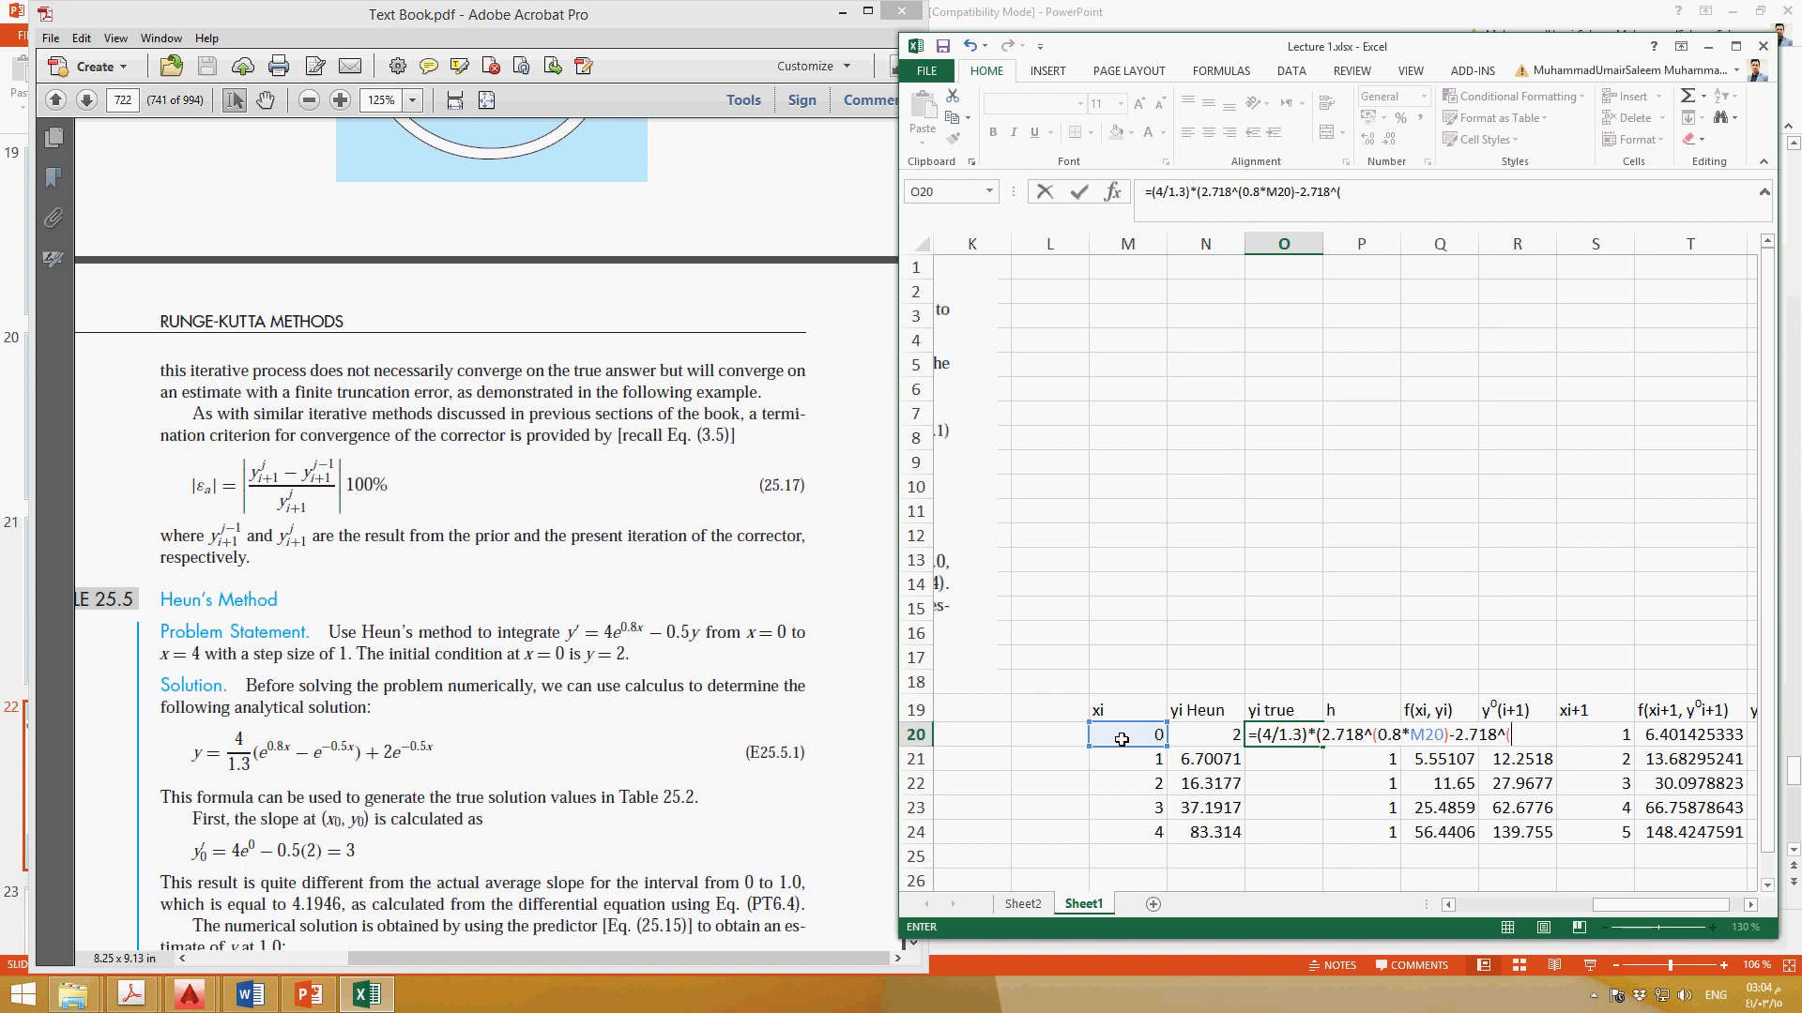
{"action": "type", "text": "-"}
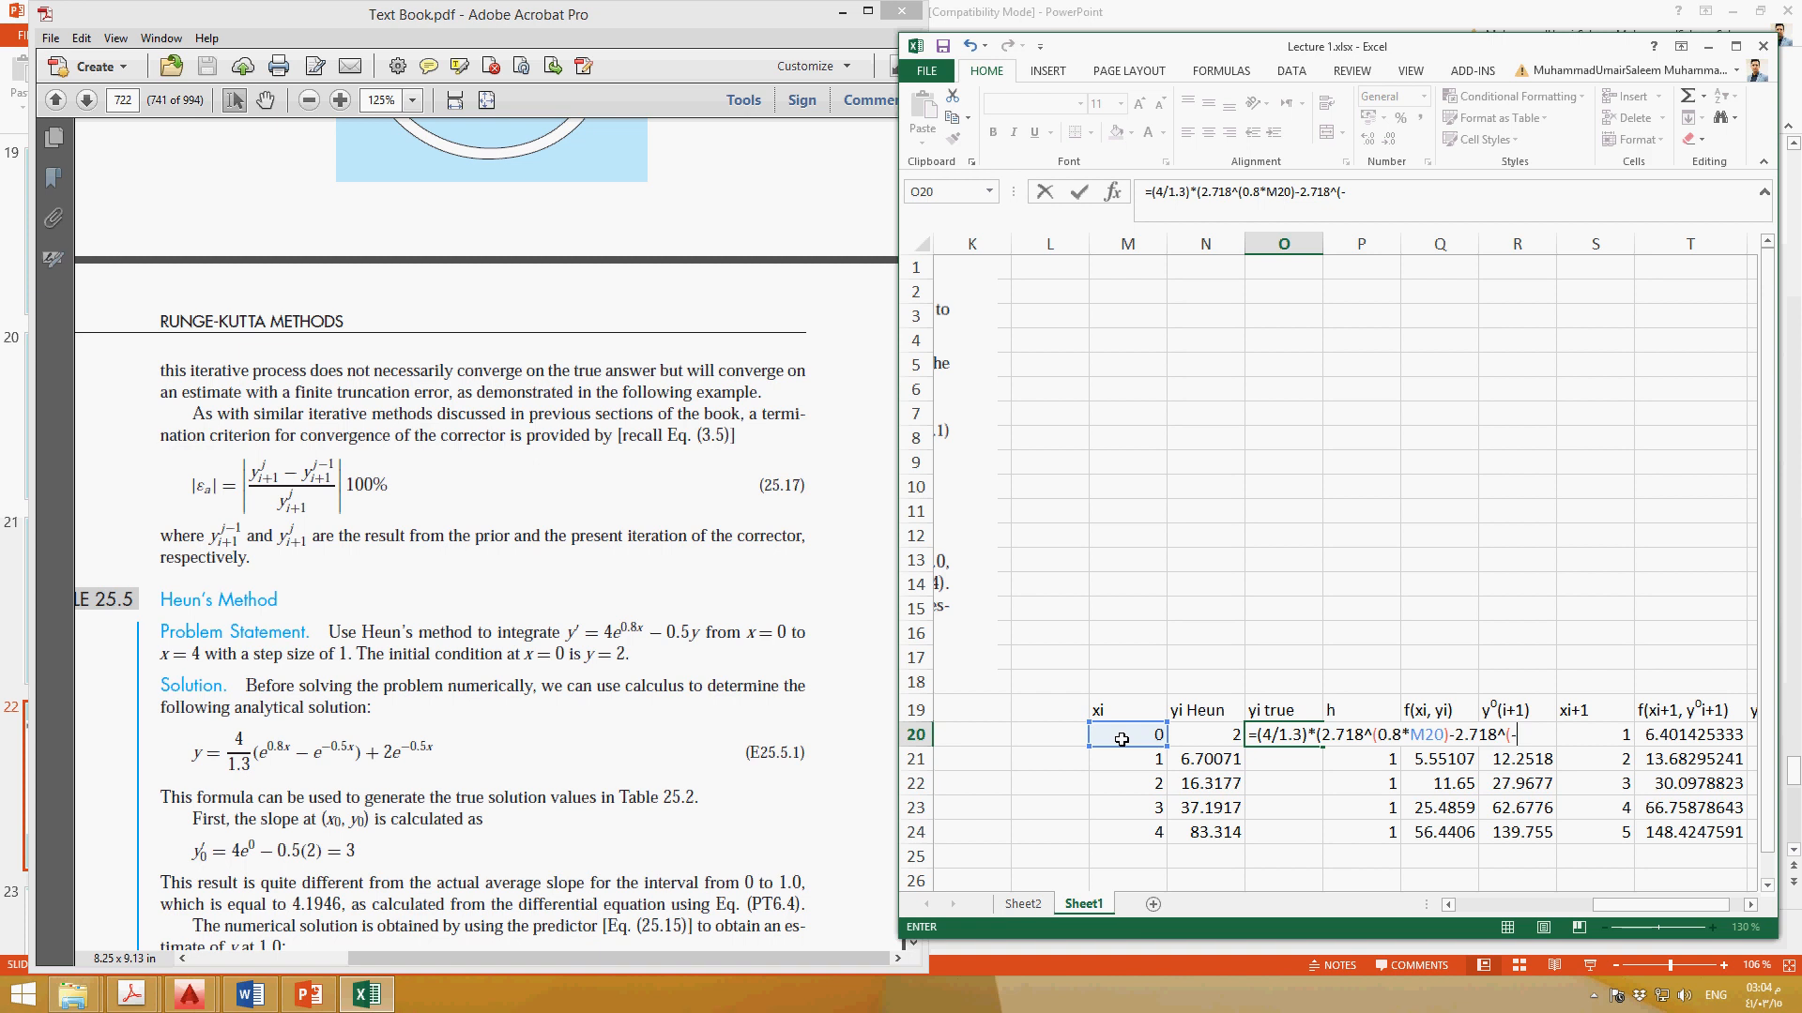
{"action": "type", "text": "0.5"}
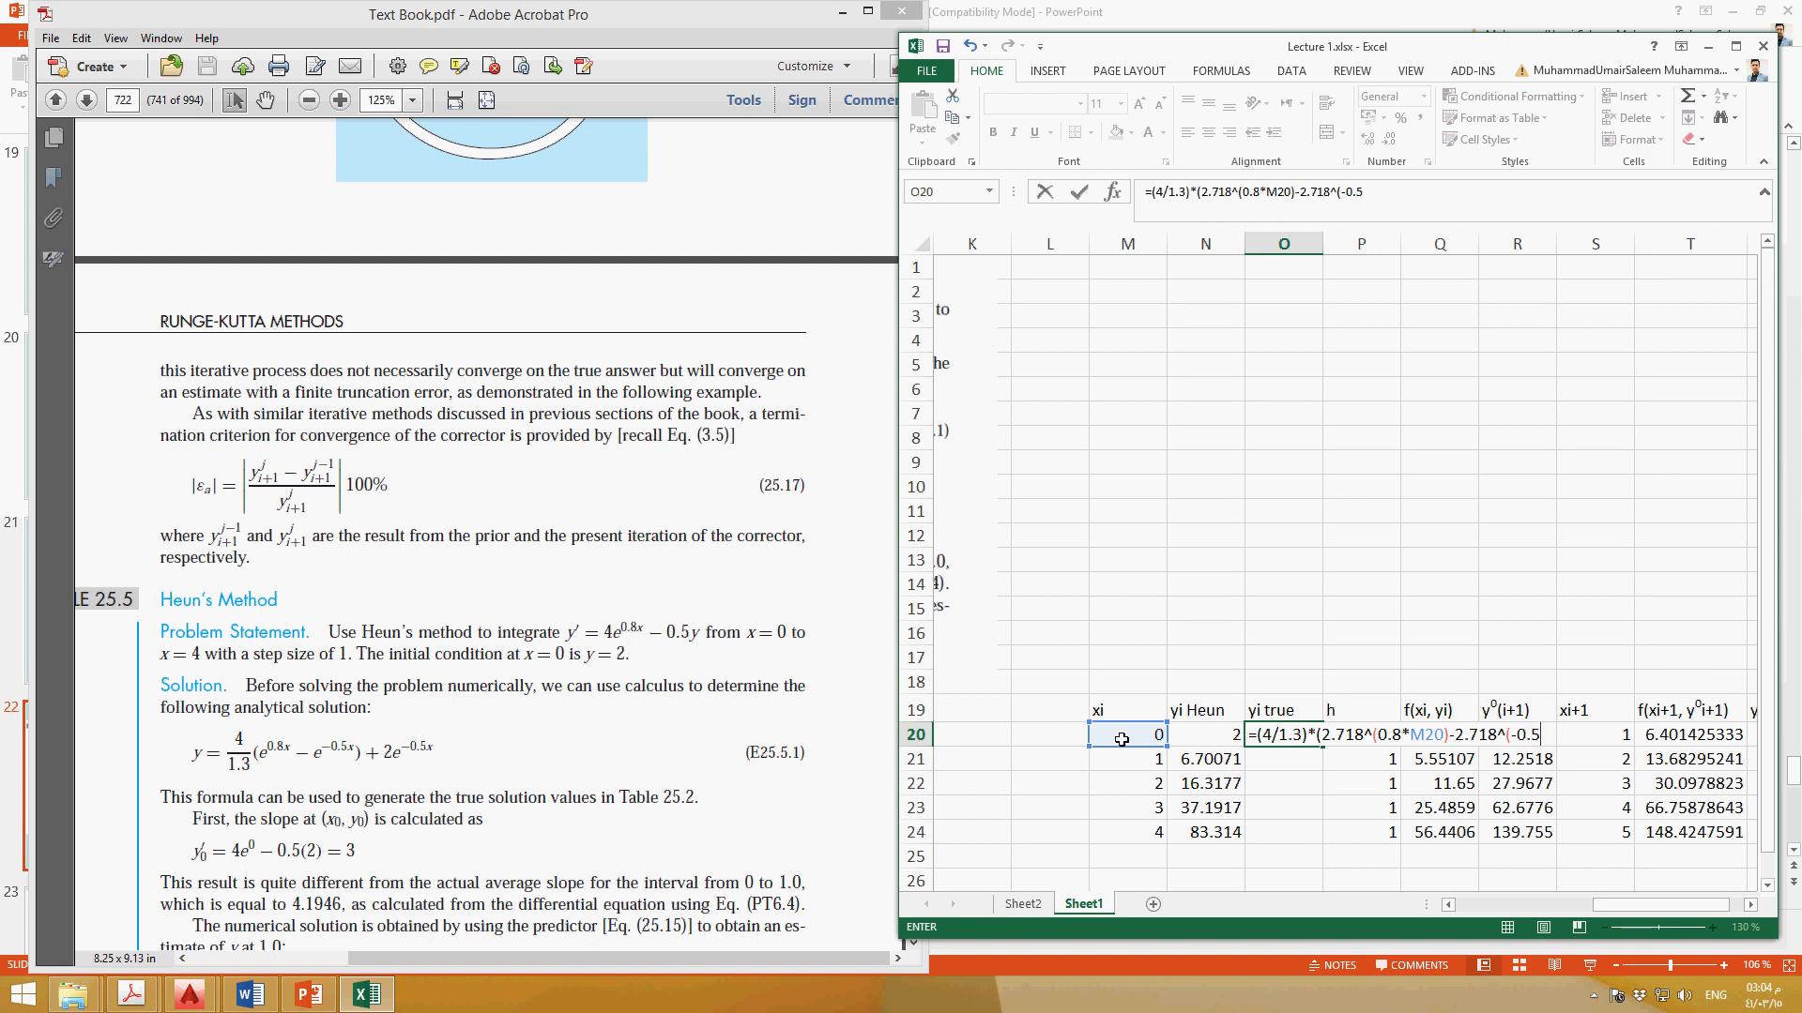
{"action": "type", "text": "*"}
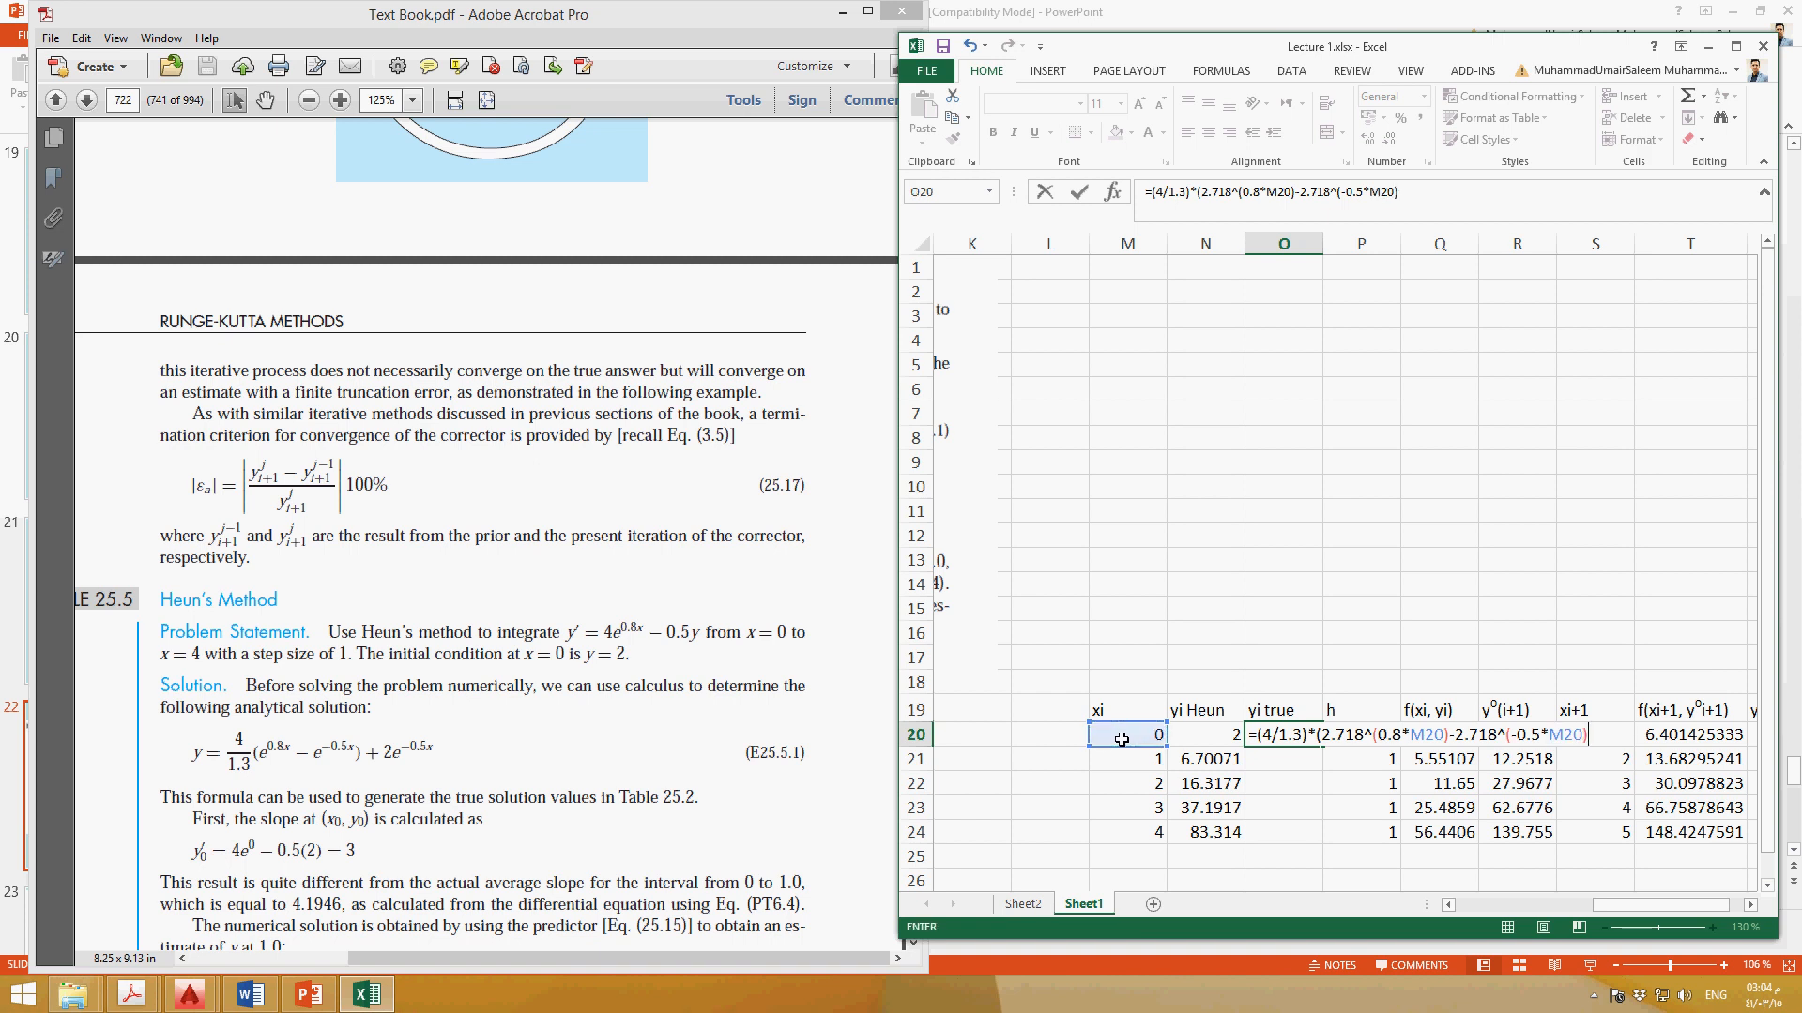
{"action": "type", "text": "+2"}
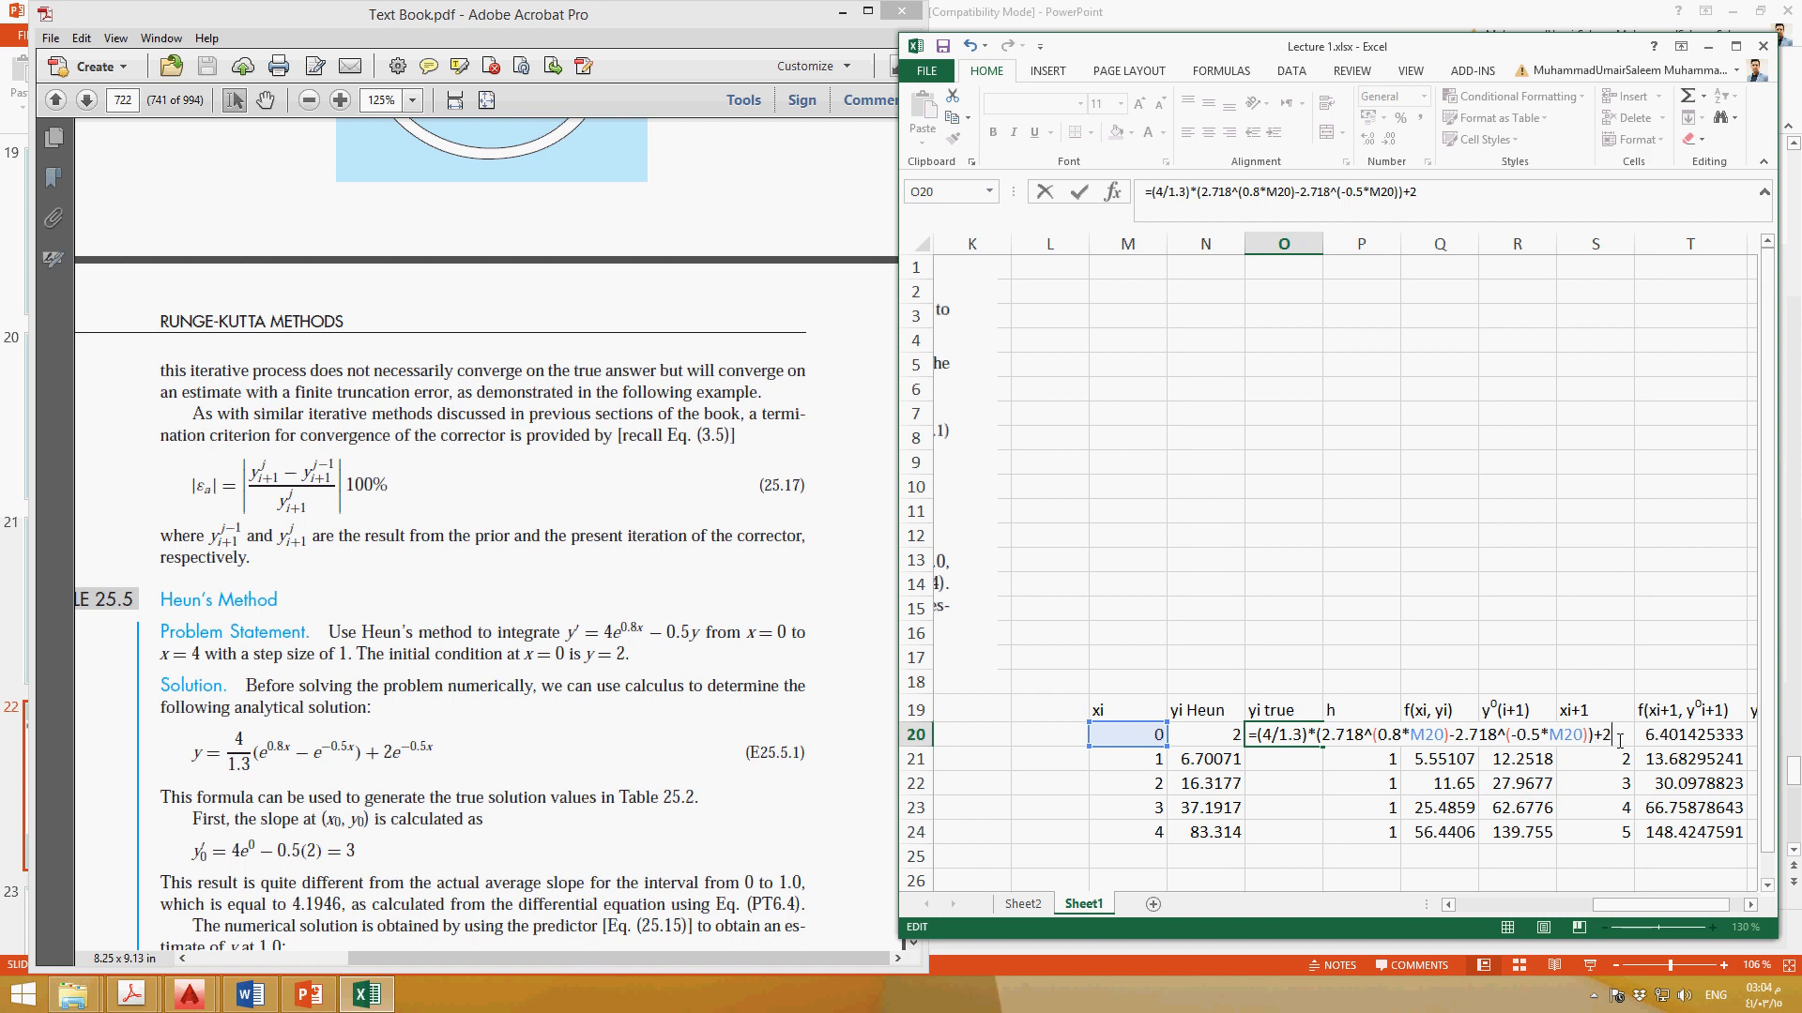
{"action": "type", "text": "*2.718"}
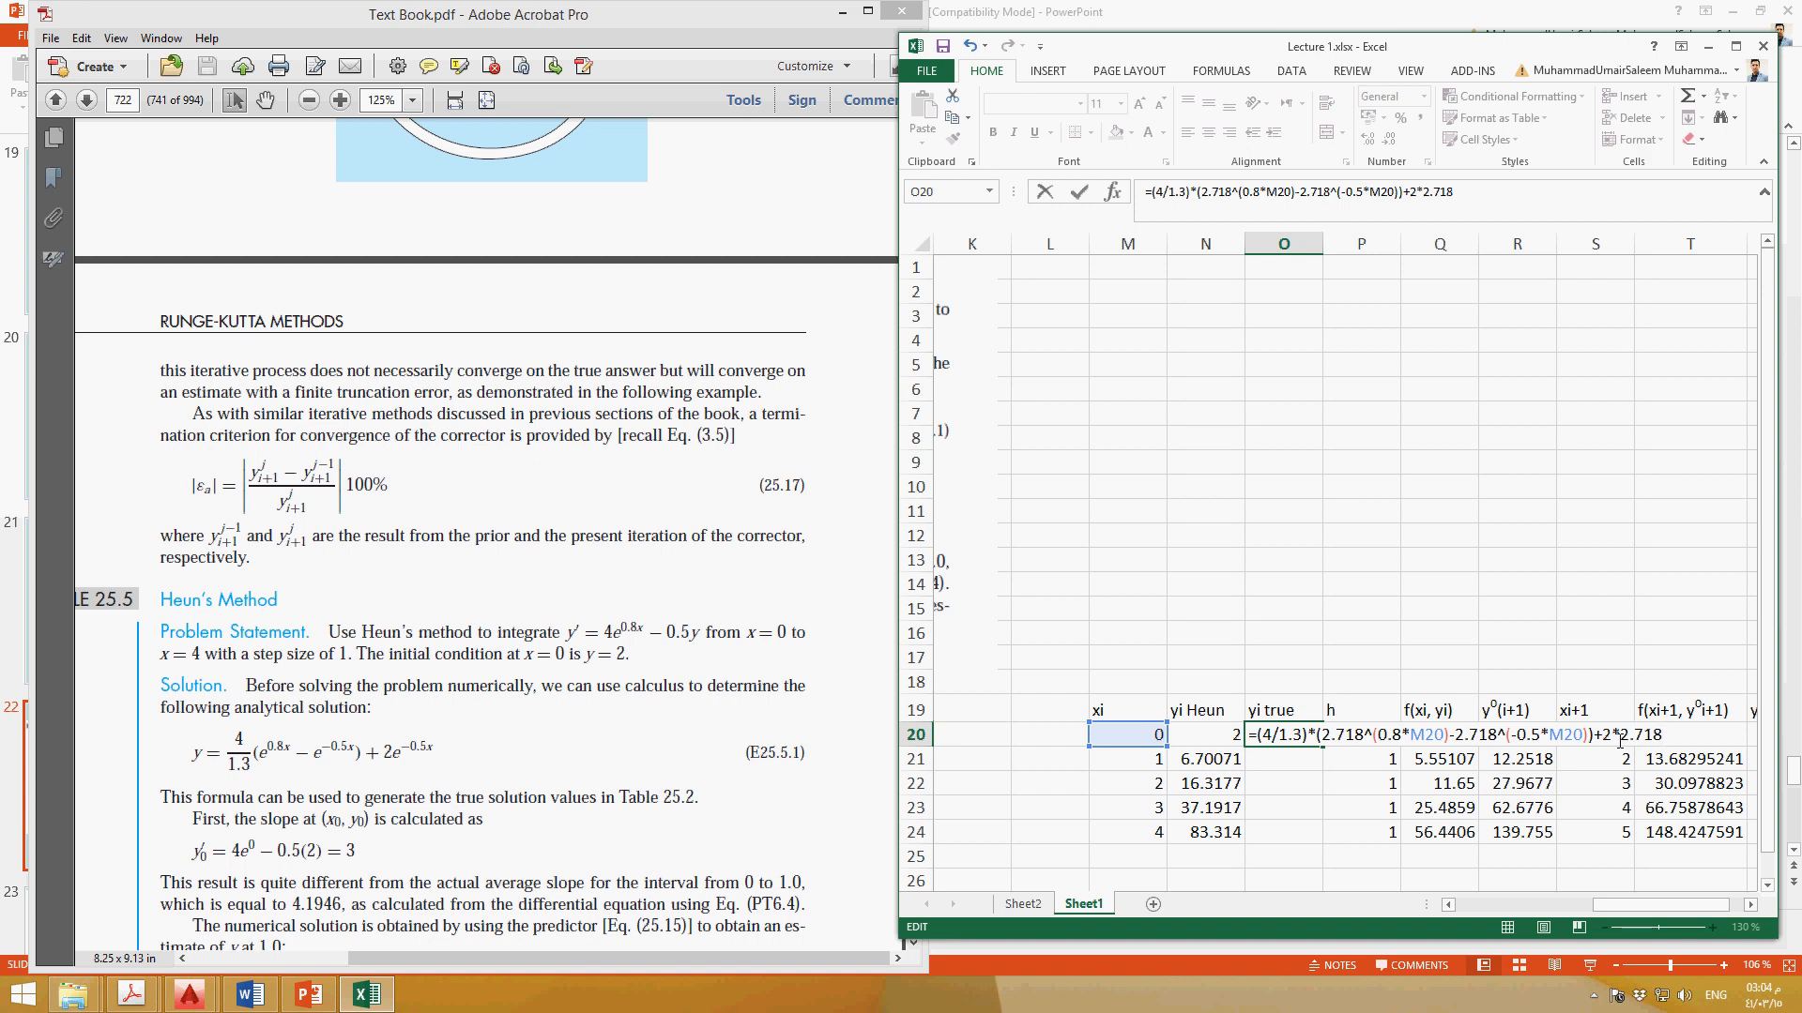
{"action": "type", "text": "^"}
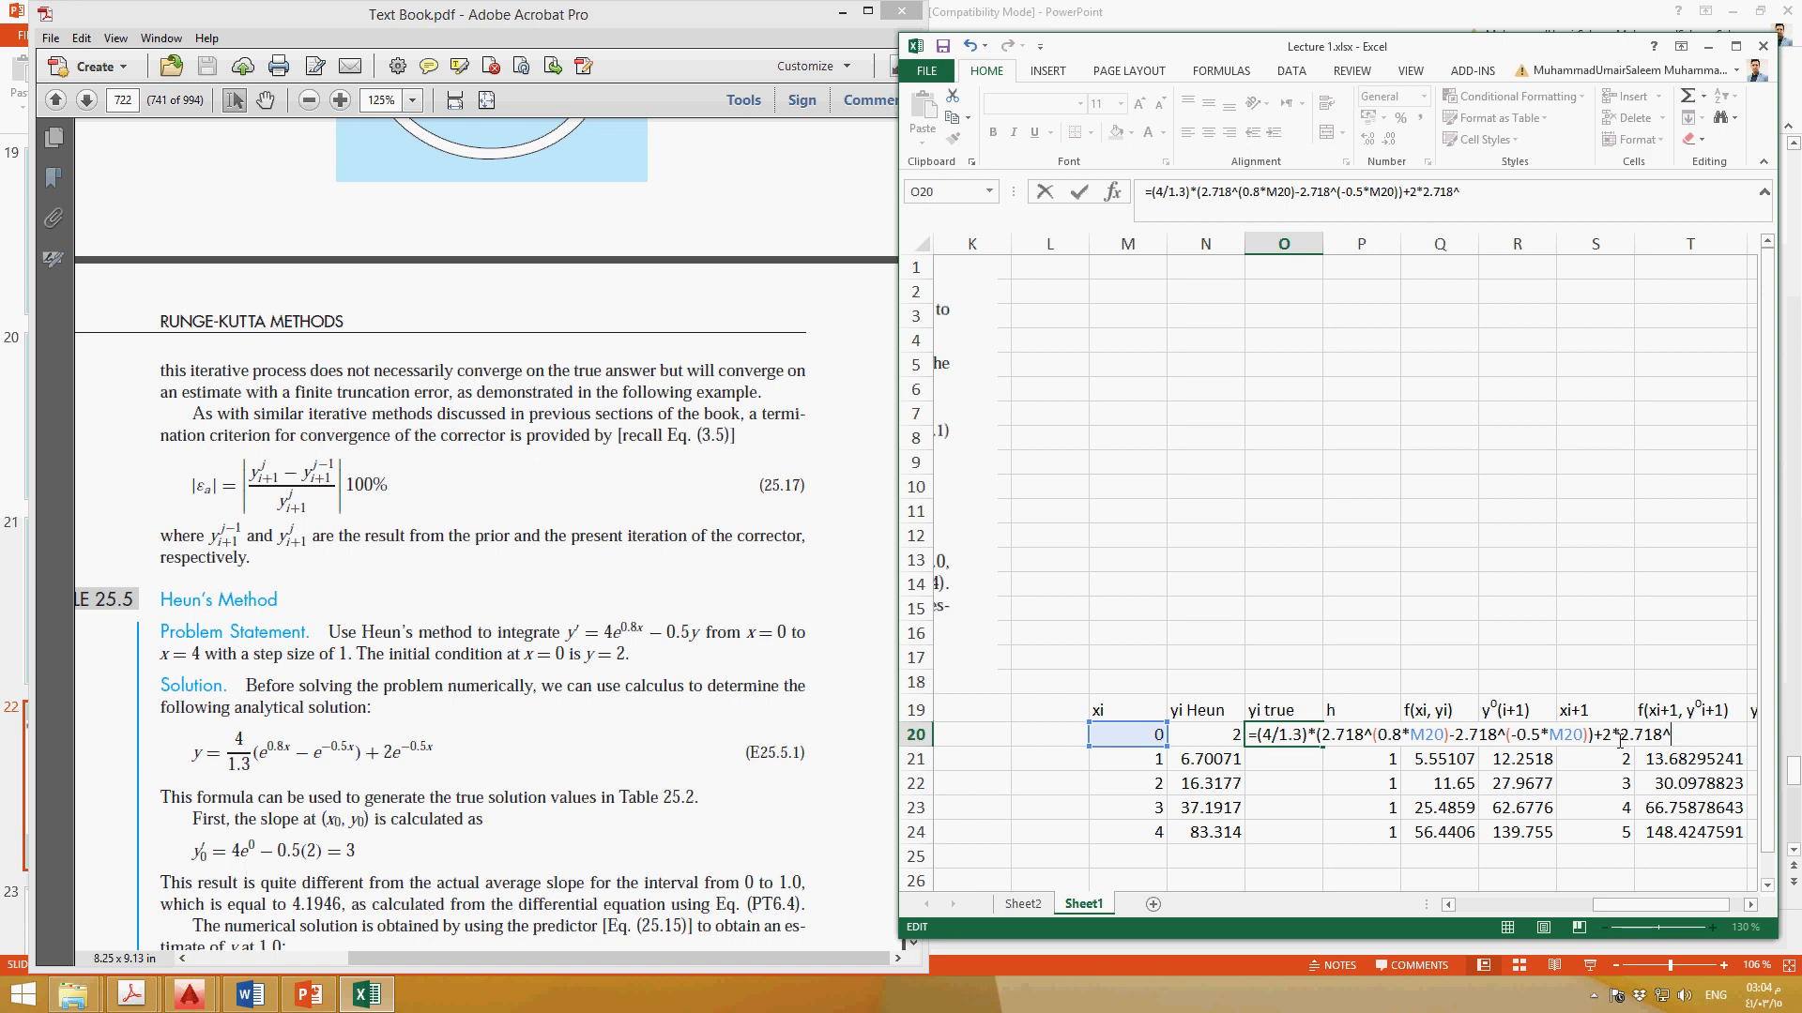
{"action": "type", "text": "(-0.5*"}
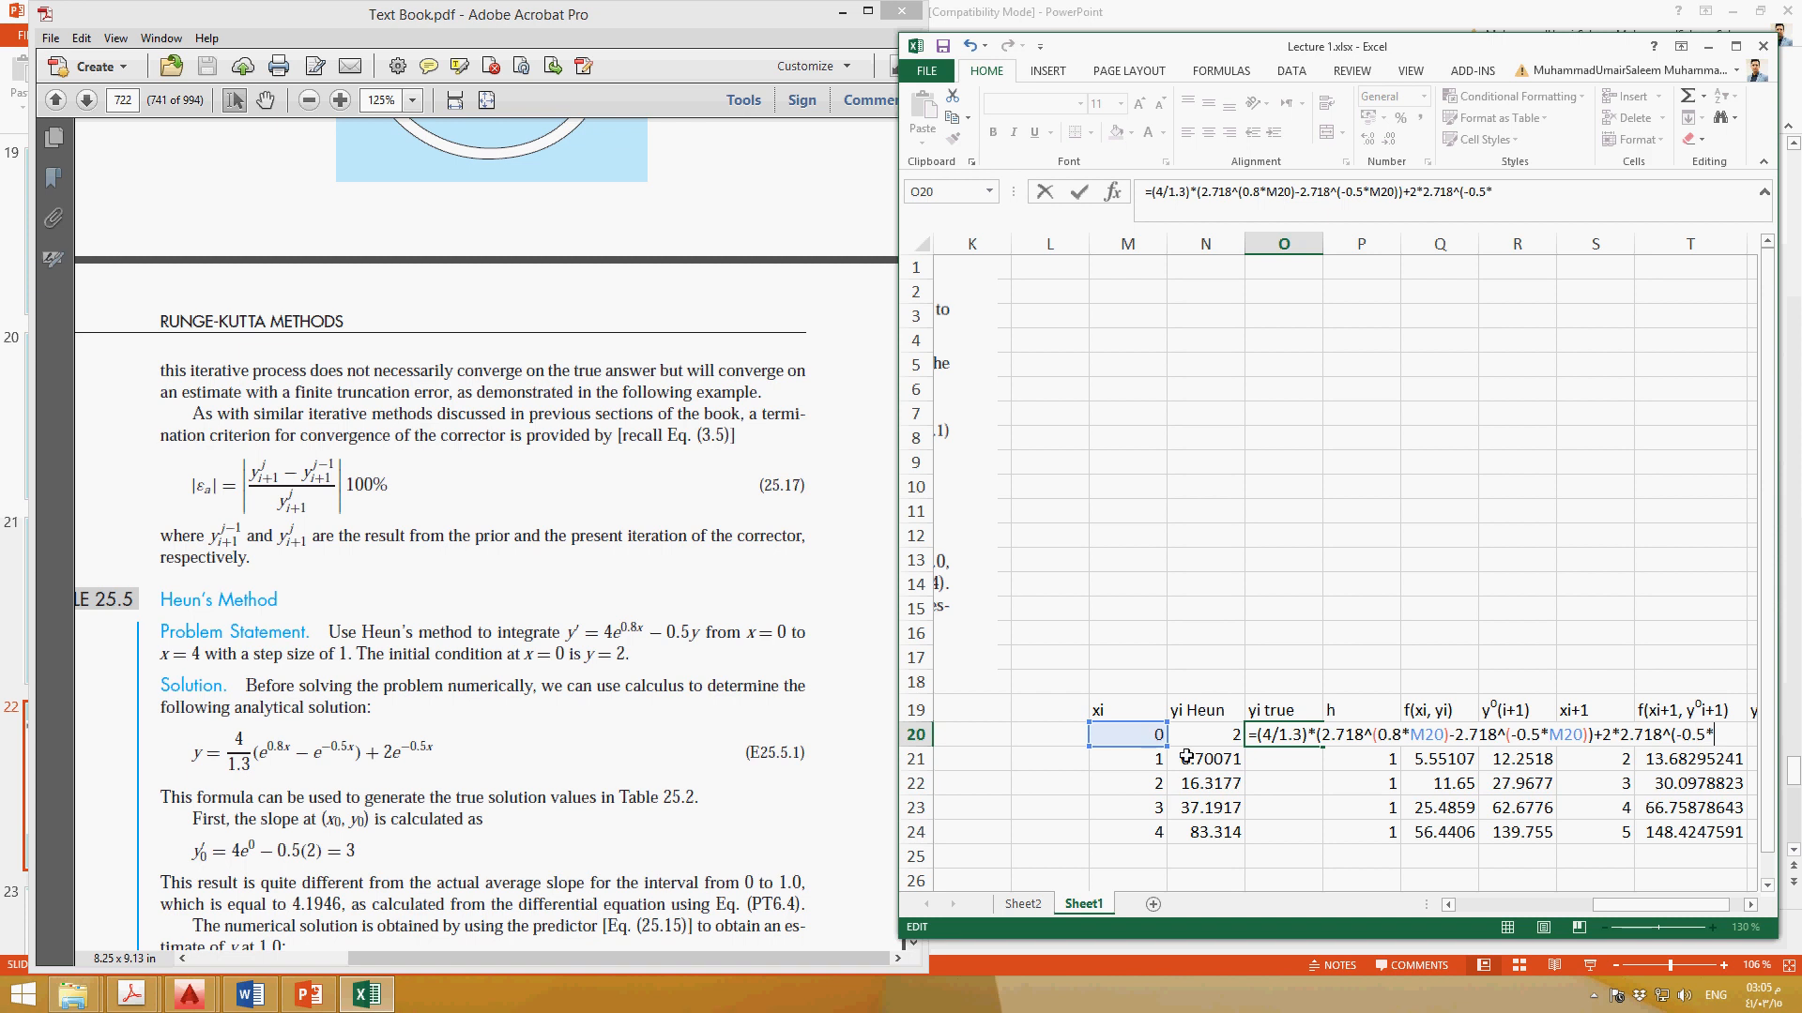
{"action": "left_click", "coordinate": [1127, 734]}
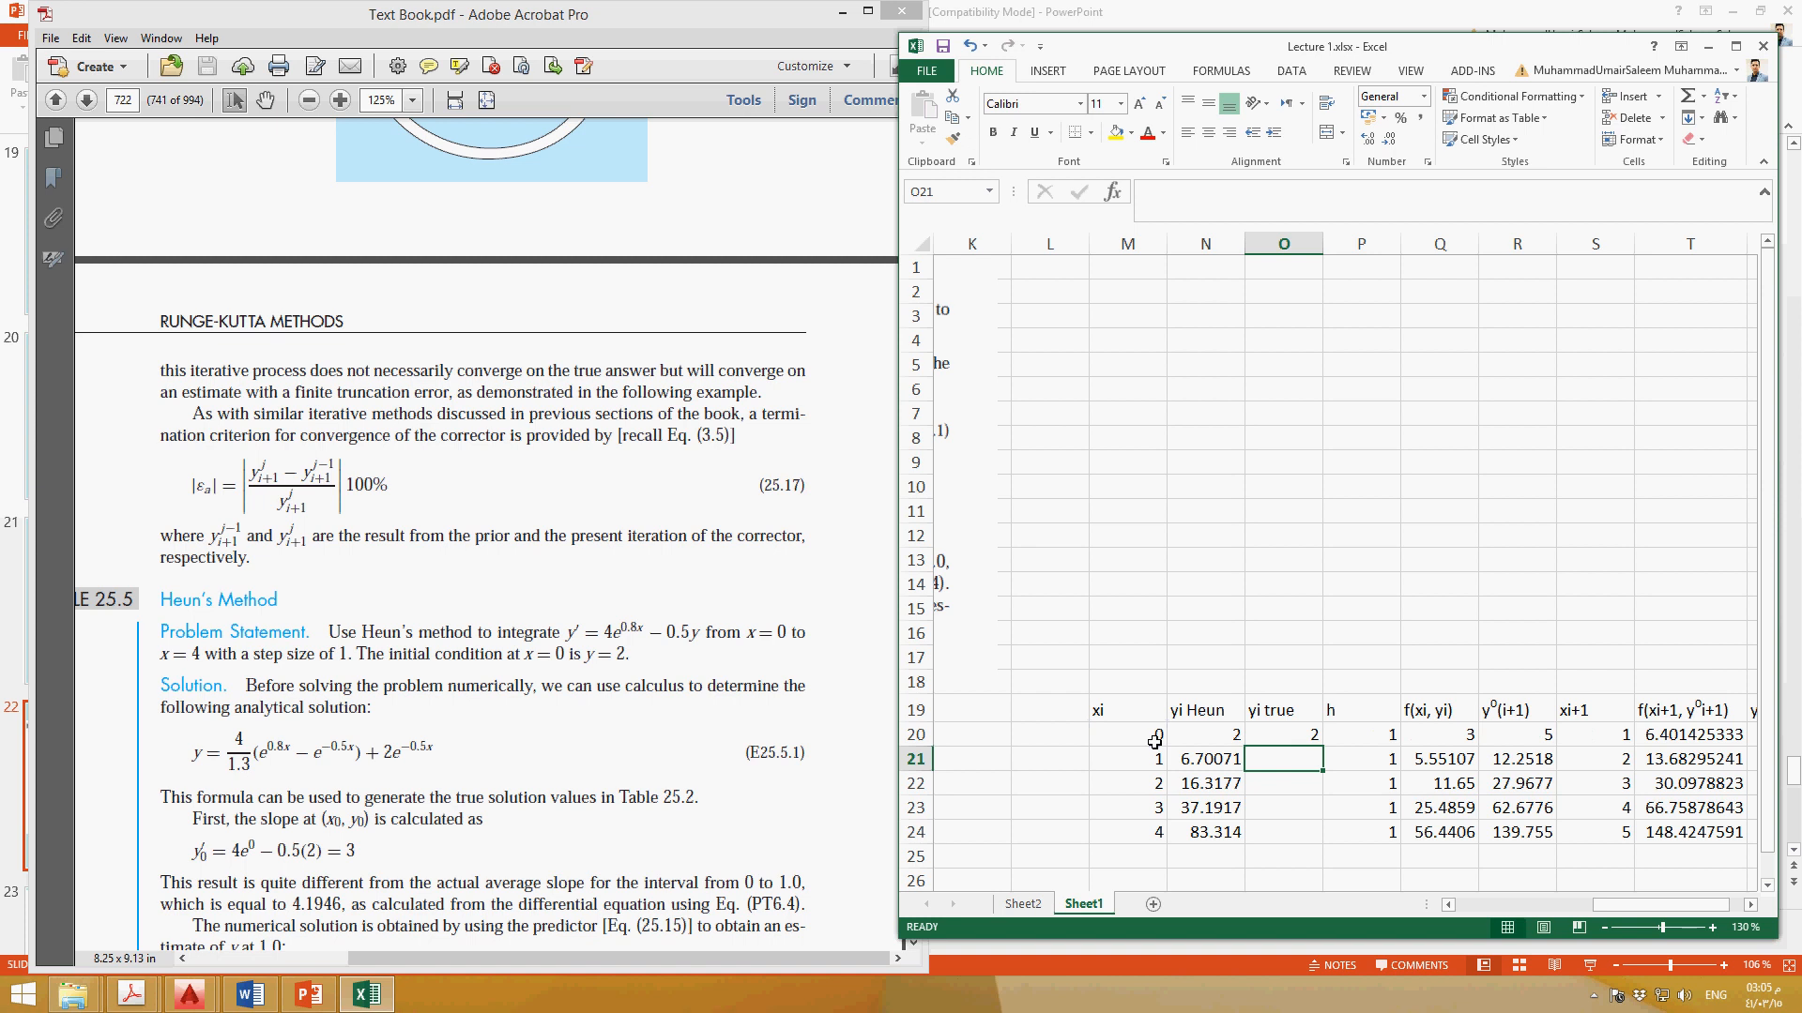
Select the O20 formula and fill it down to O24 for x = 1 to 4
{"action": "left_click", "coordinate": [1204, 733]}
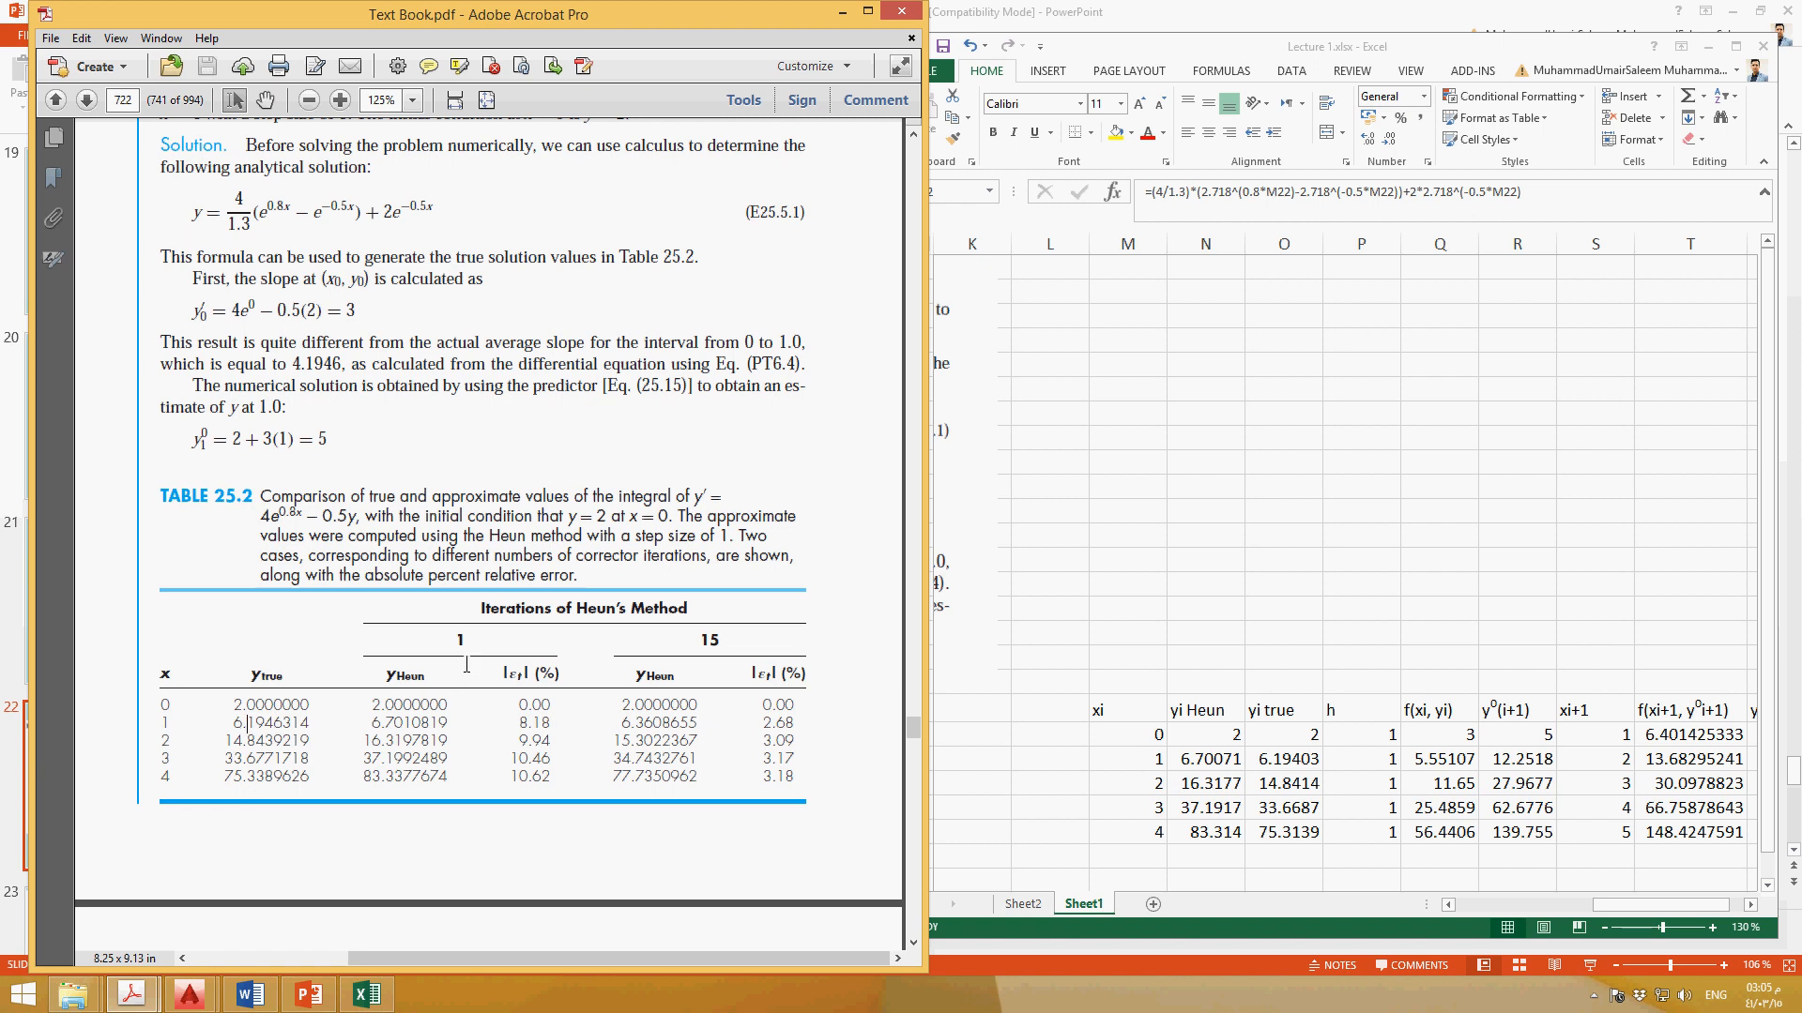
Mark the one-iteration heading in Table 25.2 and scroll on to page 723
{"action": "double_click", "coordinate": [459, 640]}
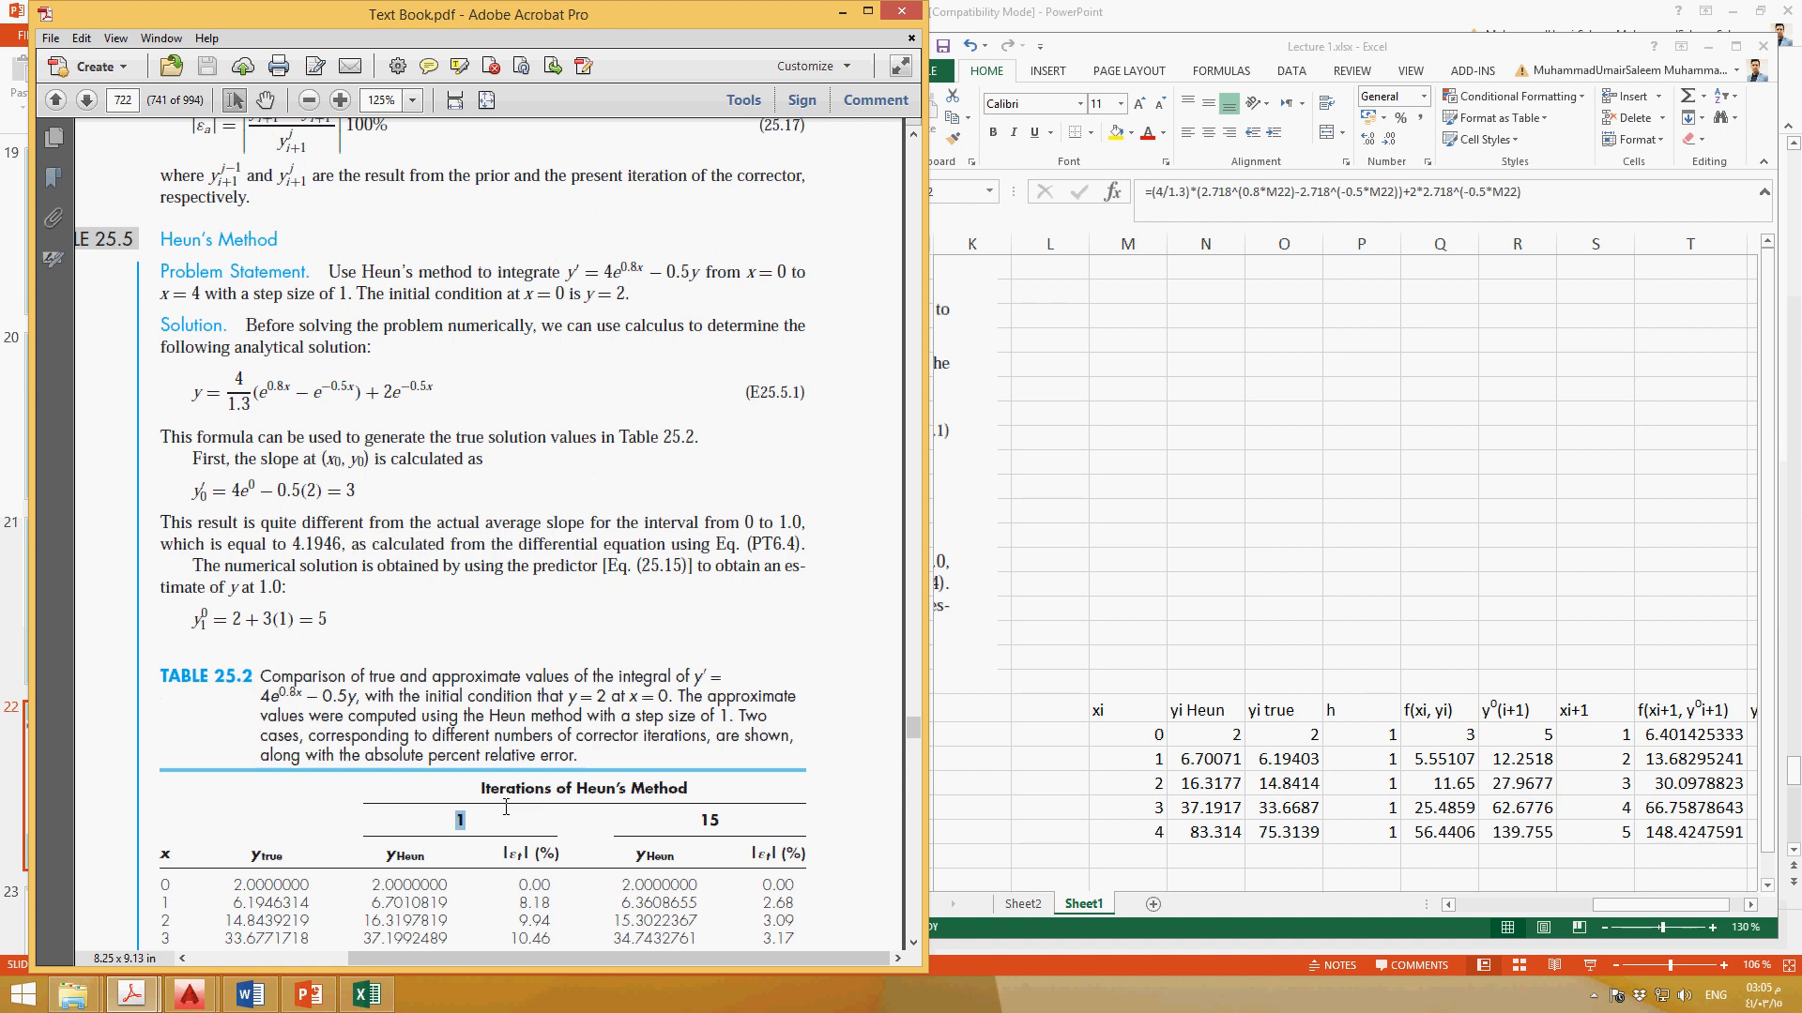
{"action": "scroll", "scroll_direction": "down", "scroll_amount": 3}
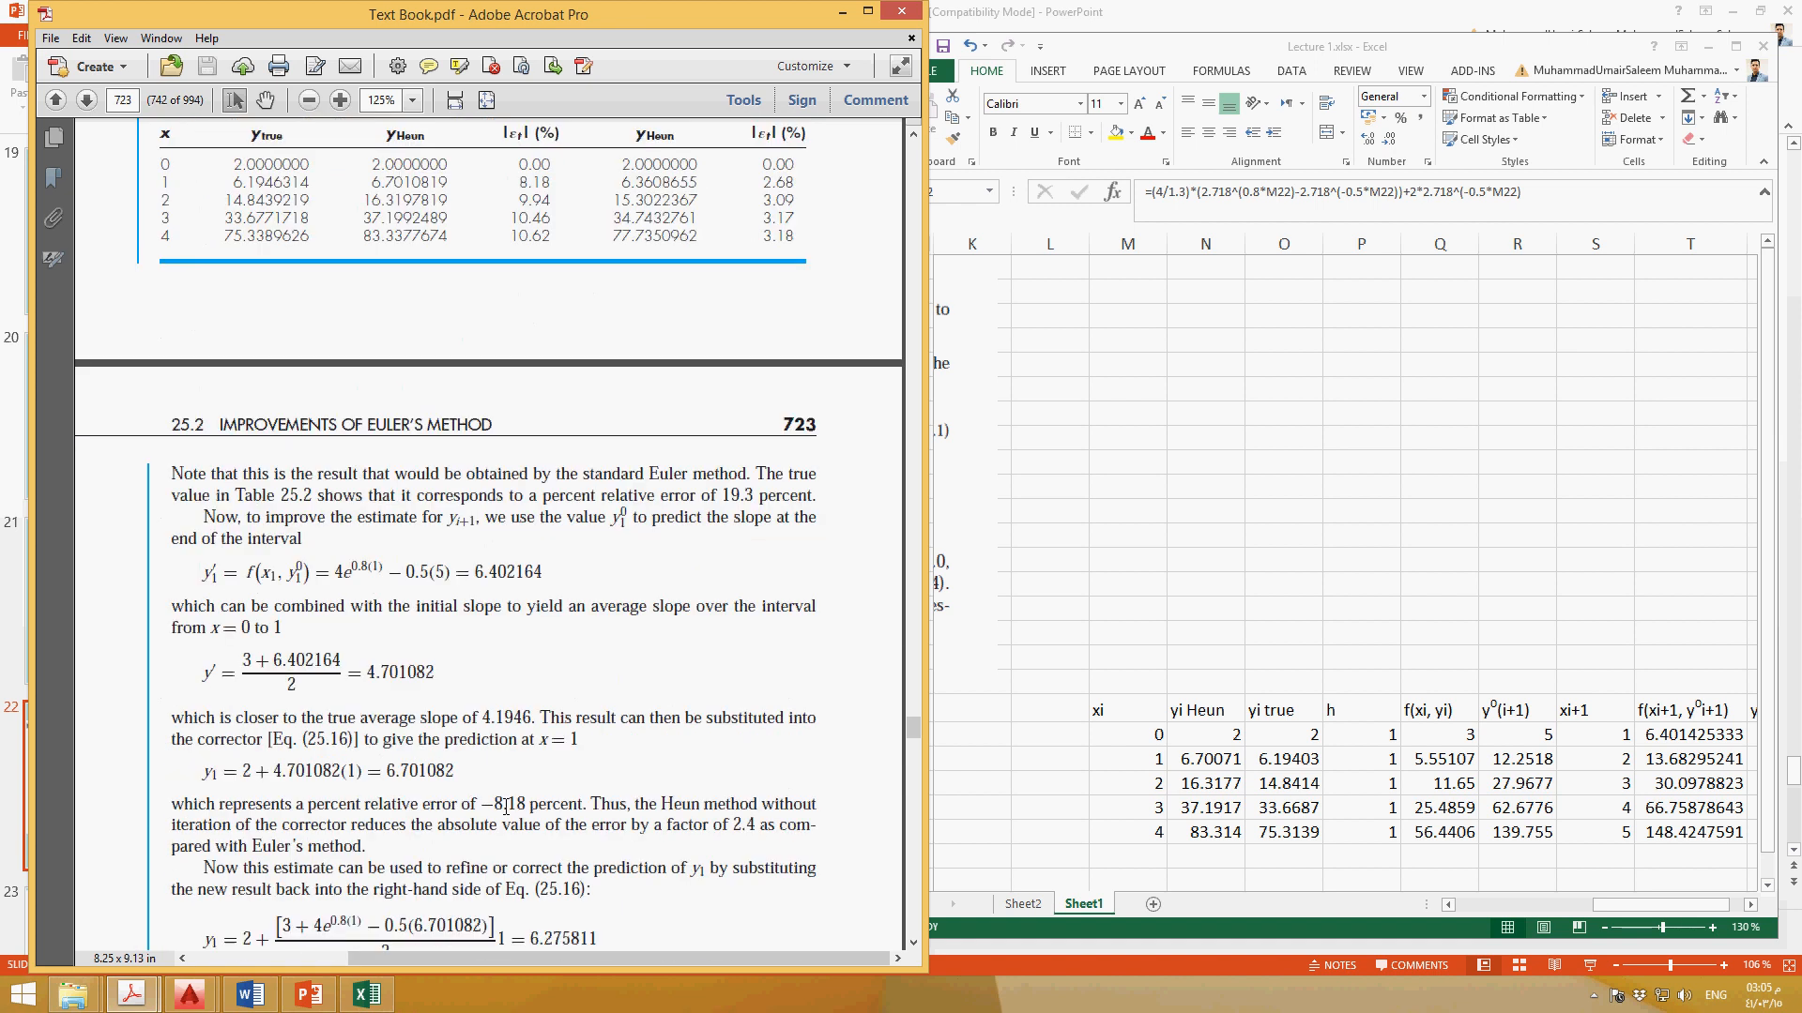